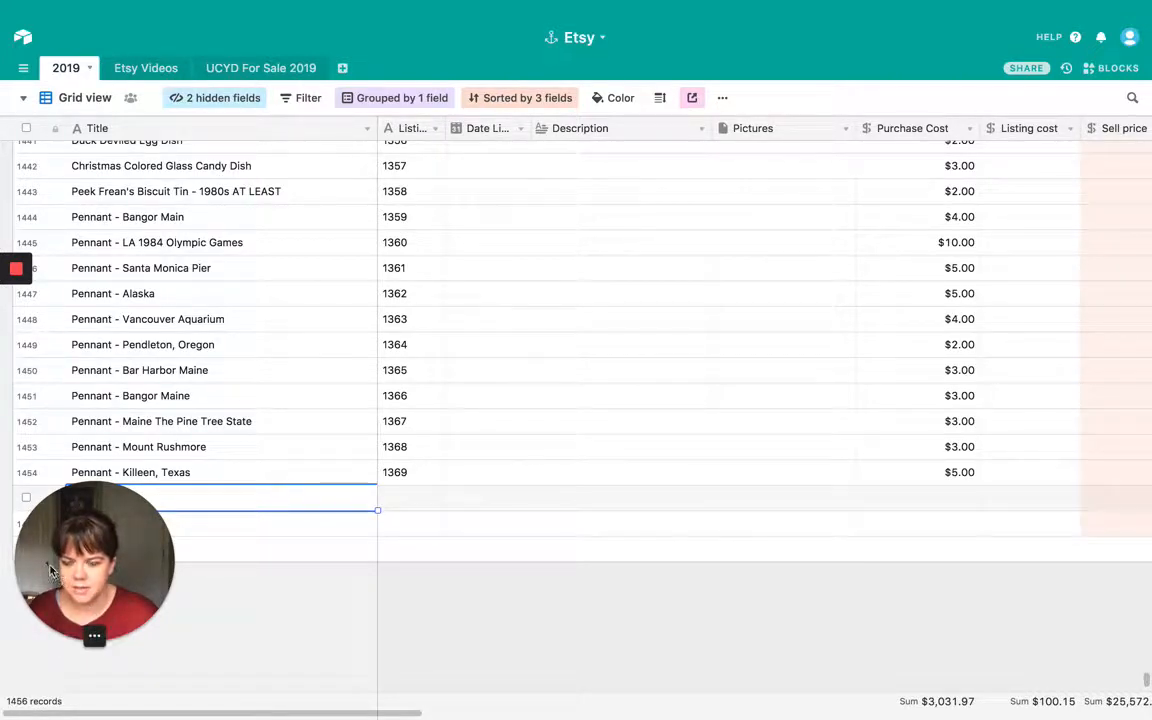
pyautogui.moveTo(56, 550)
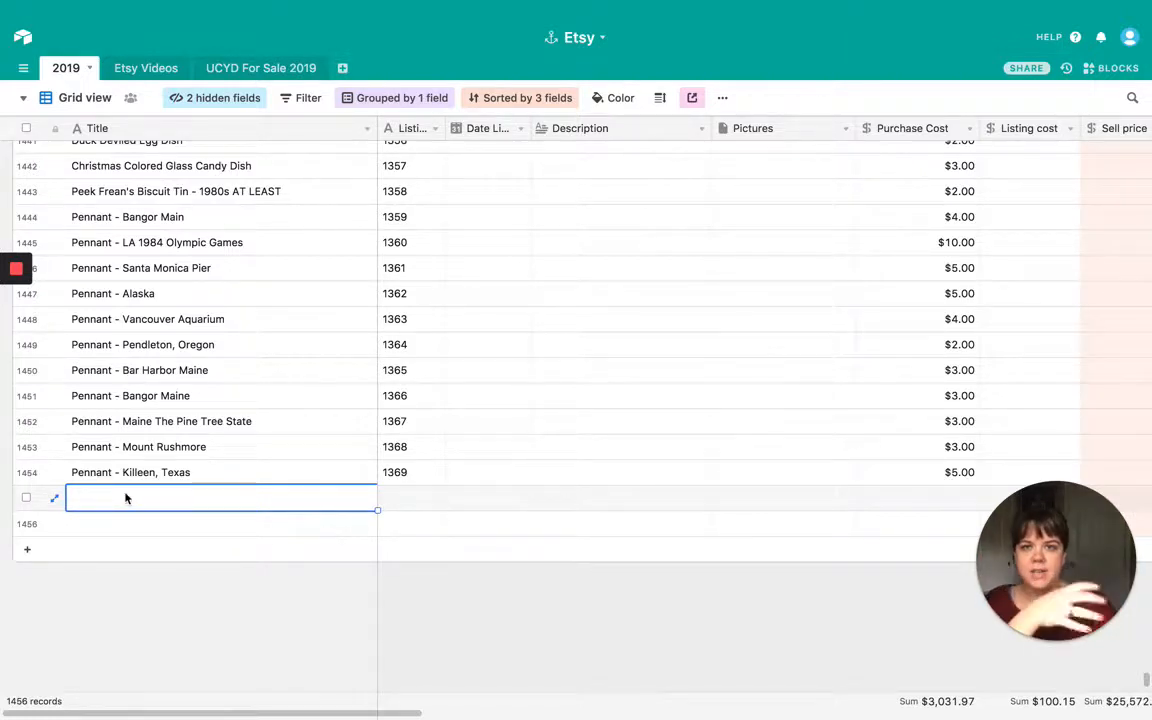
pyautogui.moveTo(200, 328)
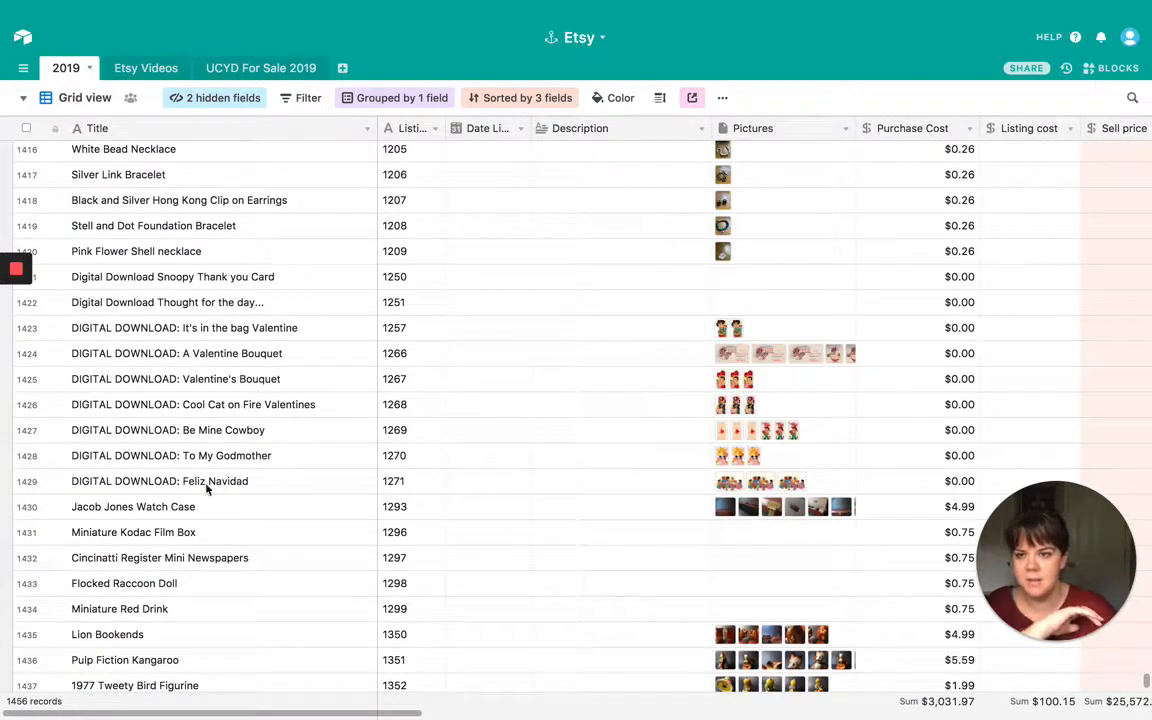
pyautogui.moveTo(132, 568)
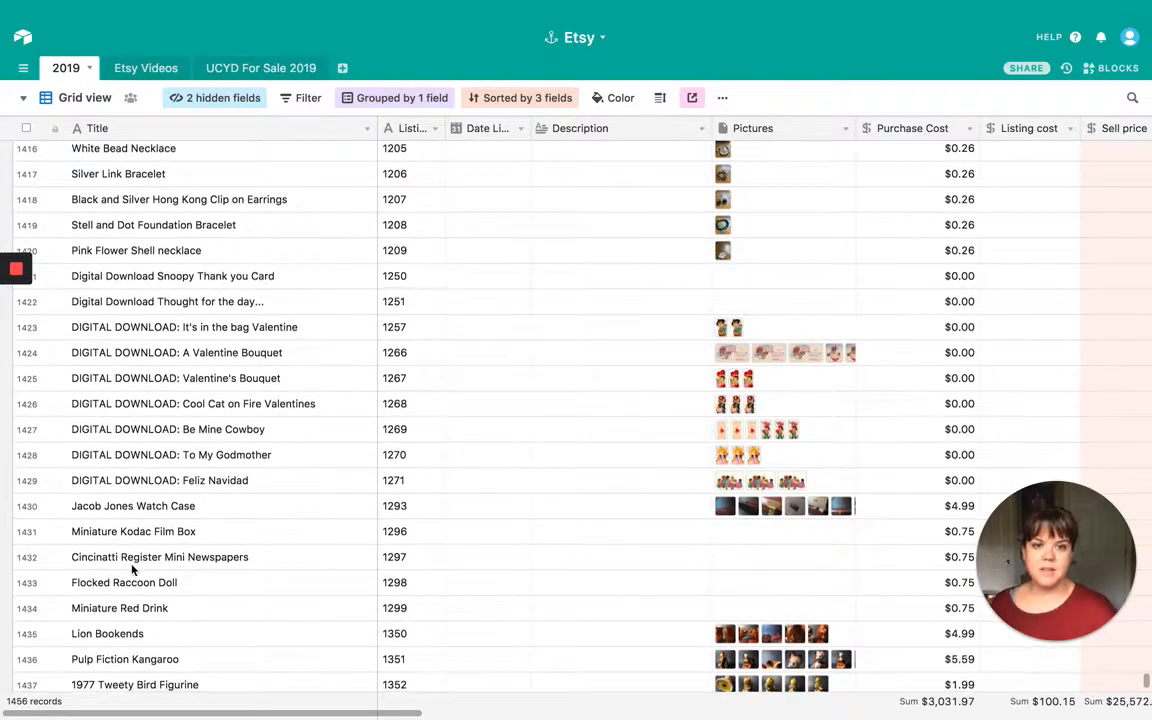
# Title the blank row 'AMF Head Racket' and give it listing number 13
pyautogui.scroll(-3)
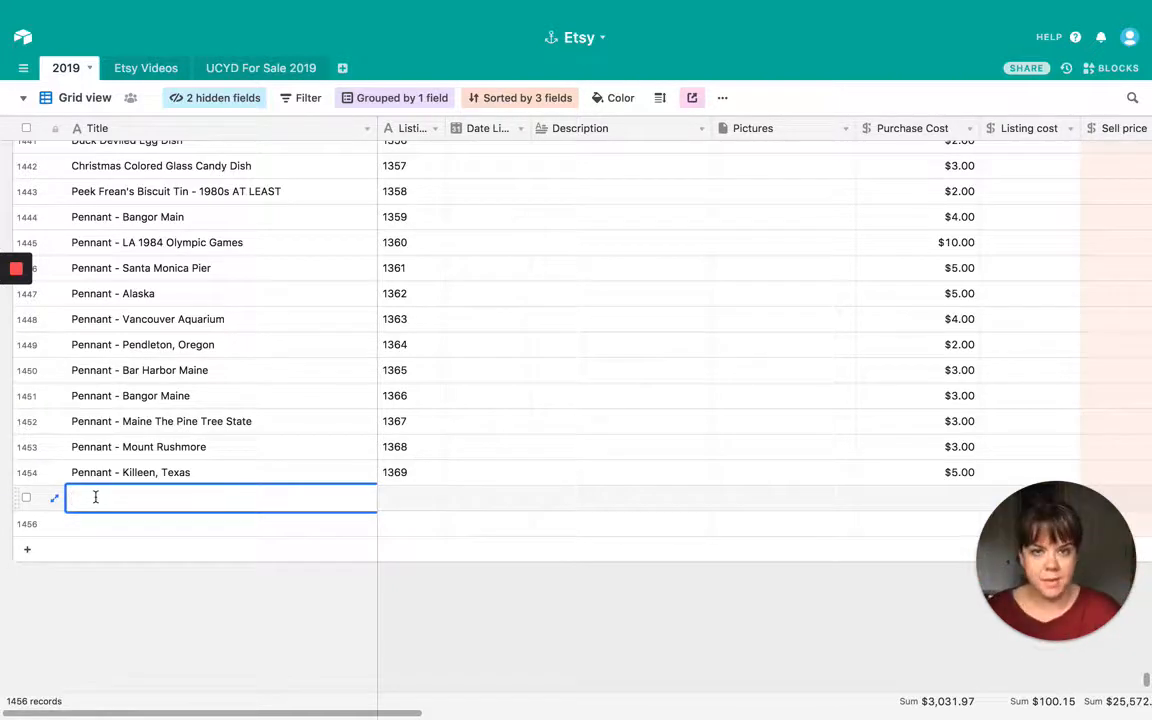
pyautogui.write('A')
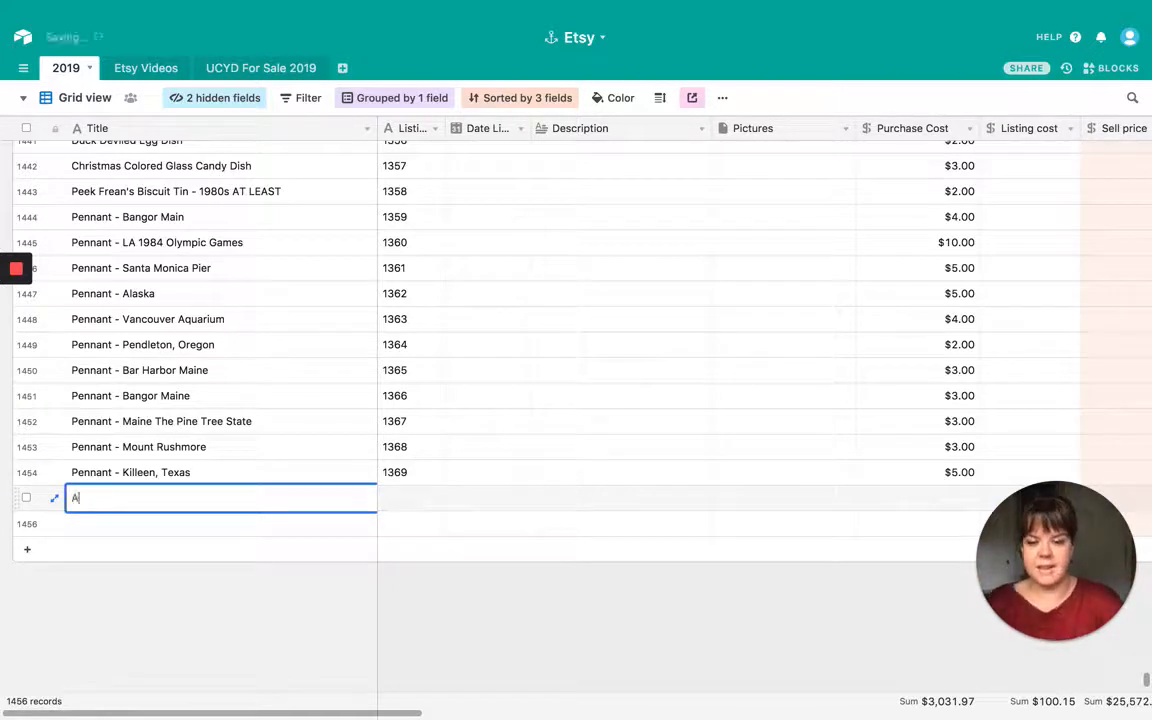
pyautogui.write('MF Head Racket')
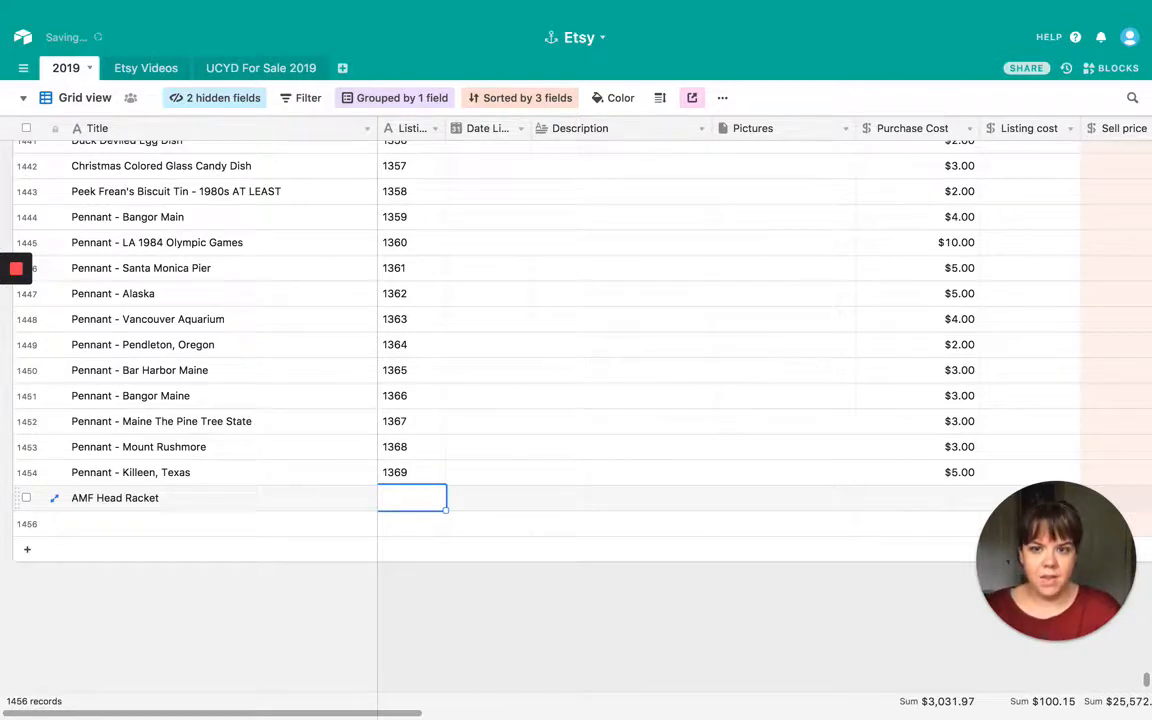
pyautogui.write('13')
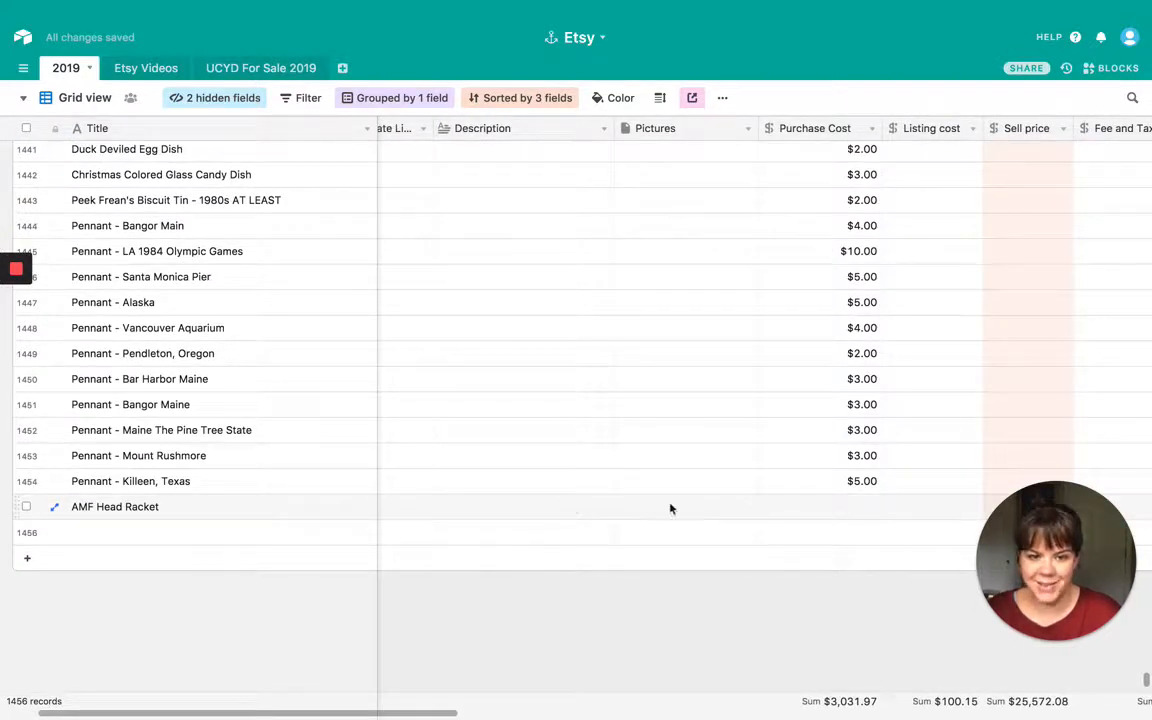
# Enter a $5.00 purchase cost for the AMF Head Racket record
pyautogui.click(686, 506)
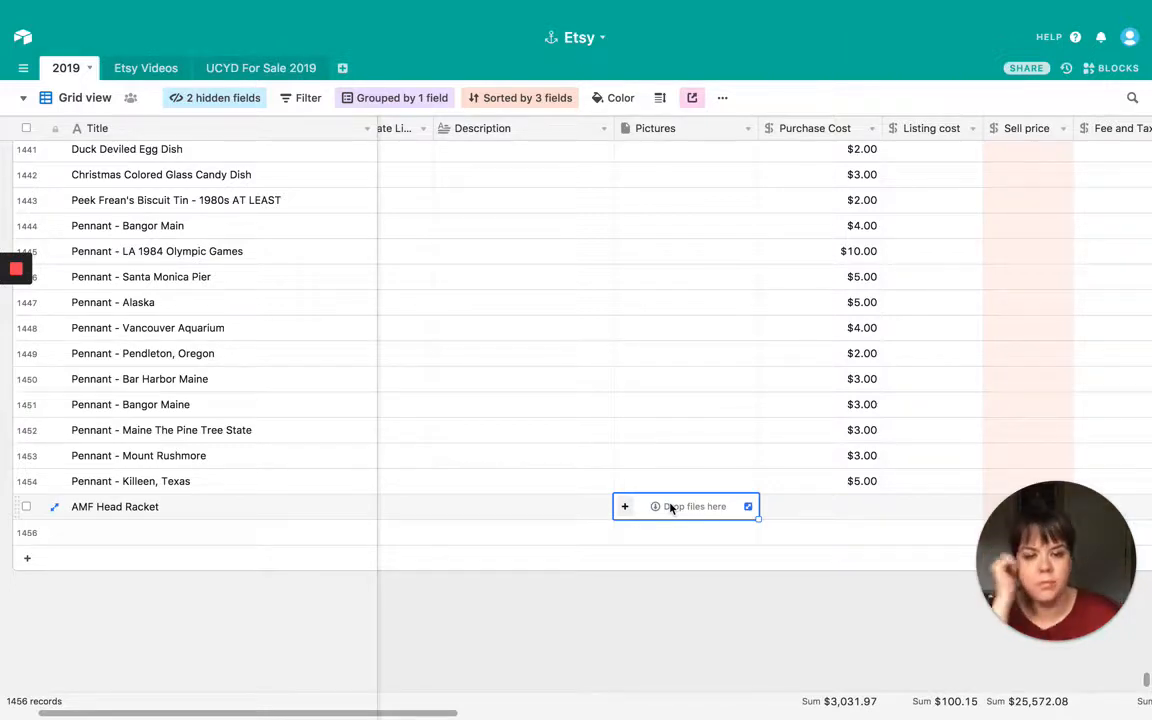
pyautogui.click(820, 506)
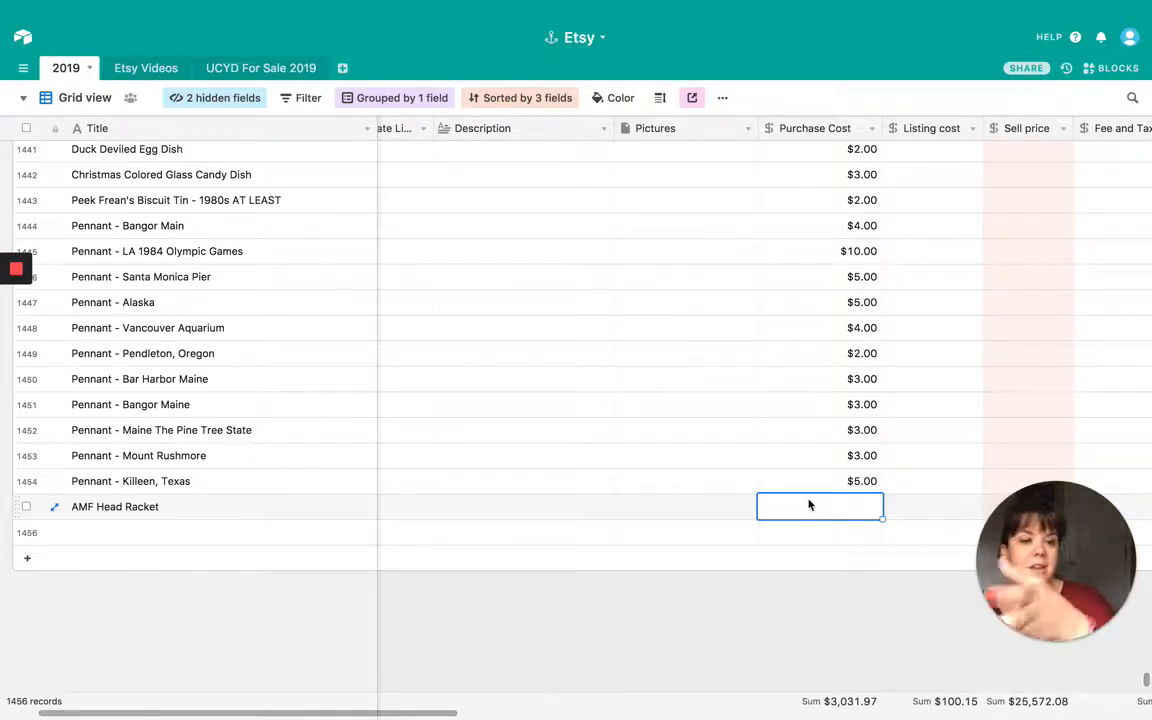
pyautogui.write('4')
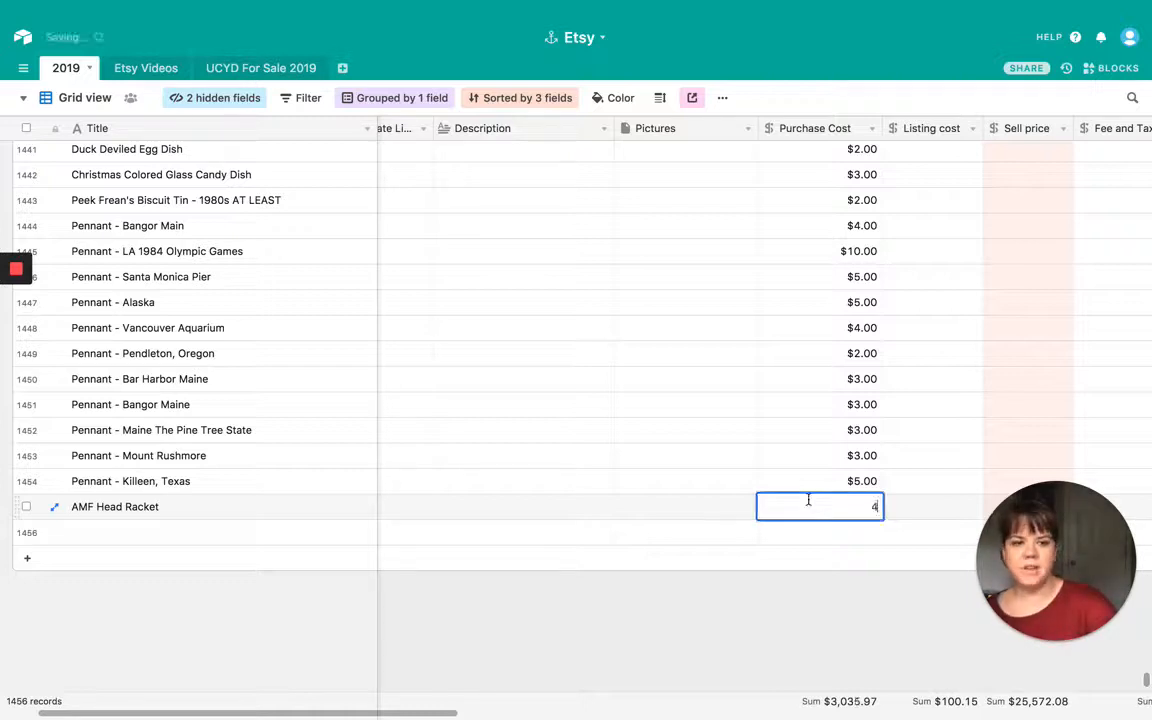
pyautogui.write('5.00')
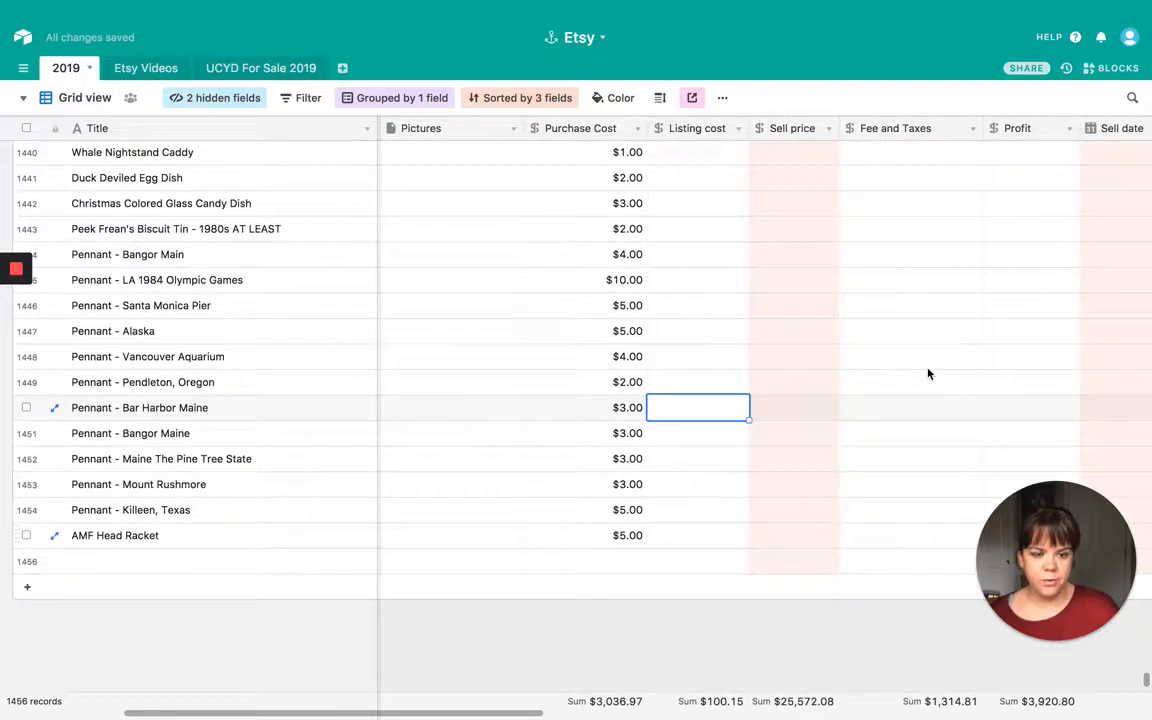
# Scroll the Etsy grid until the To Be Listed group header and its first rows show
pyautogui.click(792, 408)
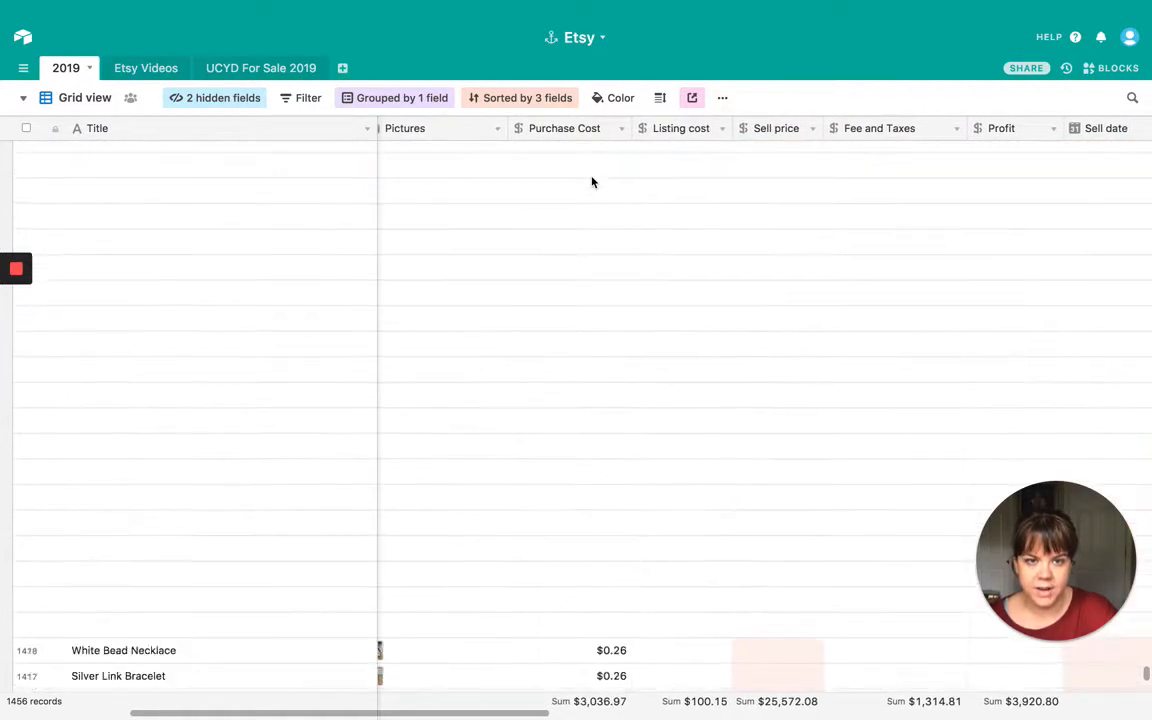
pyautogui.scroll(-3)
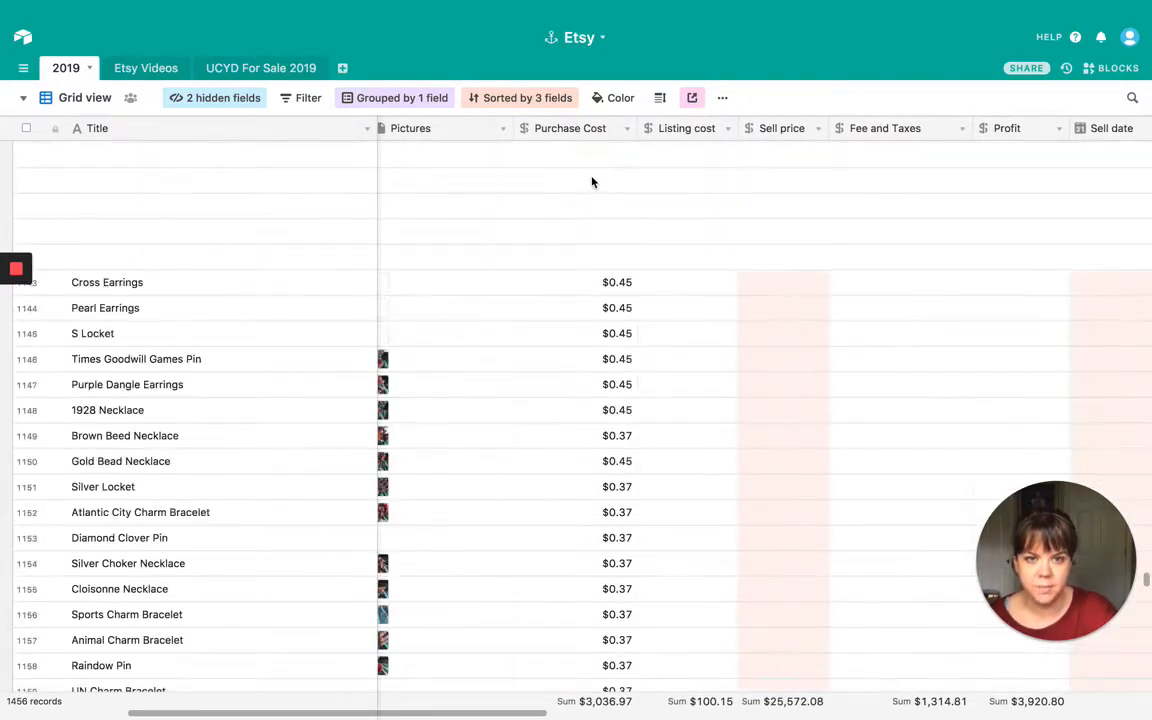
pyautogui.scroll(-3)
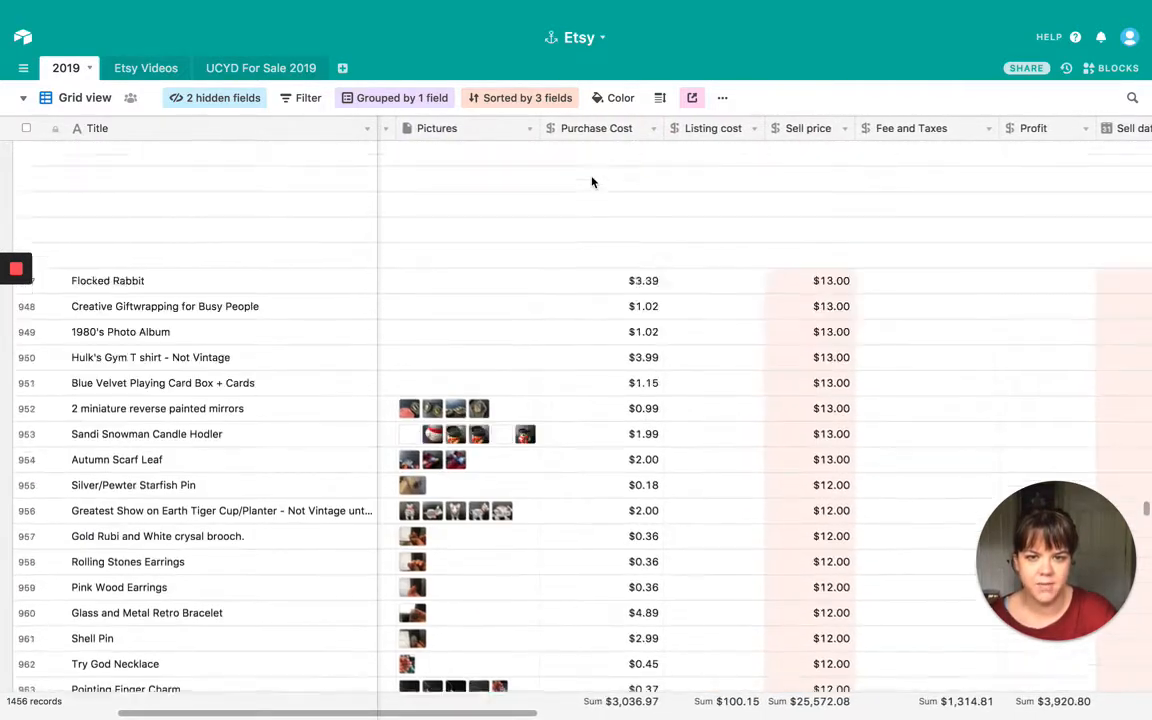
pyautogui.scroll(3)
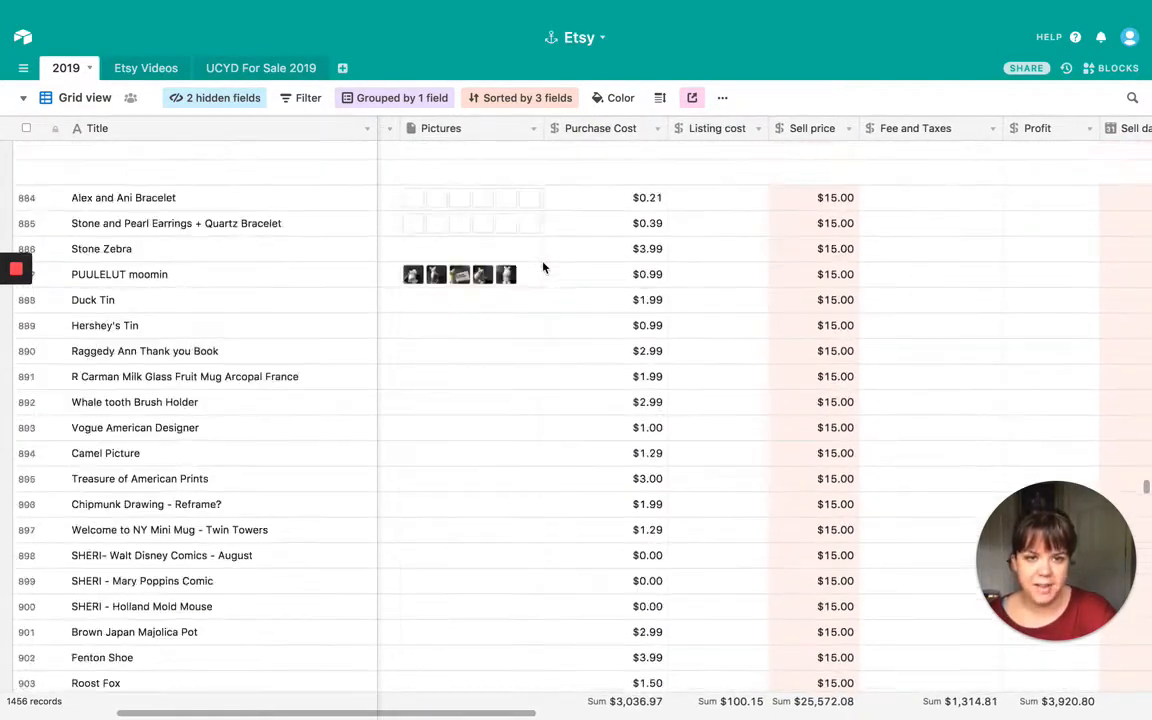
pyautogui.scroll(-3)
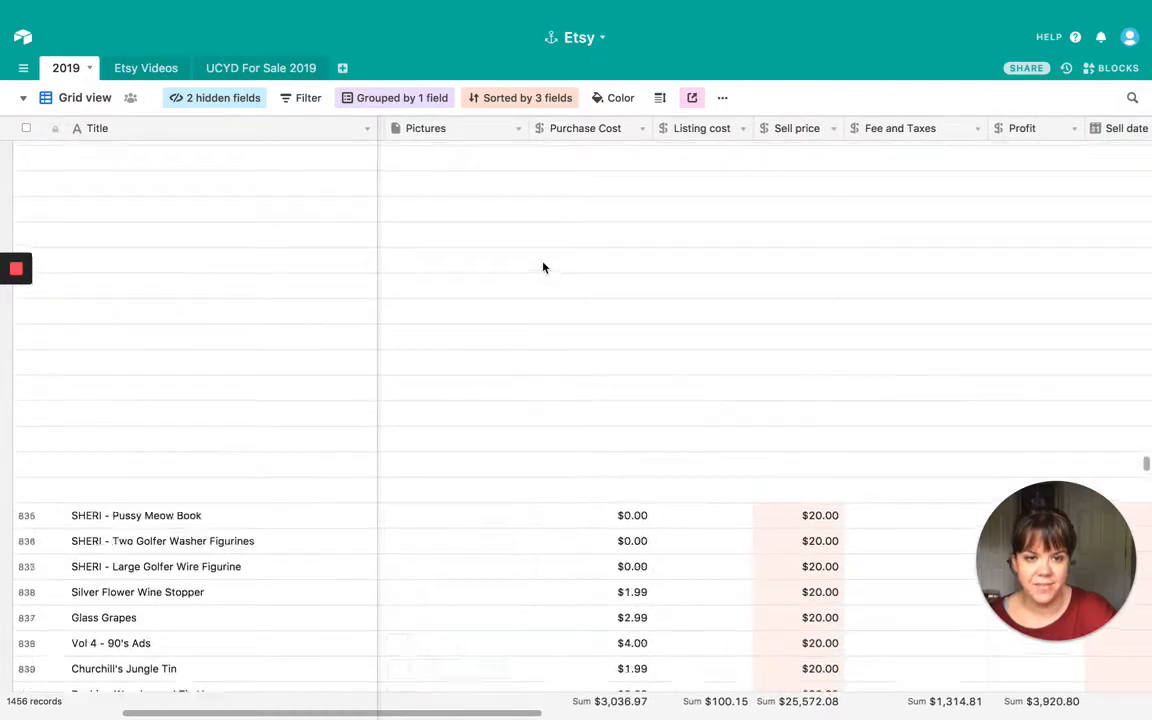
pyautogui.scroll(-3)
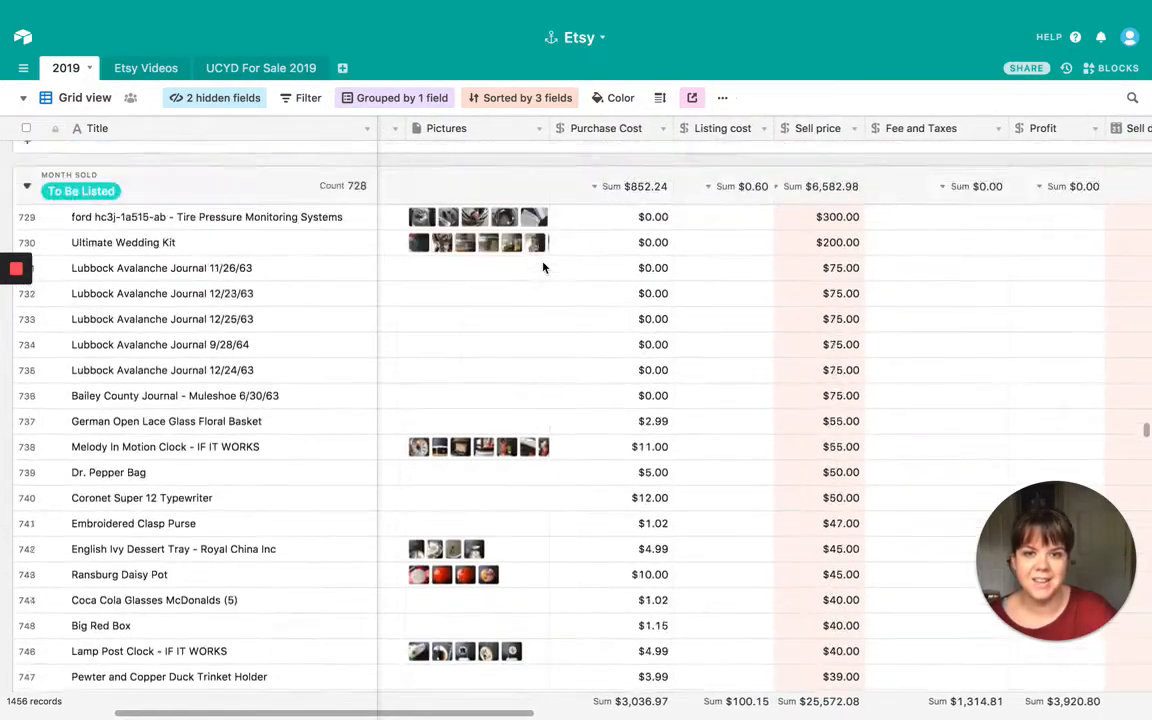
pyautogui.scroll(-3)
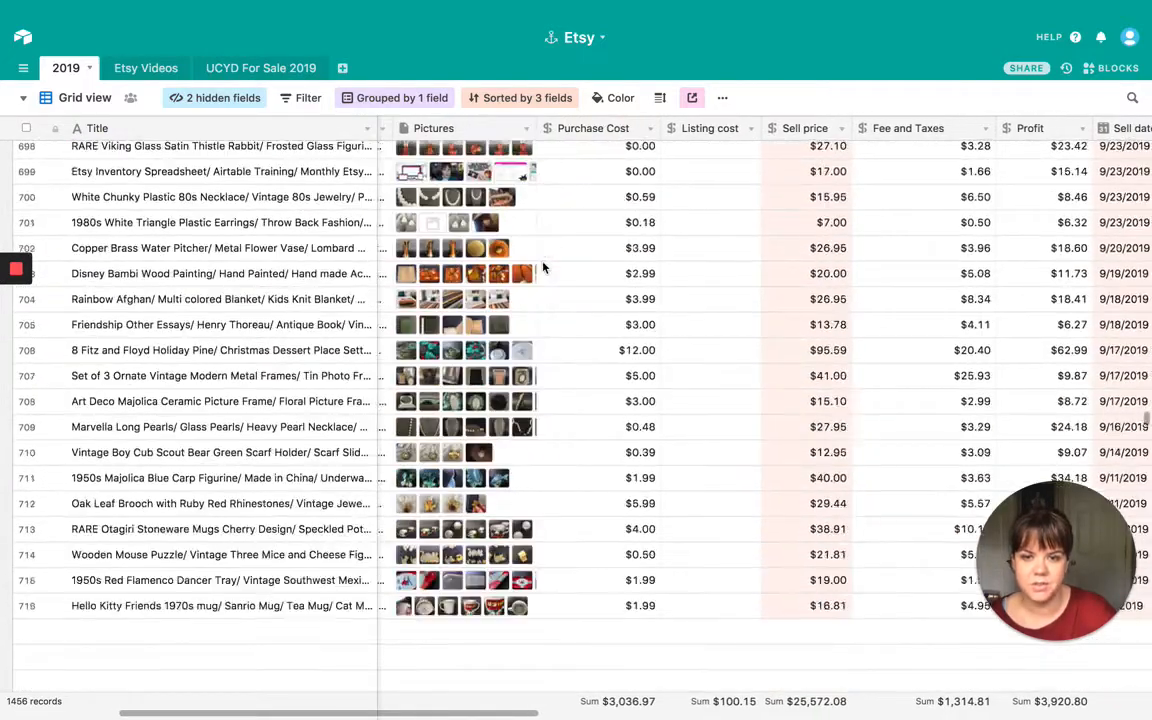
pyautogui.scroll(-3)
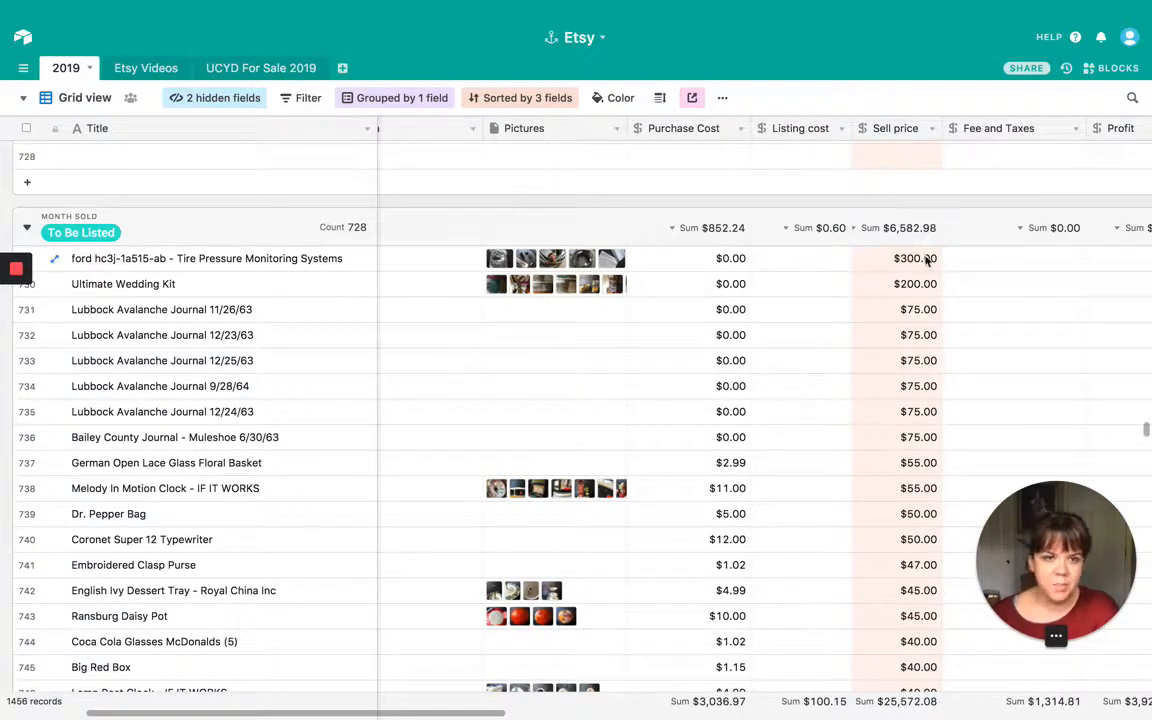
# Begin editing the Ultimate Wedding Kit sell price, starting a new amount with 3
pyautogui.click(914, 258)
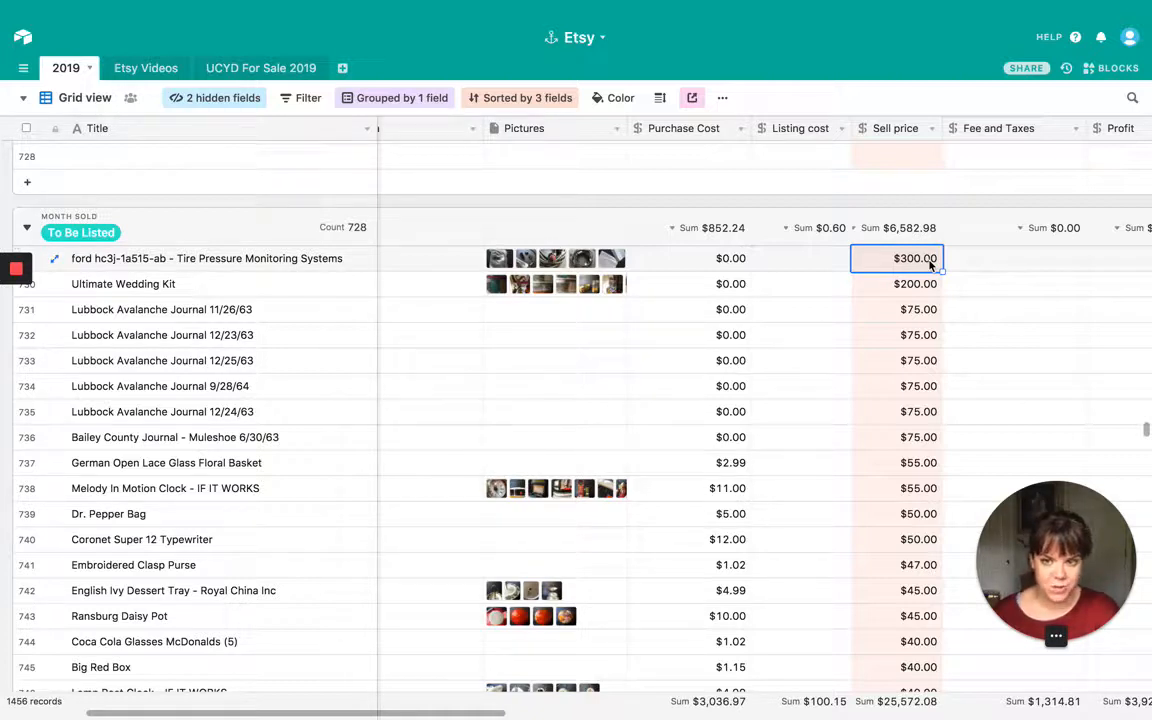
pyautogui.click(896, 284)
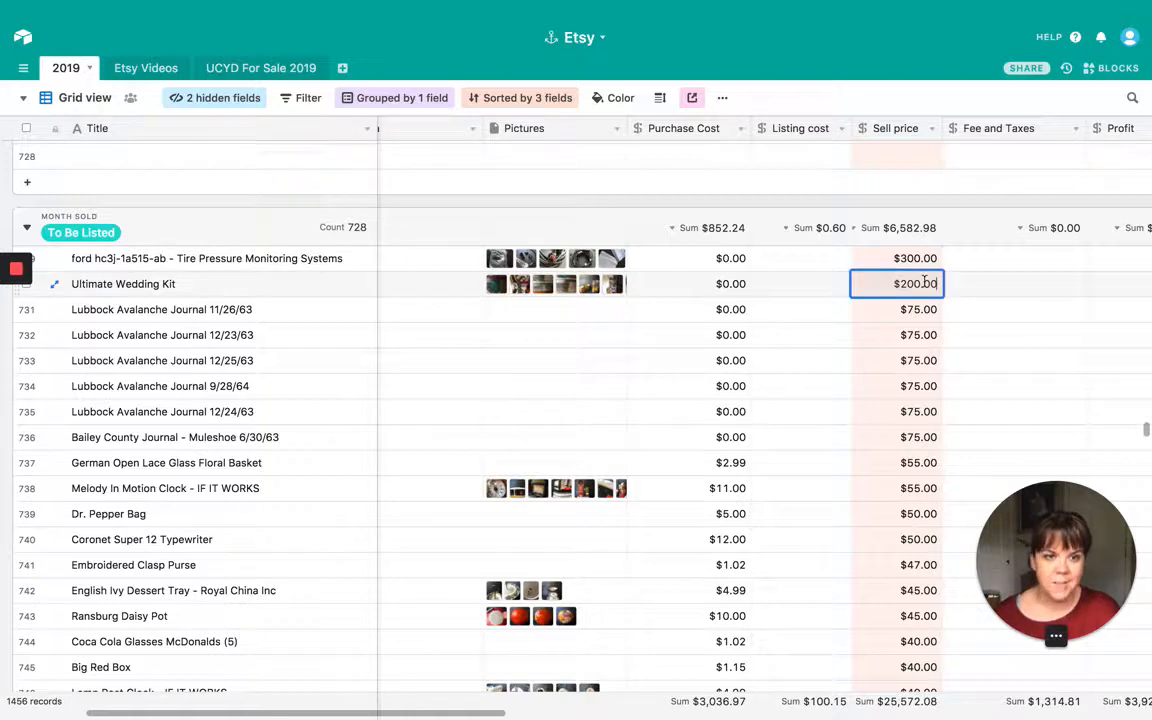
pyautogui.write('3')
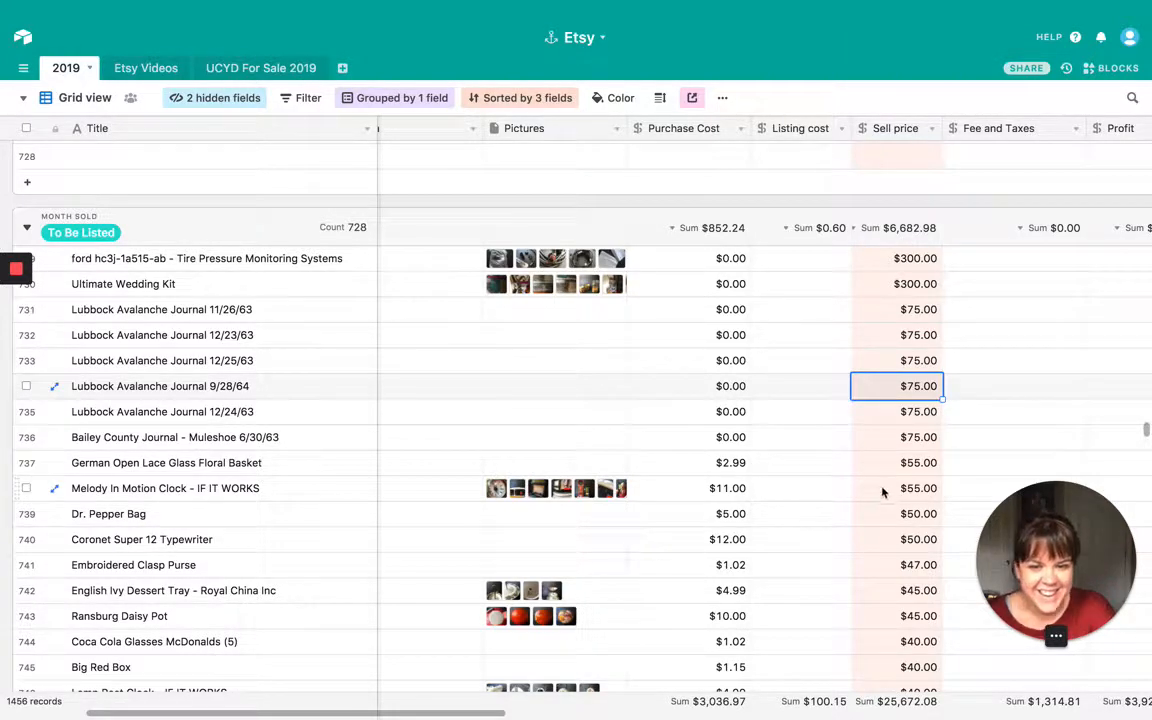
pyautogui.scroll(-3)
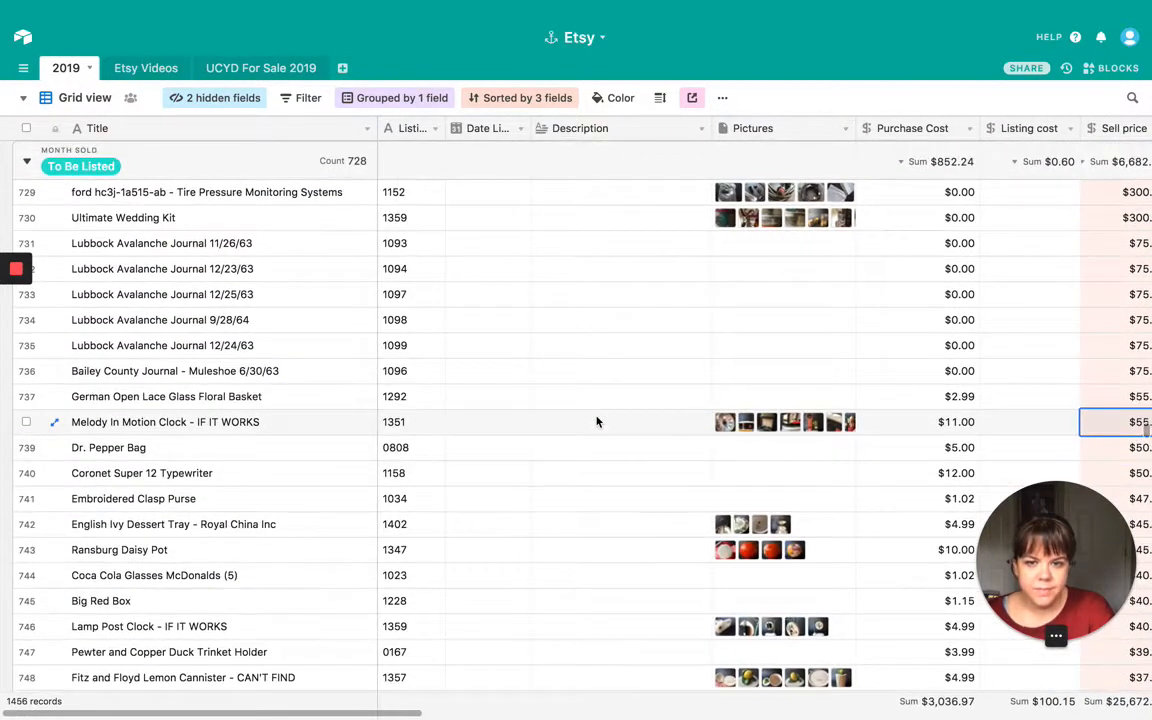
pyautogui.click(488, 420)
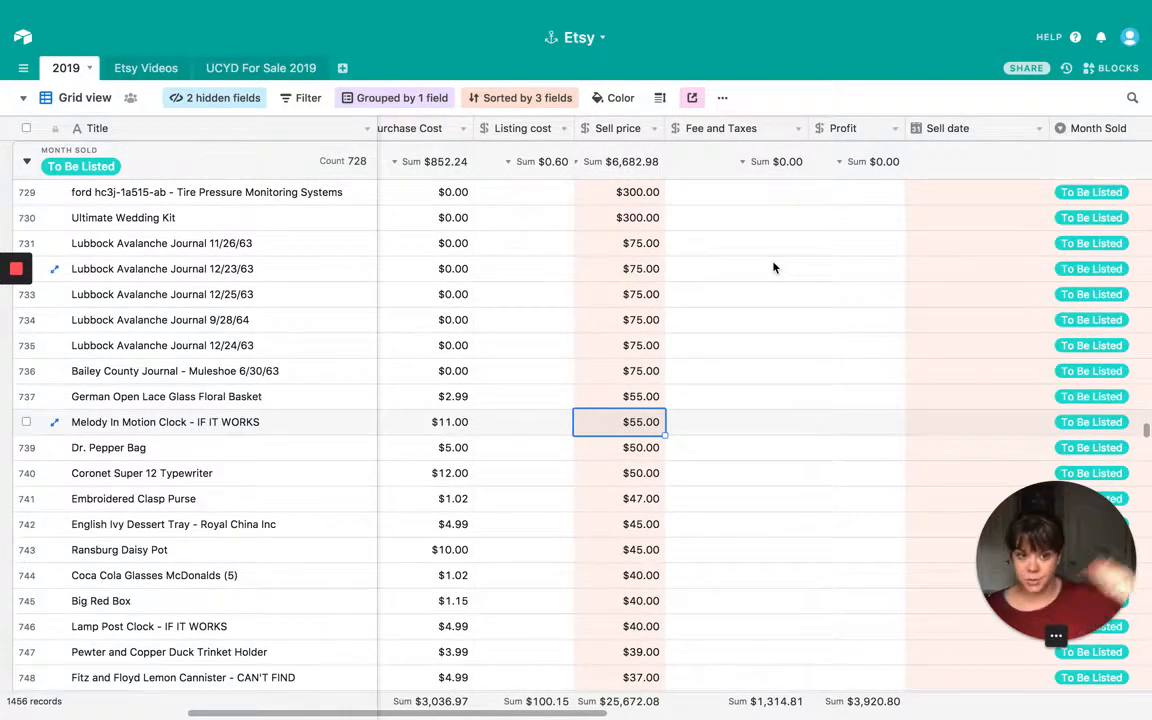
pyautogui.moveTo(876, 414)
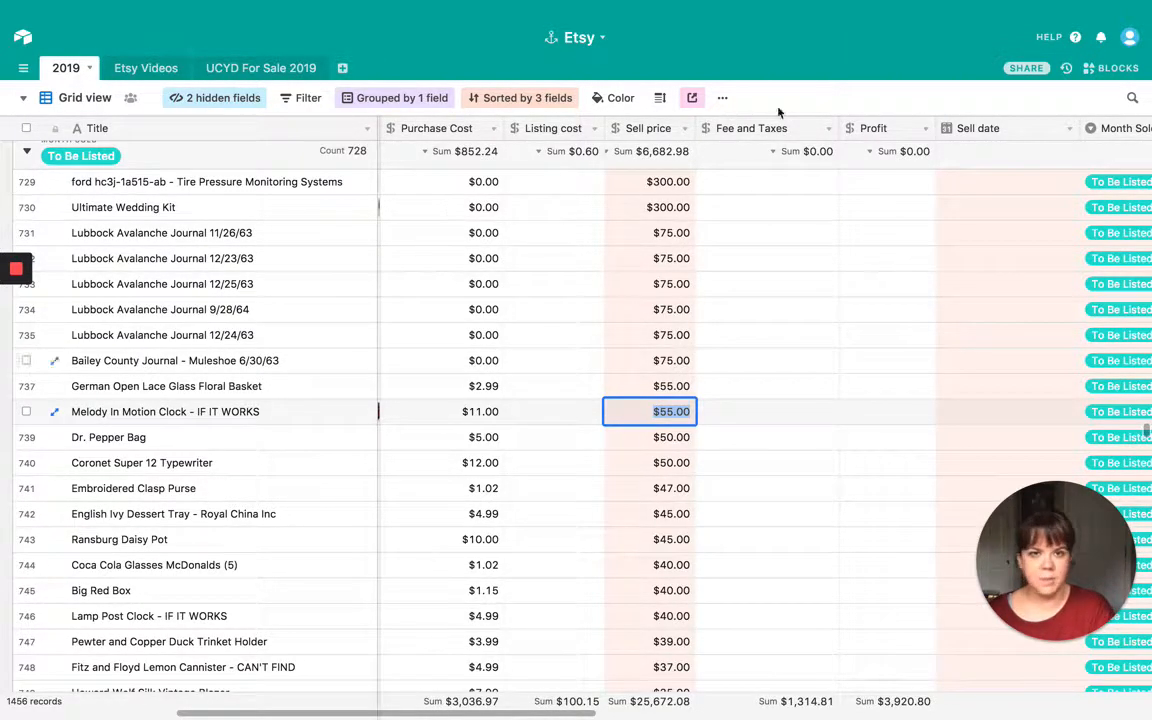
# Show the Month Sold choices for the Melody In Motion Clock row
pyautogui.click(888, 412)
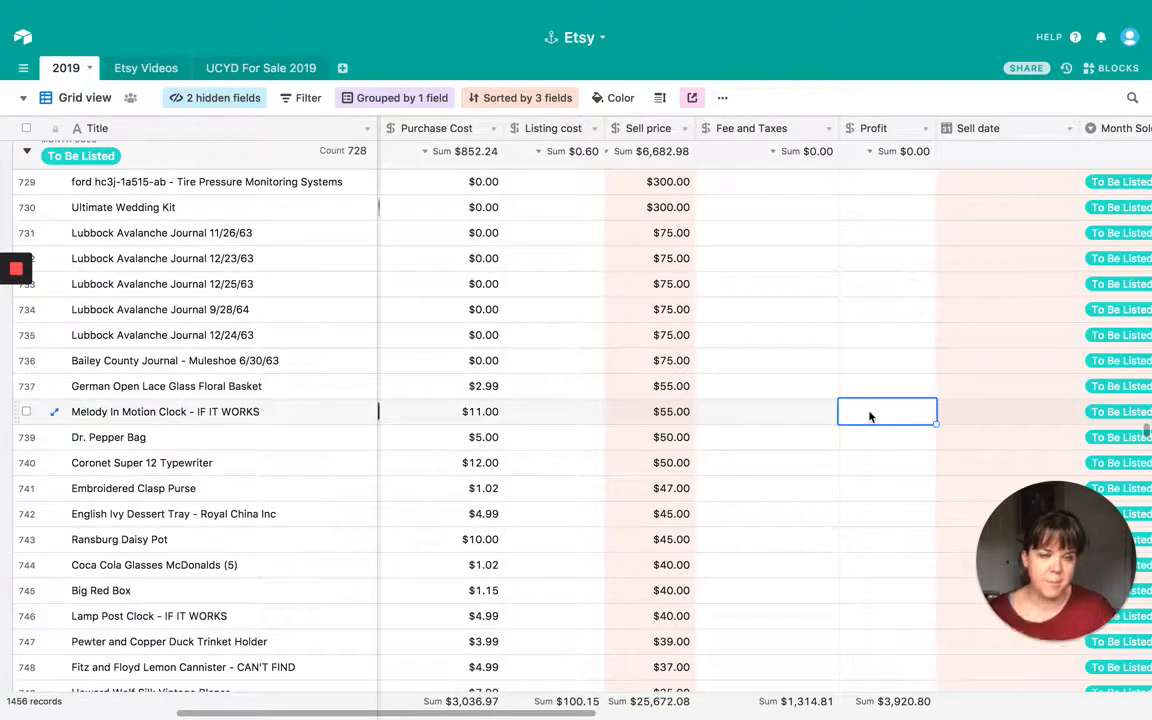
pyautogui.hscroll(3)
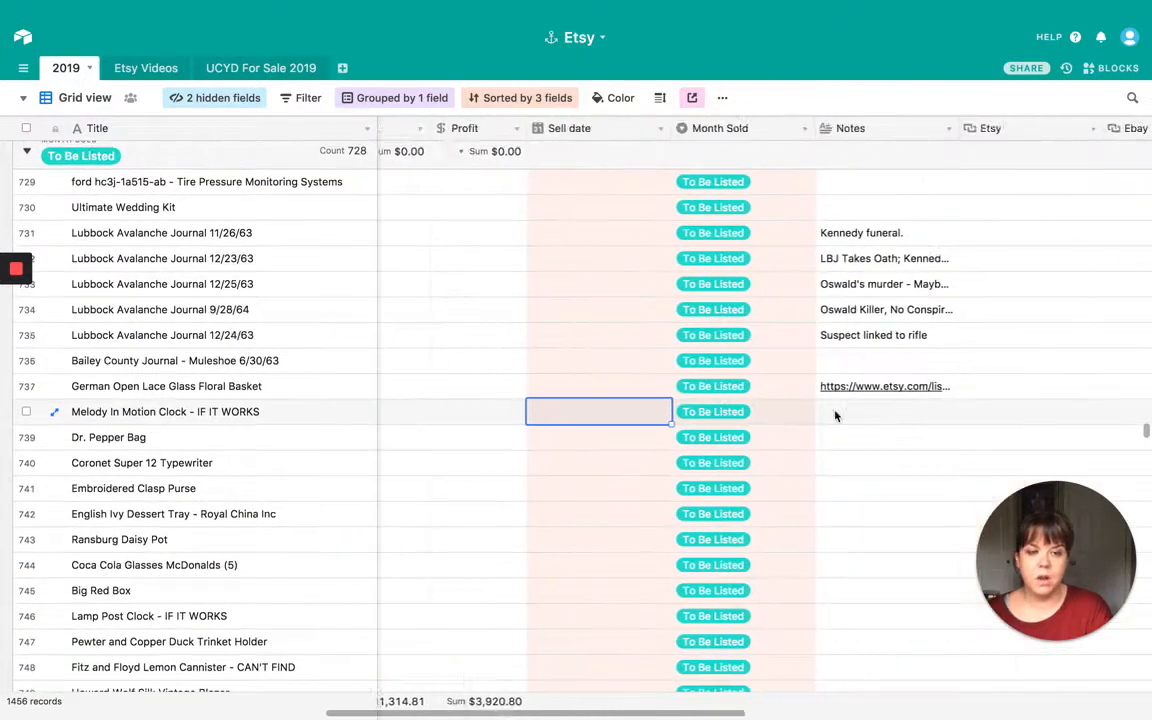
pyautogui.hscroll(3)
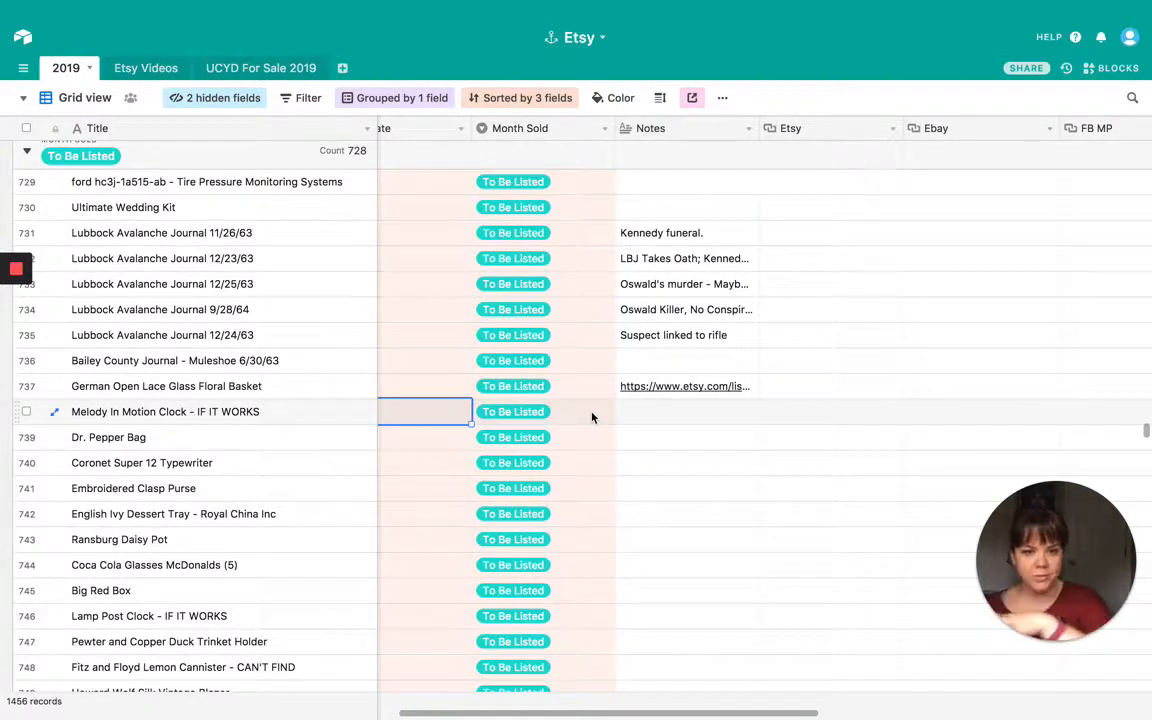
pyautogui.click(544, 412)
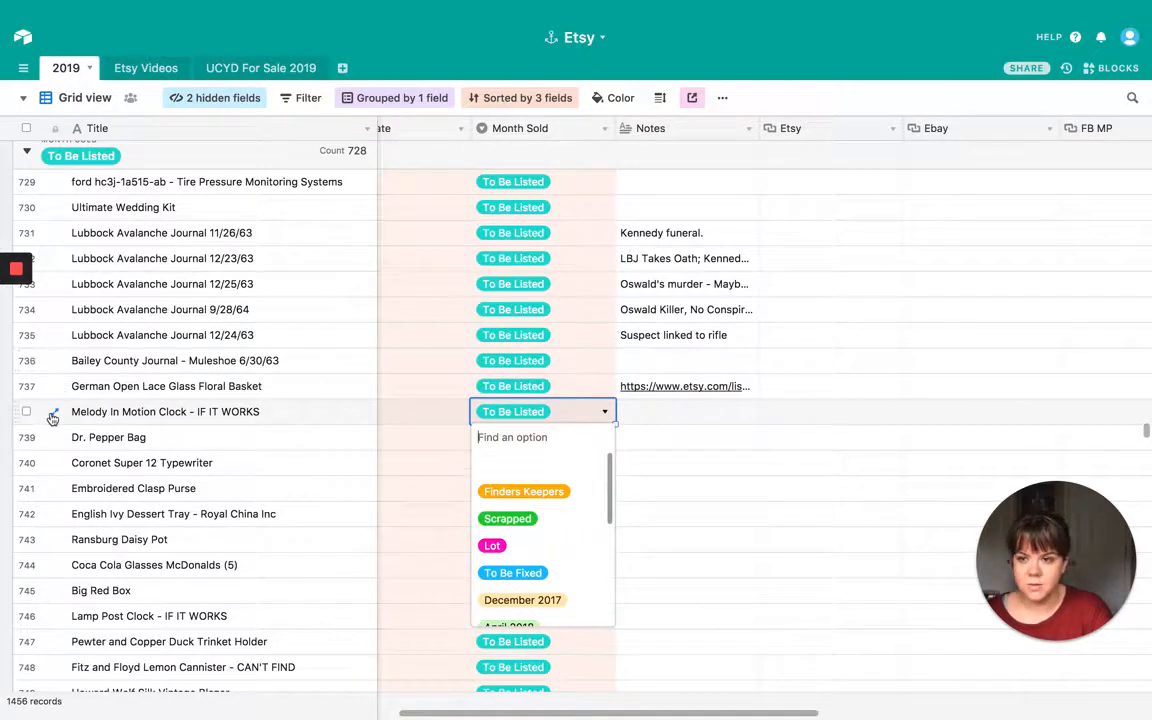
# Expand the Melody In Motion Clock record and clear its Month Sold value
pyautogui.click(54, 412)
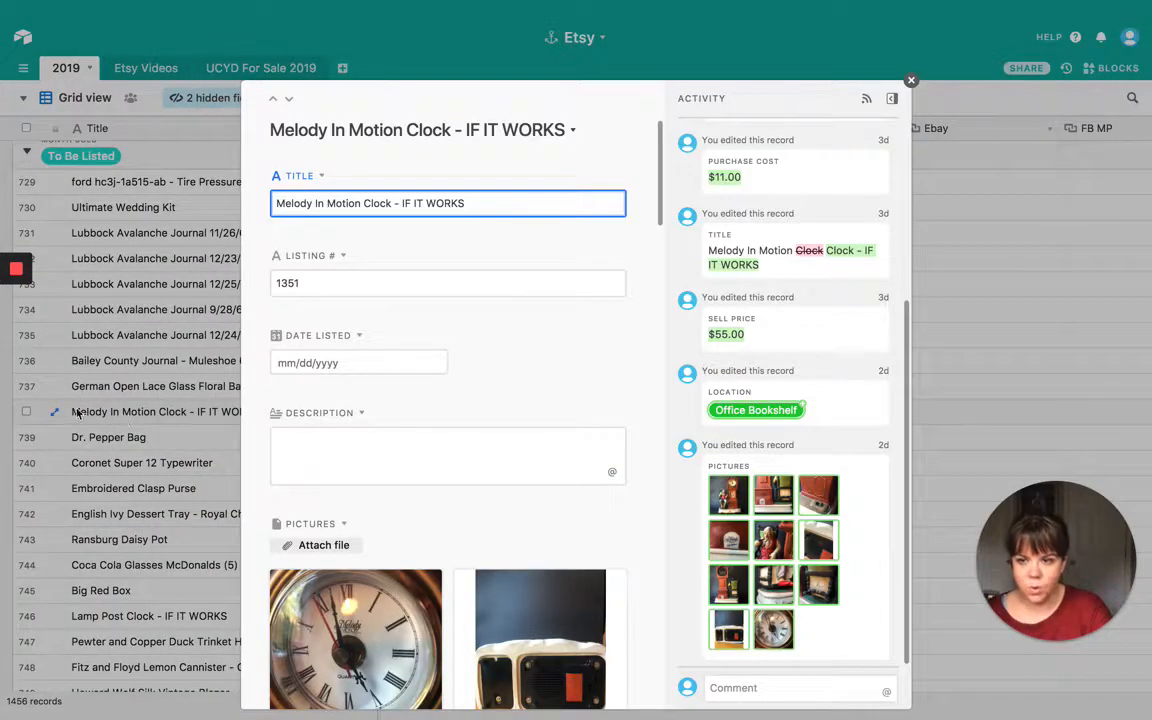
pyautogui.scroll(-3)
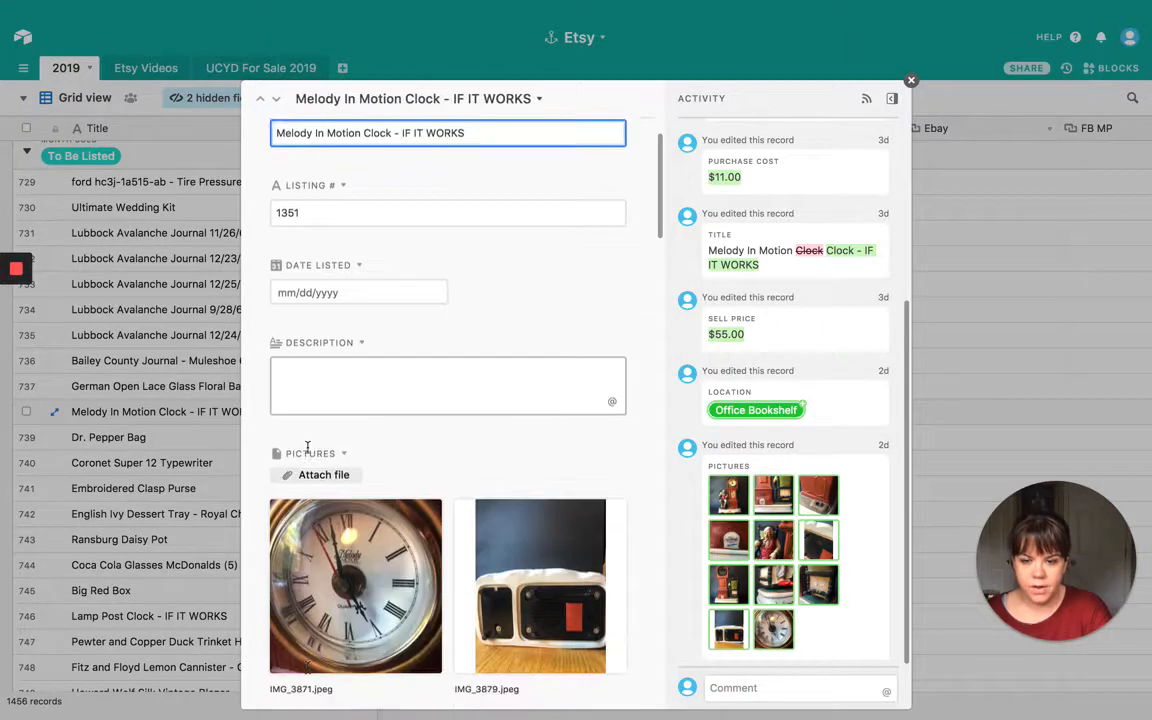
pyautogui.scroll(-3)
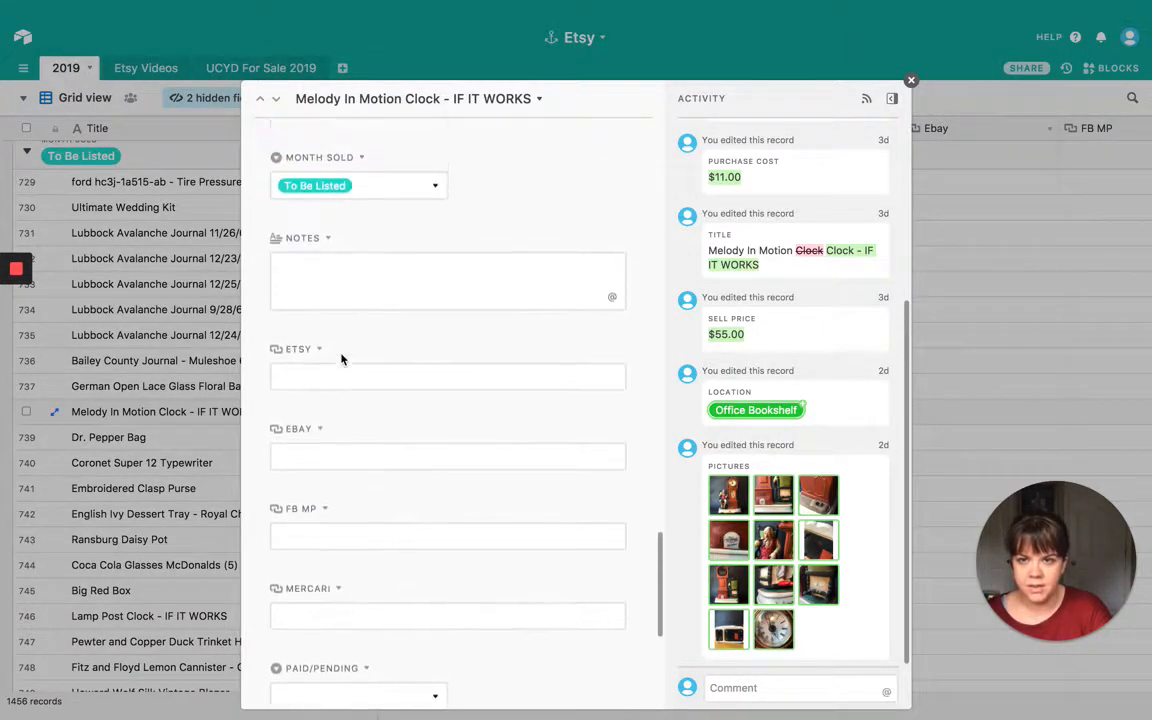
pyautogui.click(358, 300)
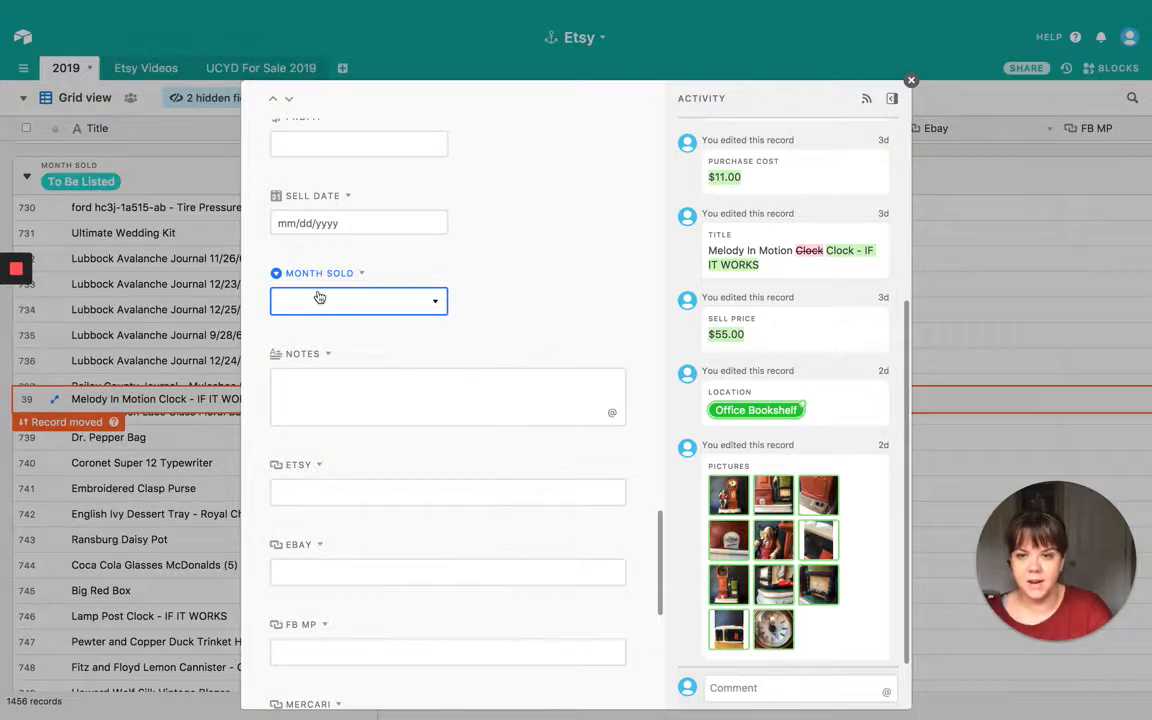
# Set the clock's Month Sold back to To Be Listed and reopen its choices
pyautogui.click(358, 300)
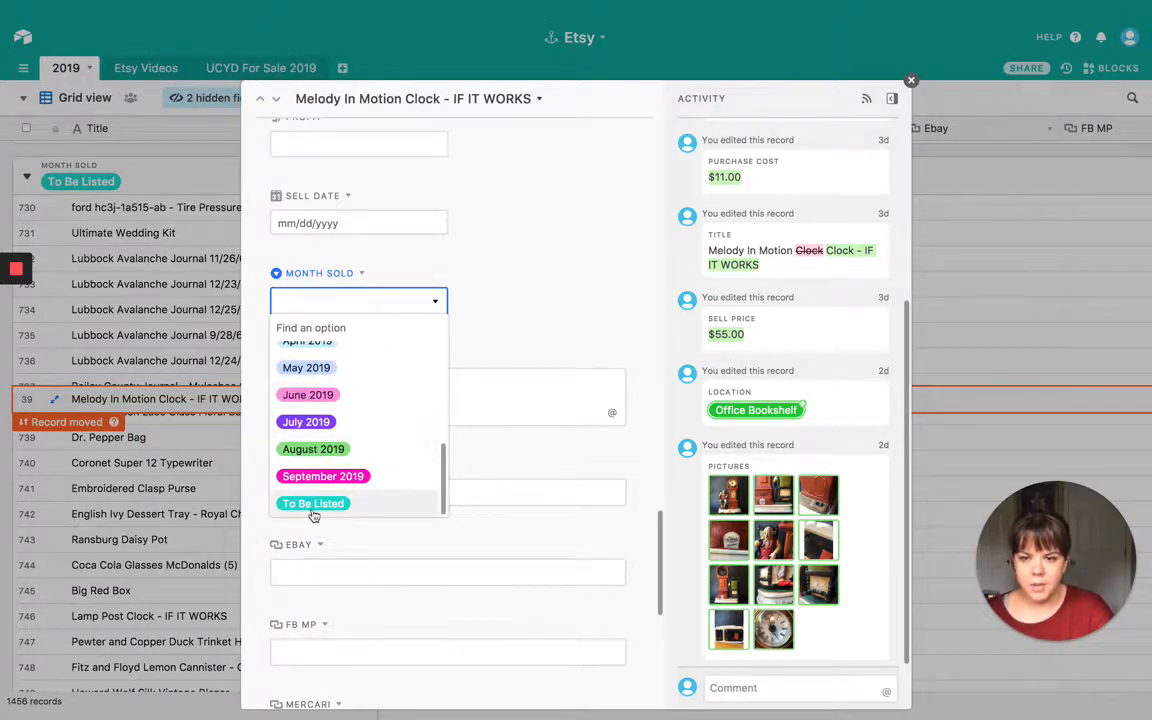
pyautogui.click(312, 504)
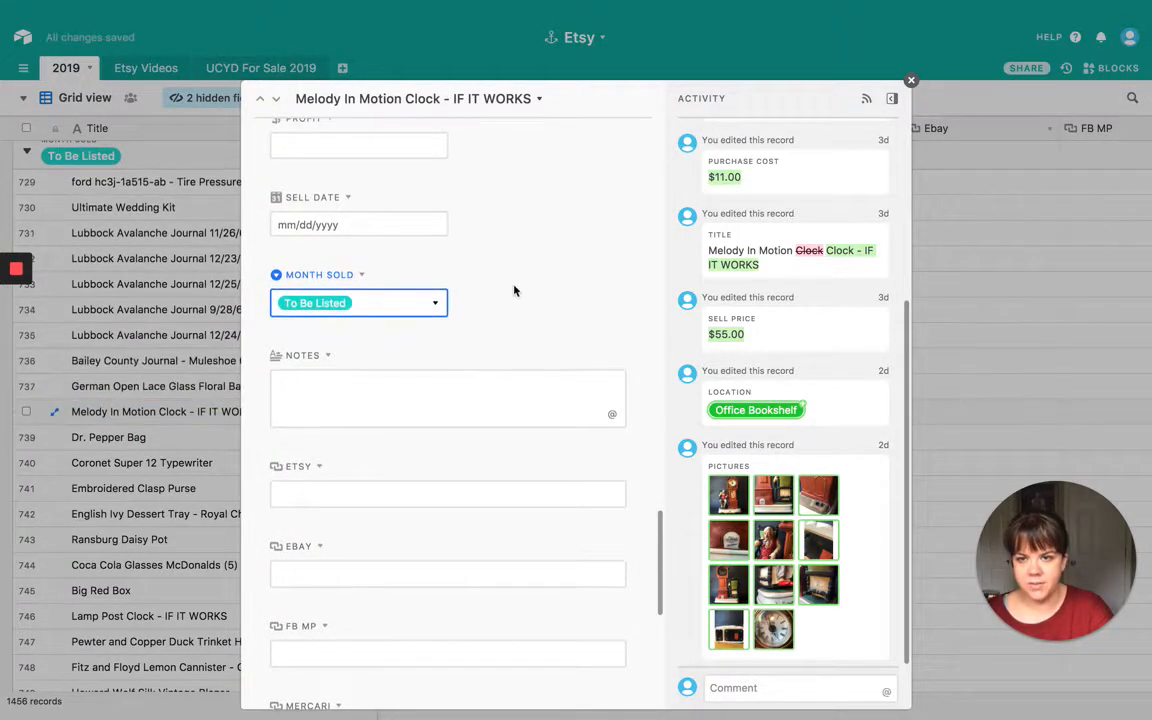
pyautogui.click(358, 304)
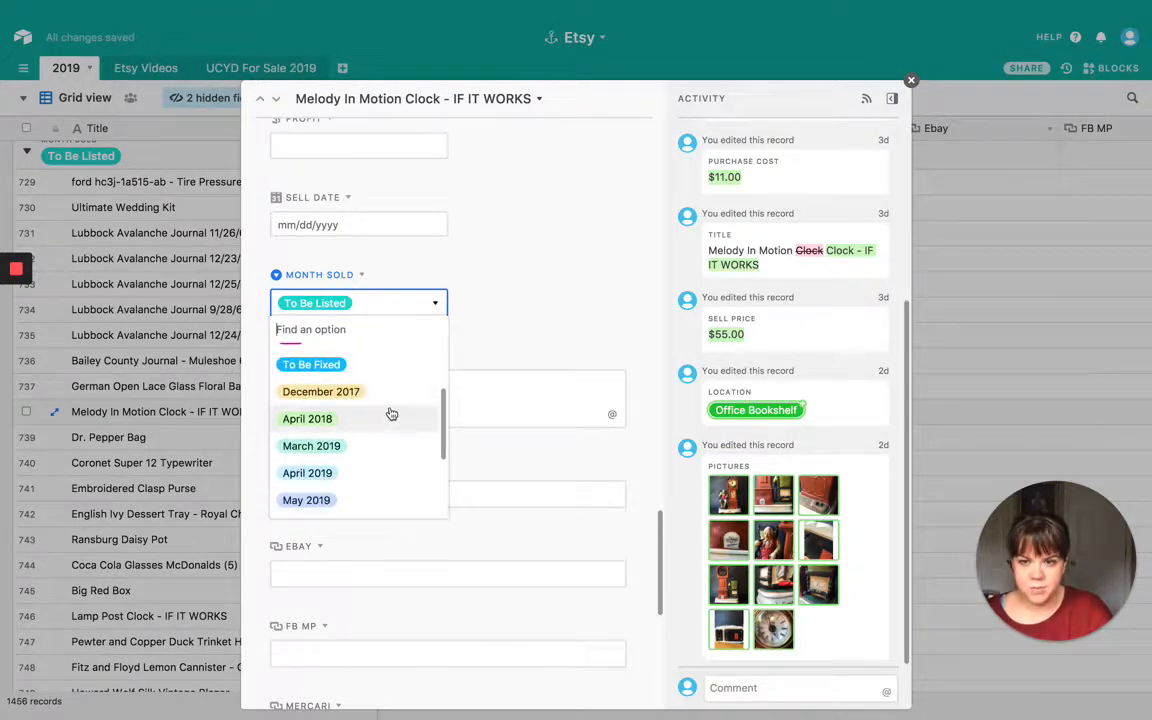
pyautogui.scroll(3)
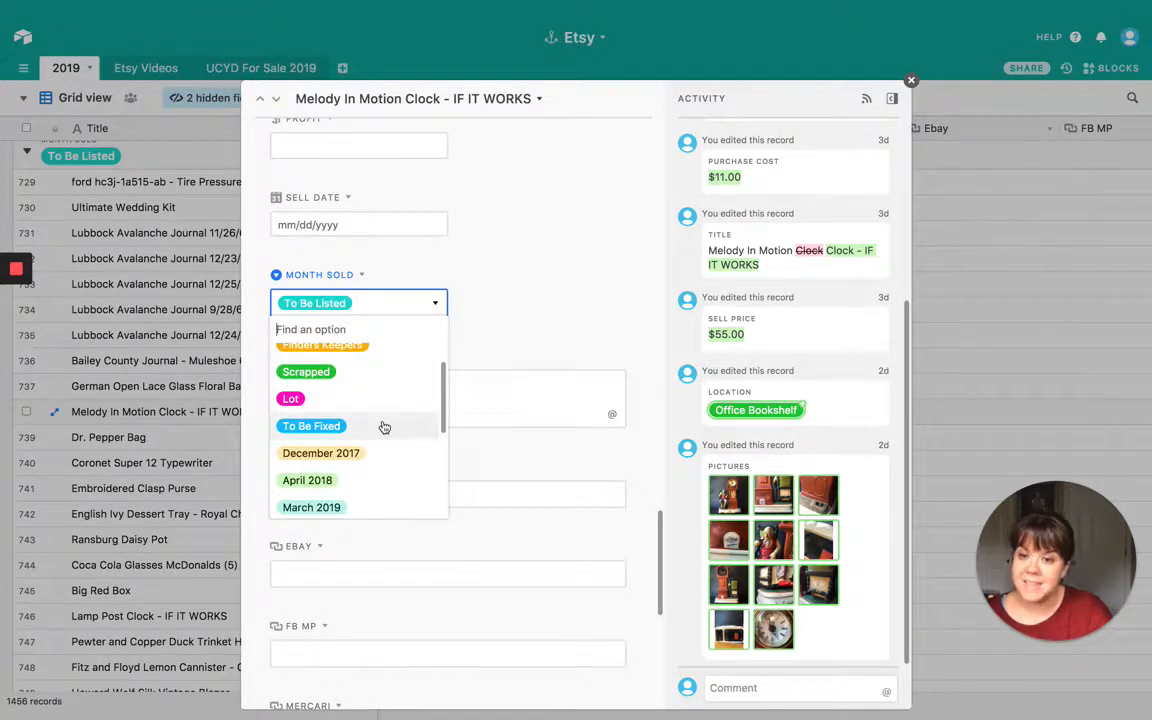
pyautogui.moveTo(360, 424)
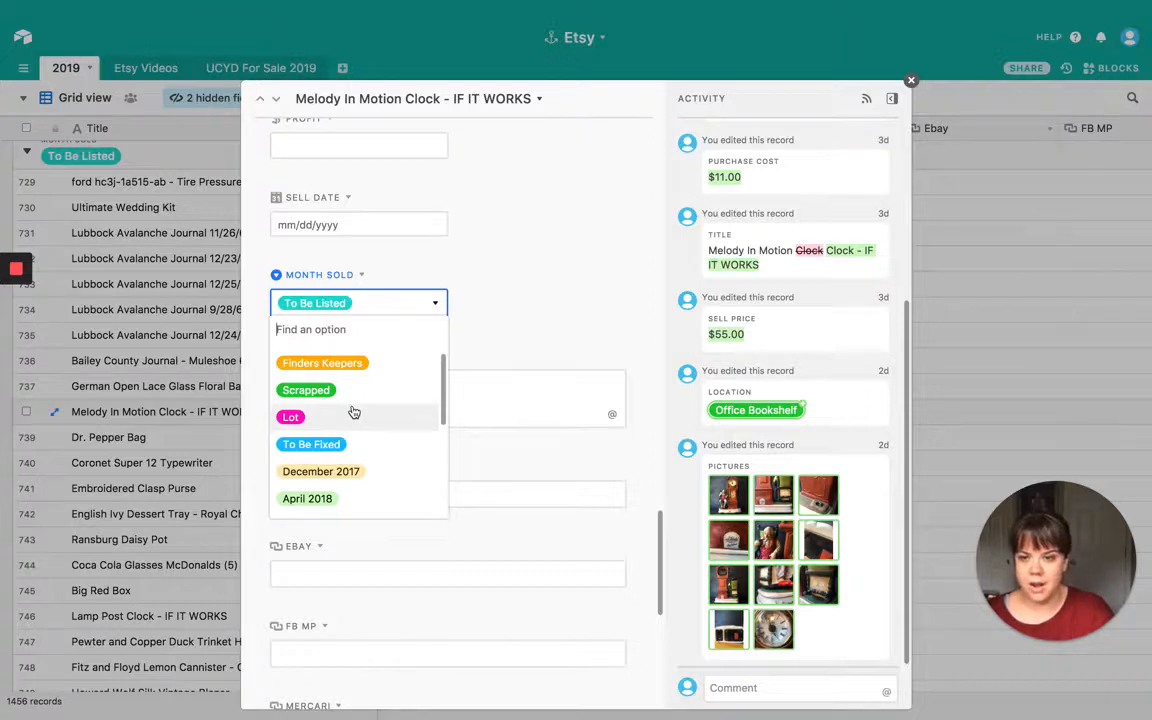
pyautogui.moveTo(364, 390)
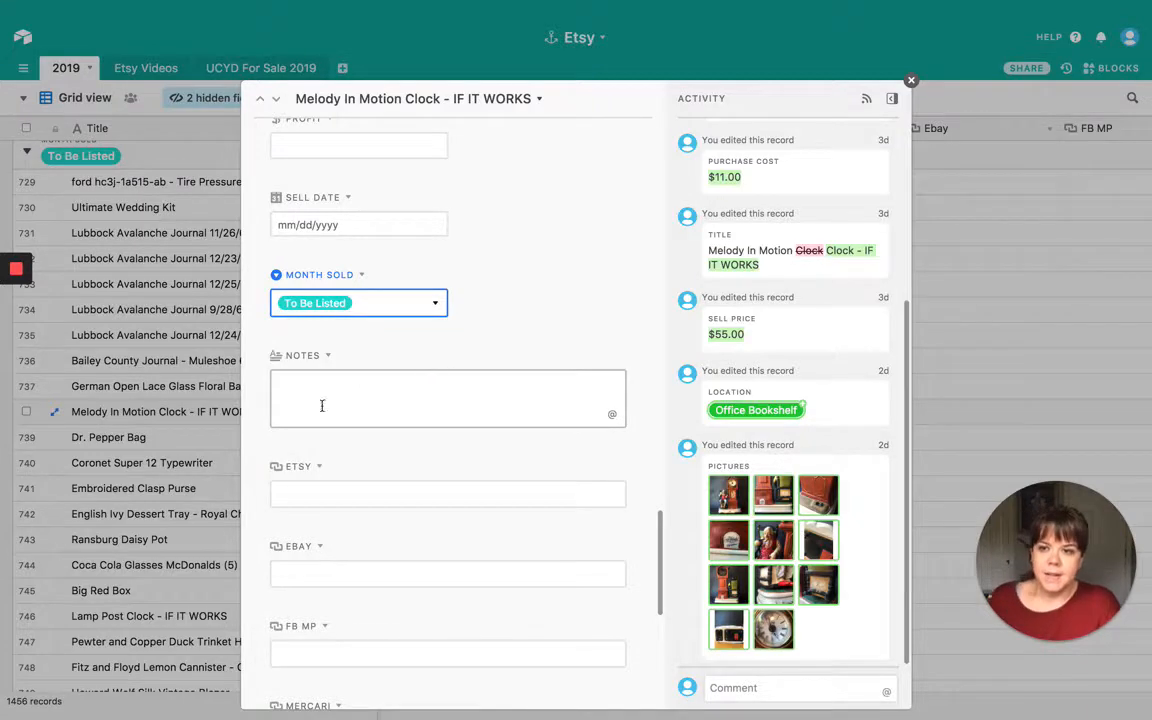
# Close the clock record and rename the racket to 'AMF Head Tennis Racket'
pyautogui.click(910, 80)
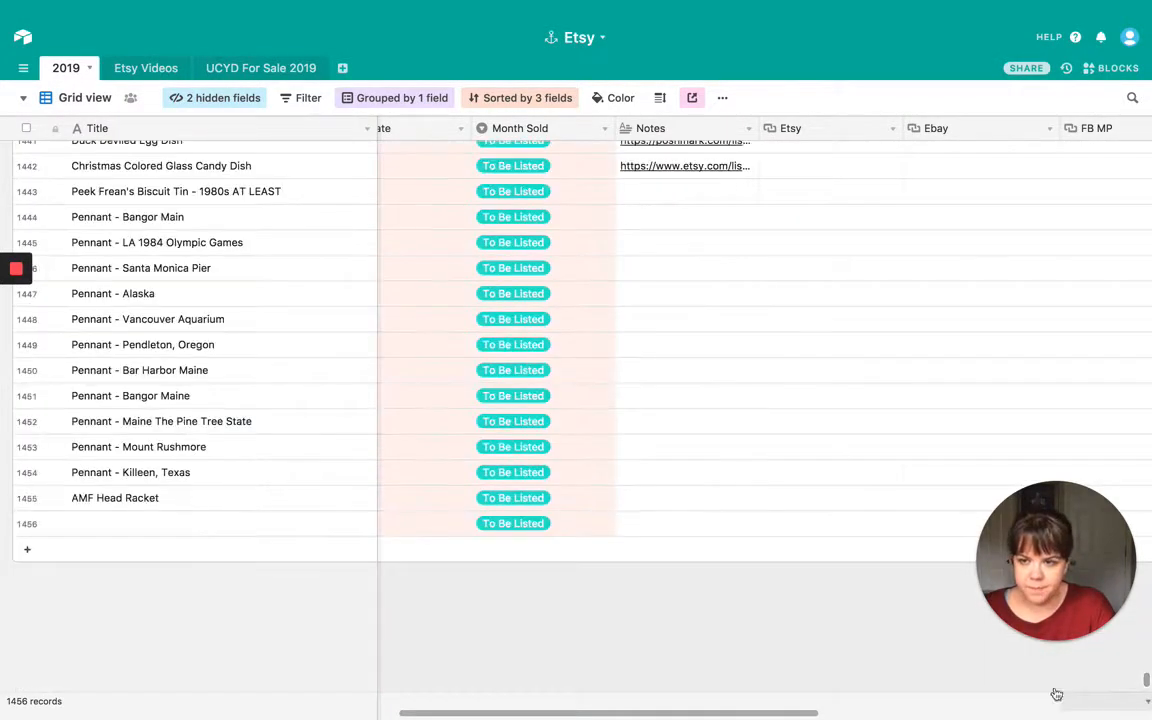
pyautogui.click(116, 496)
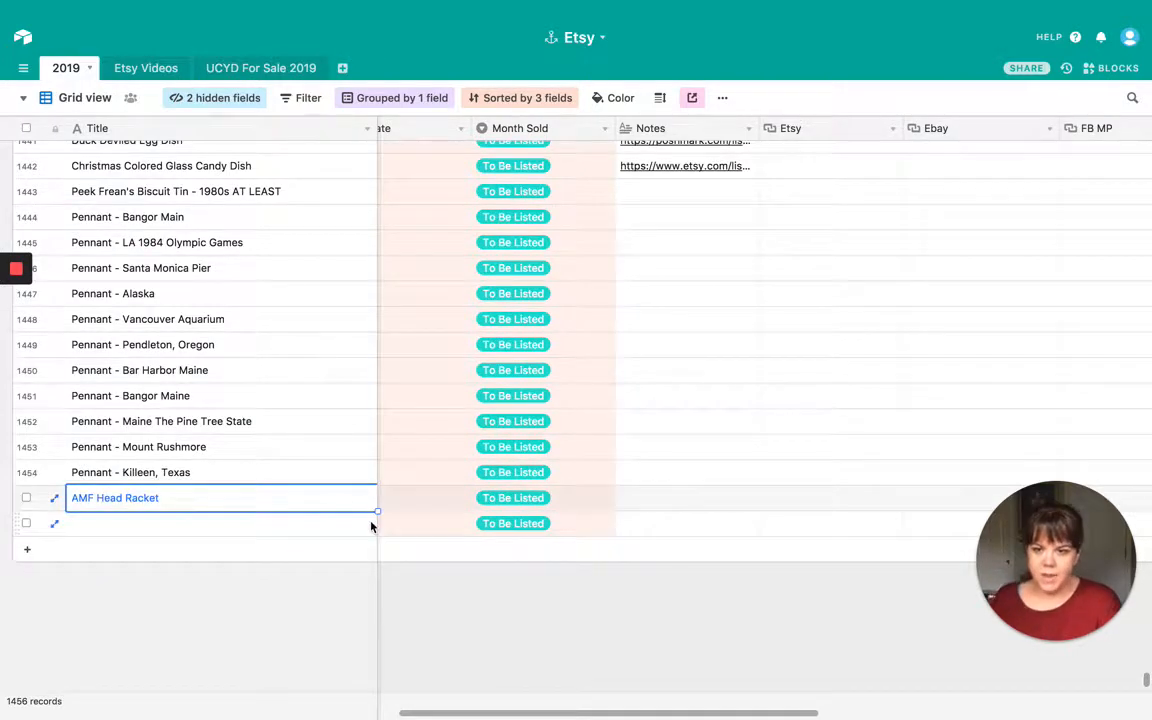
pyautogui.hscroll(3)
pyautogui.write('Tennis ')
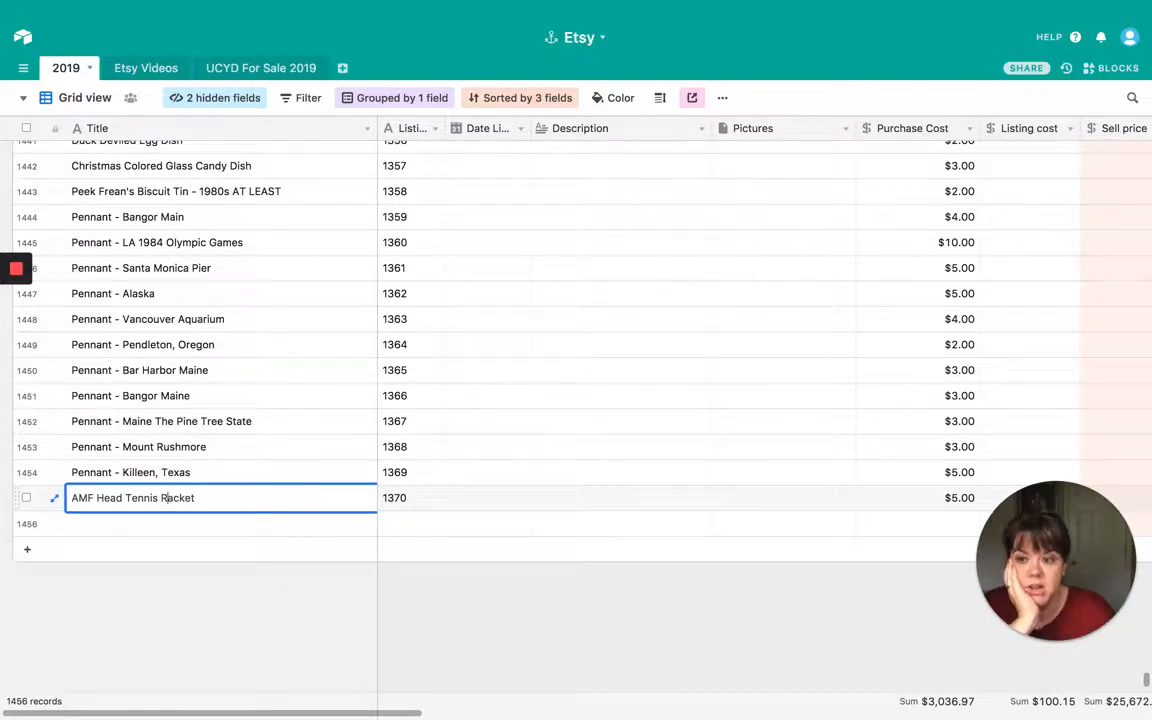
# Select the racket's Pictures cell for photos, keeping its $5.00 cost
pyautogui.click(784, 496)
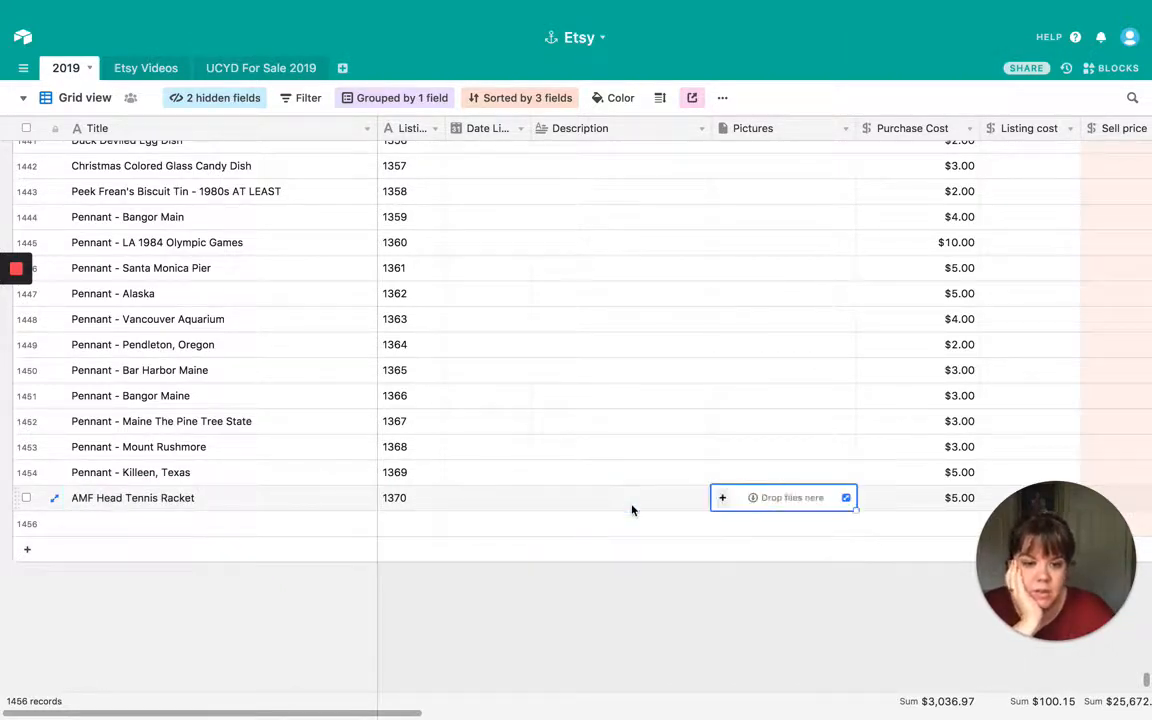
pyautogui.hscroll(3)
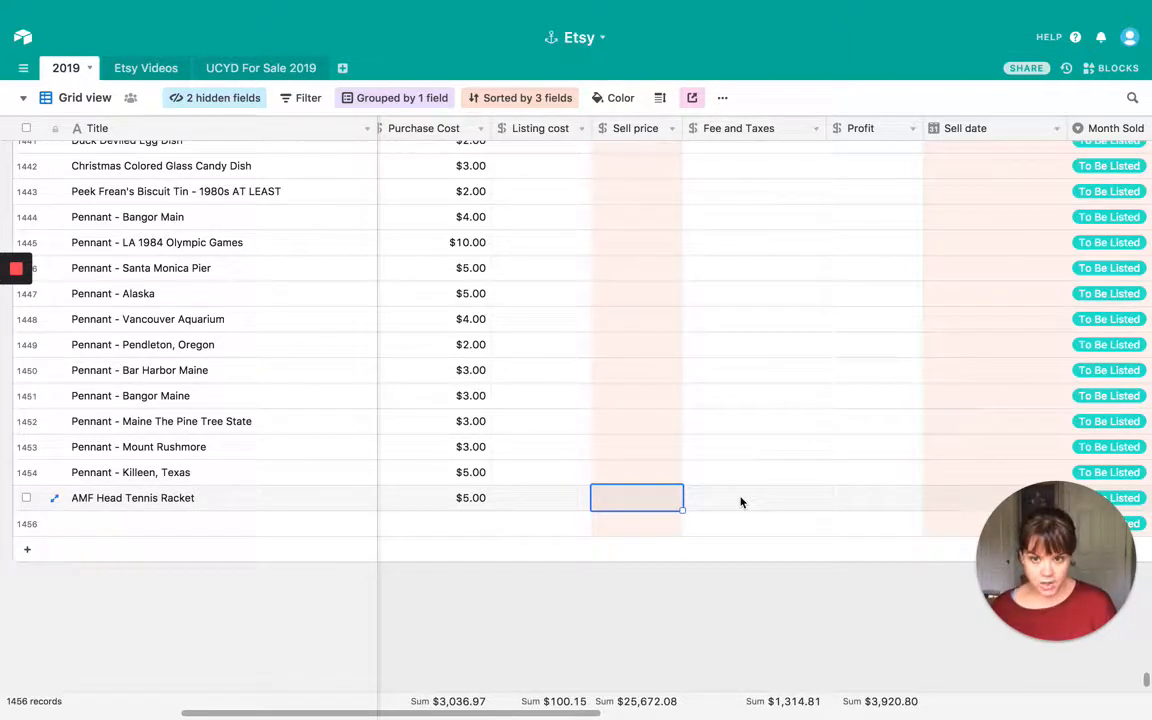
pyautogui.click(752, 498)
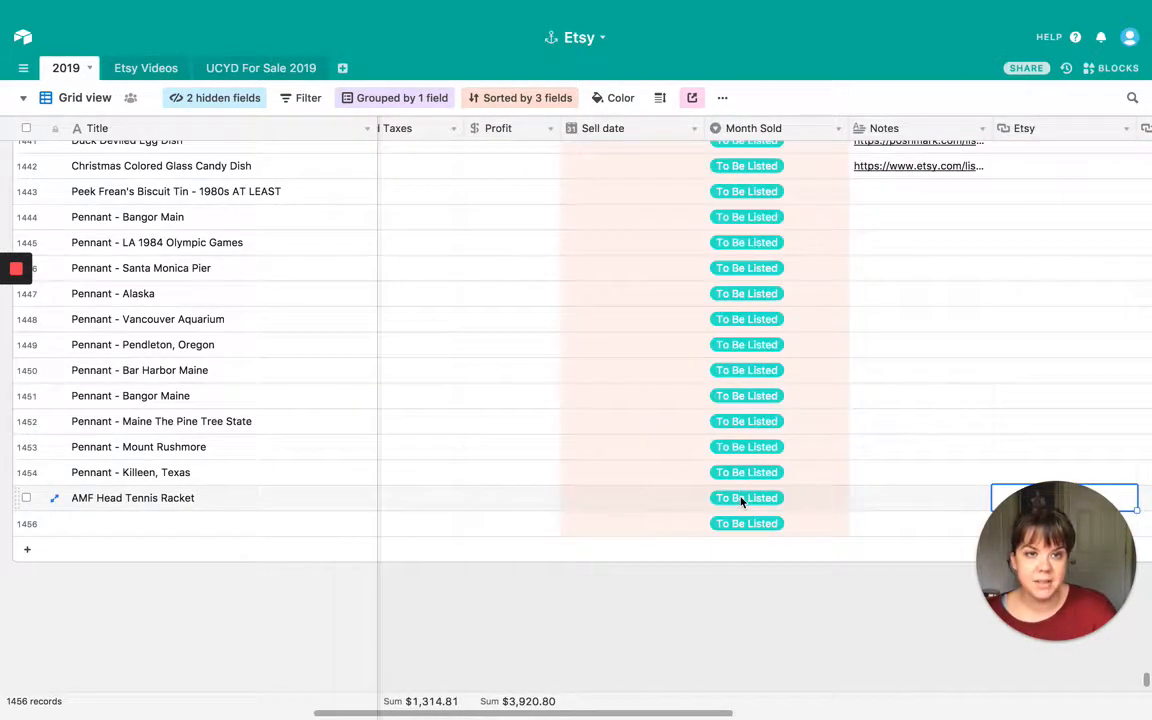
pyautogui.click(918, 496)
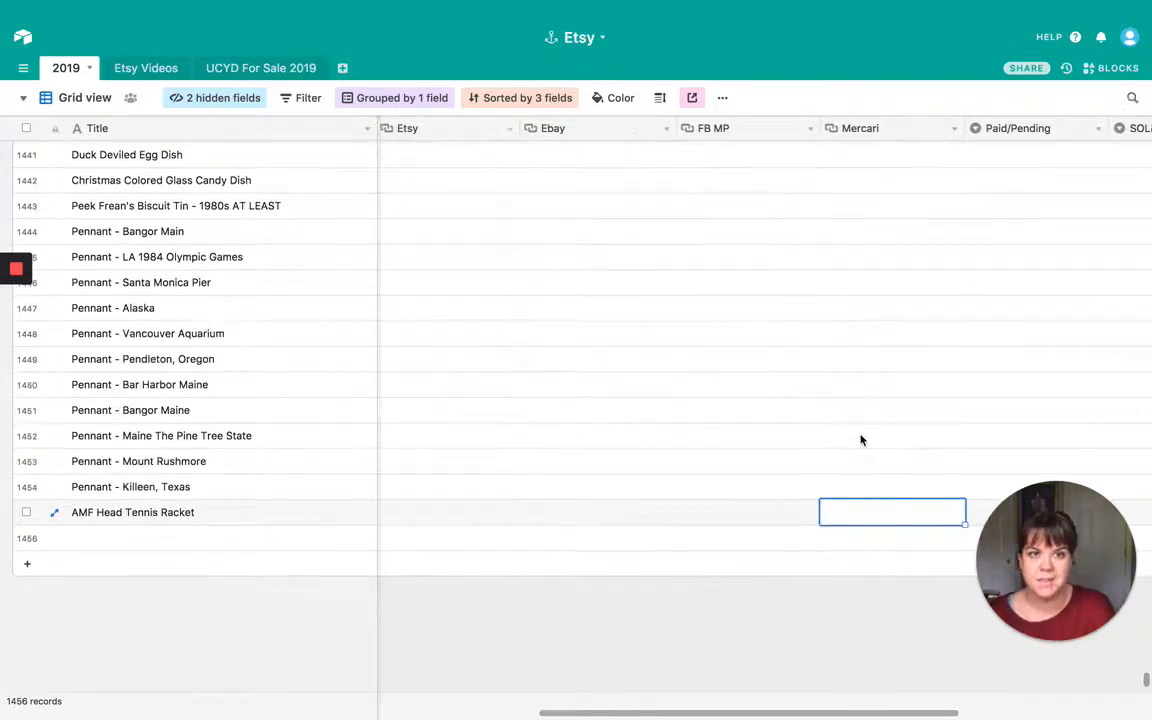
# Dismiss the payment status choices and set the racket's Sold Thru to FB Marketplace
pyautogui.hscroll(3)
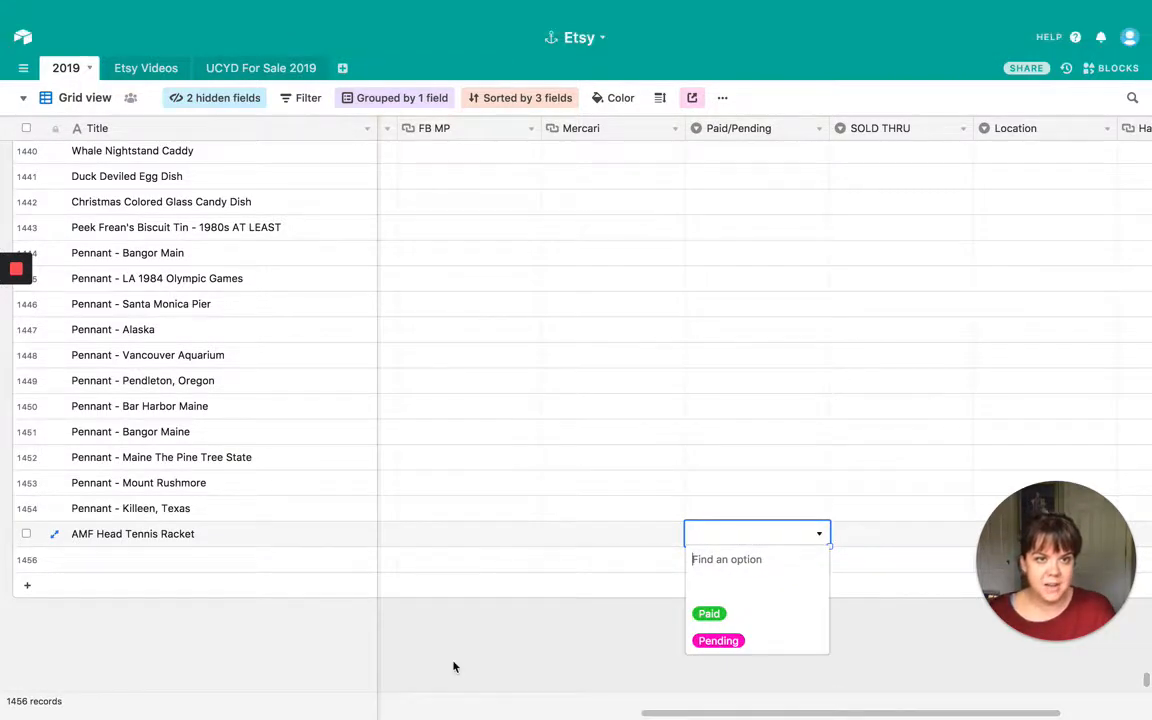
pyautogui.moveTo(484, 632)
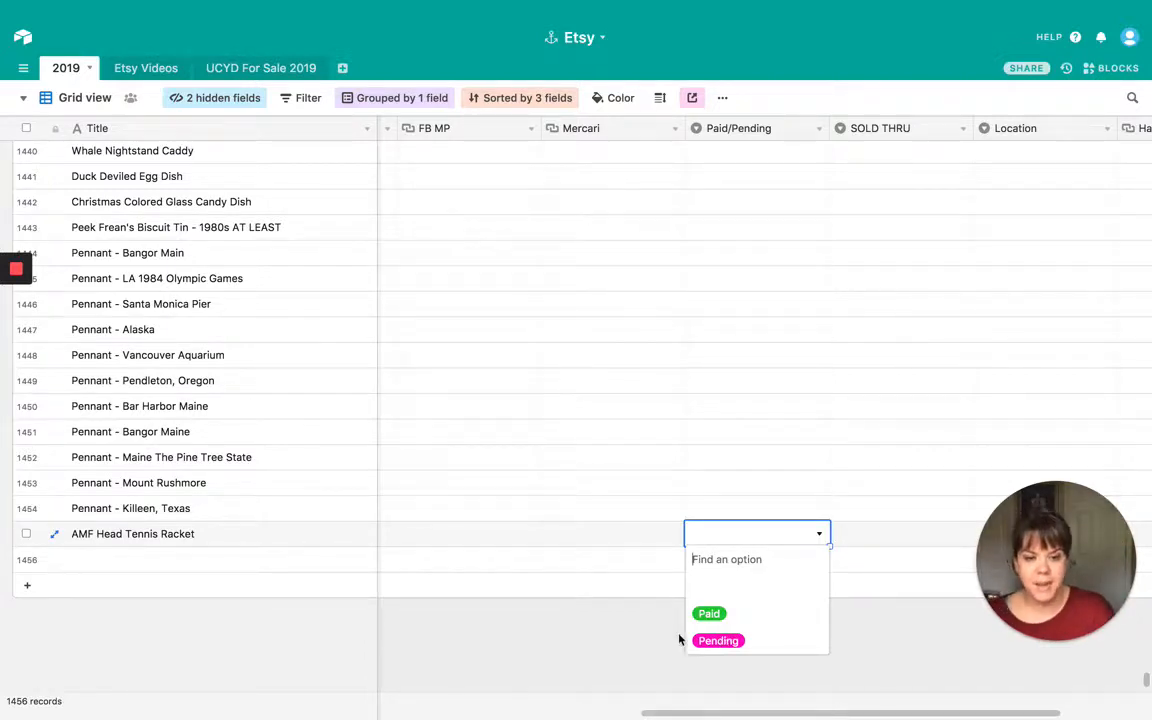
pyautogui.click(628, 640)
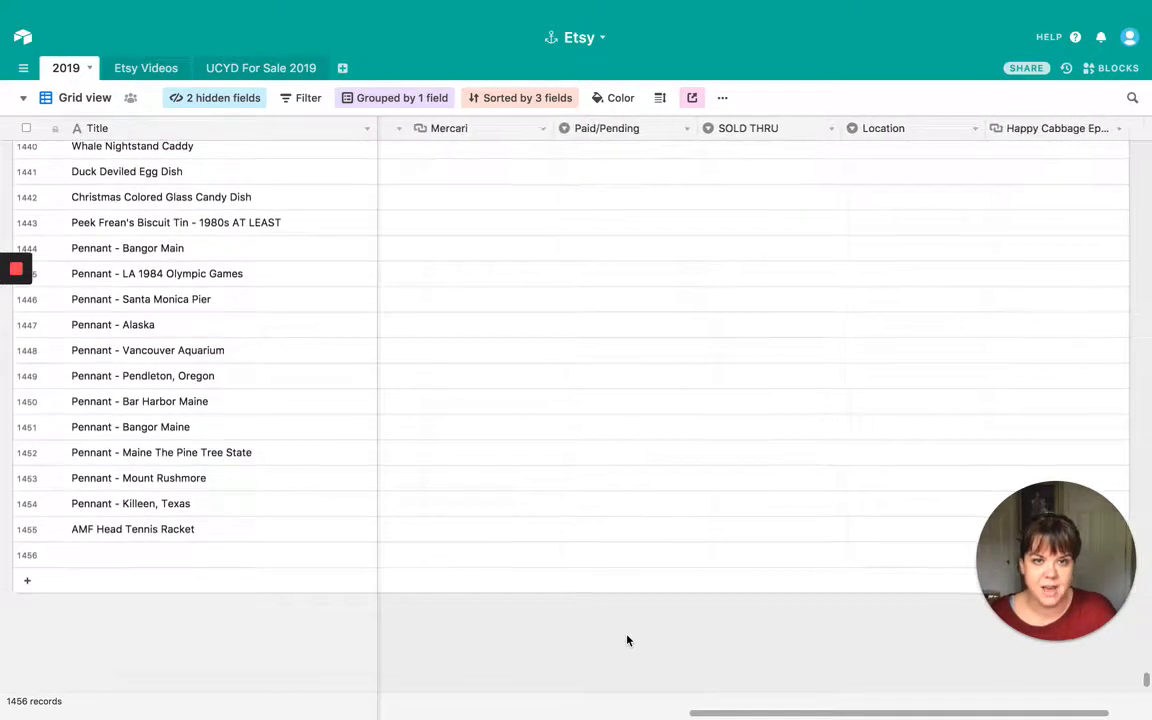
pyautogui.click(752, 528)
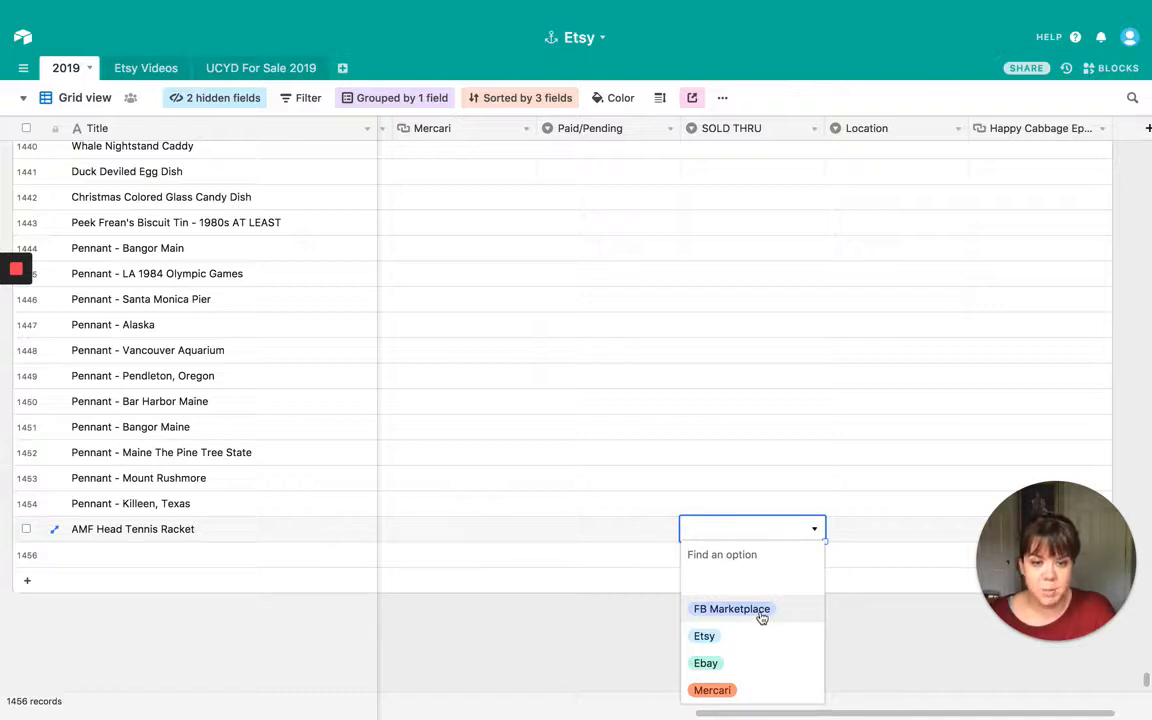
pyautogui.click(732, 608)
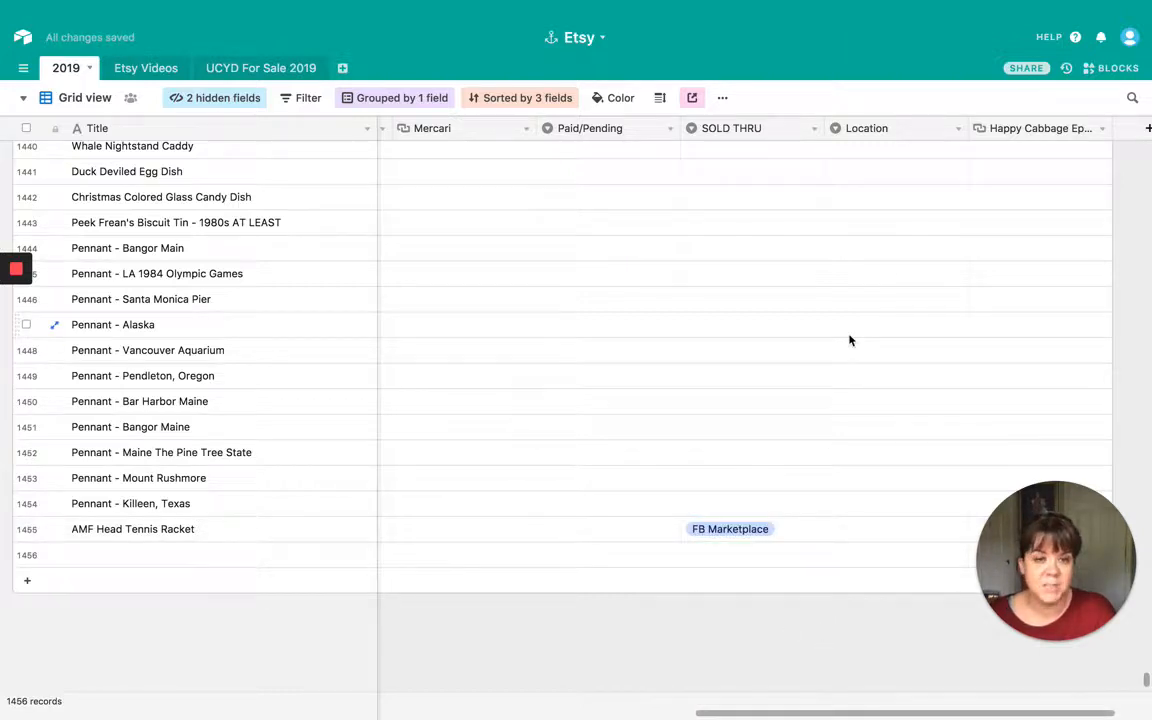
# Remove the FB Marketplace Sold Thru value and move to the racket's Location cell
pyautogui.click(750, 528)
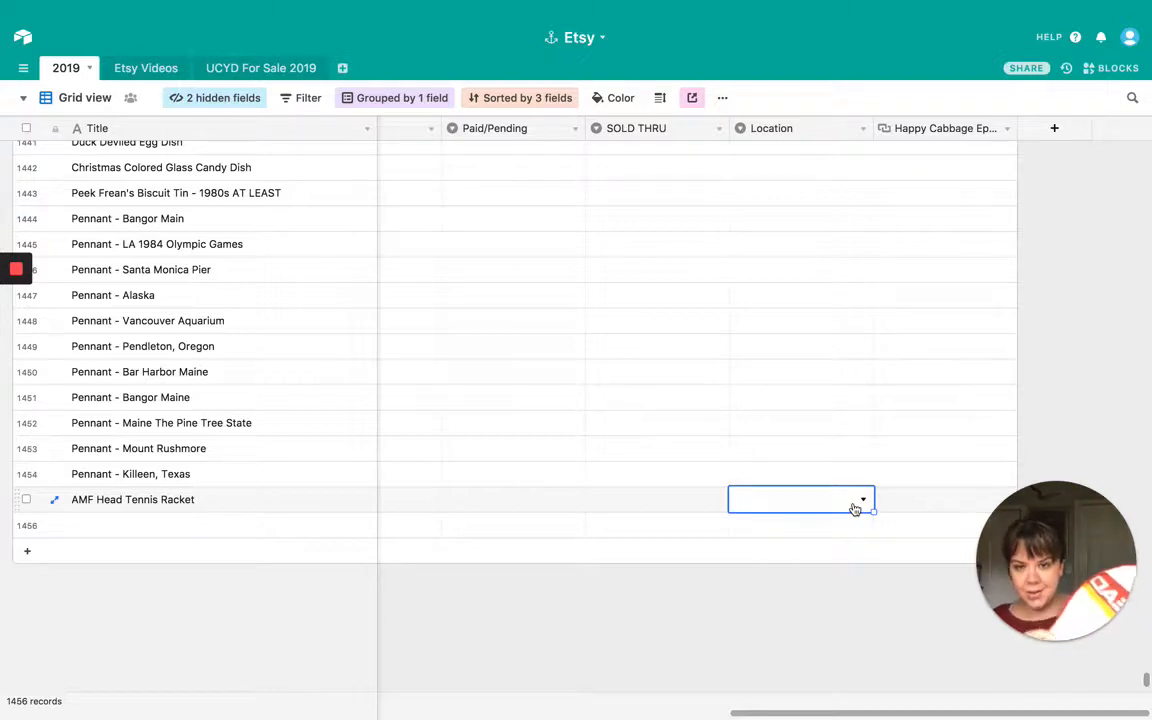
pyautogui.click(862, 500)
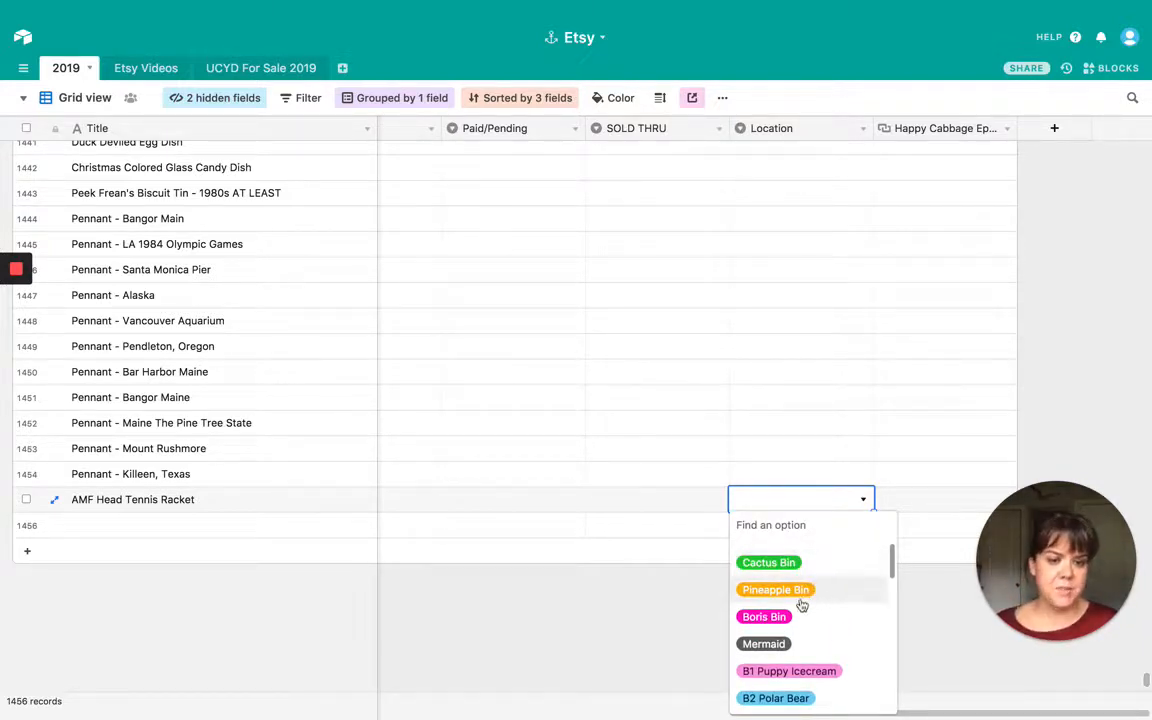
pyautogui.moveTo(764, 616)
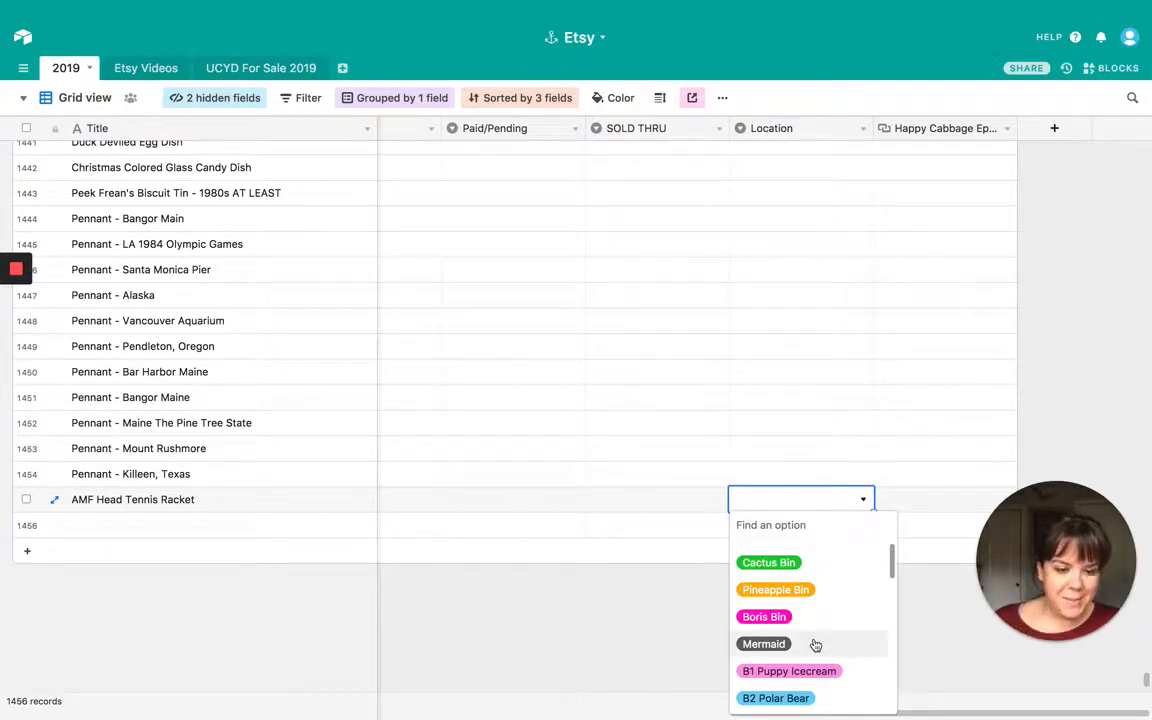
pyautogui.scroll(-3)
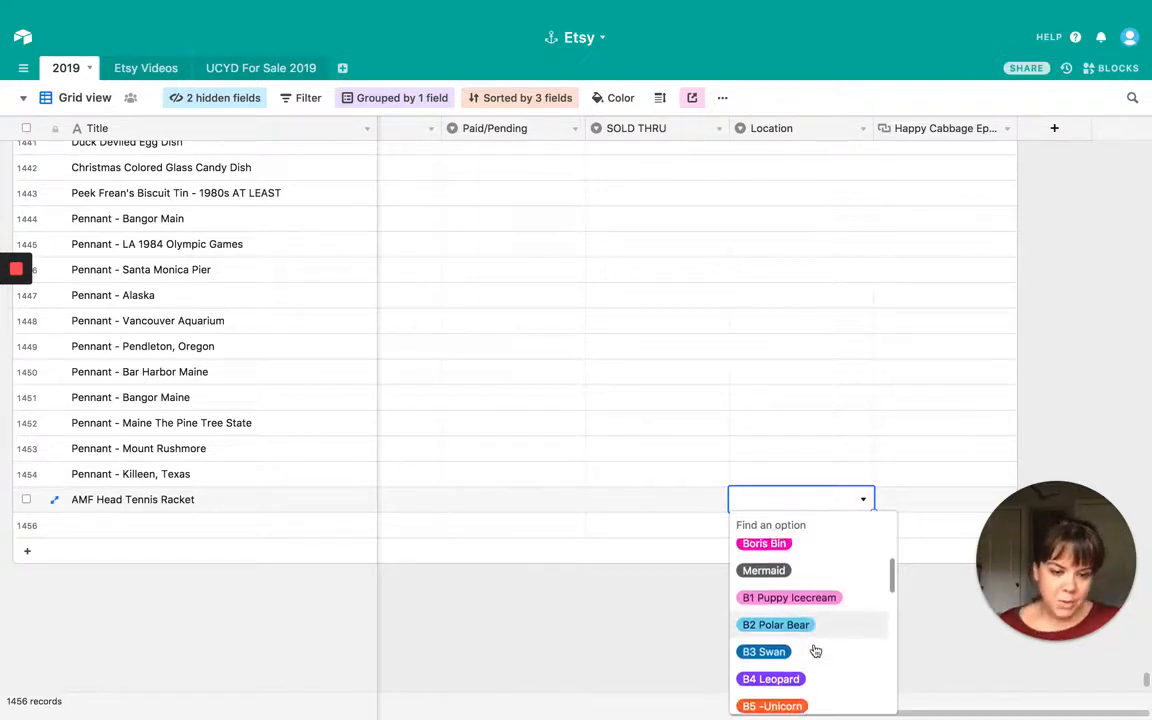
pyautogui.scroll(-3)
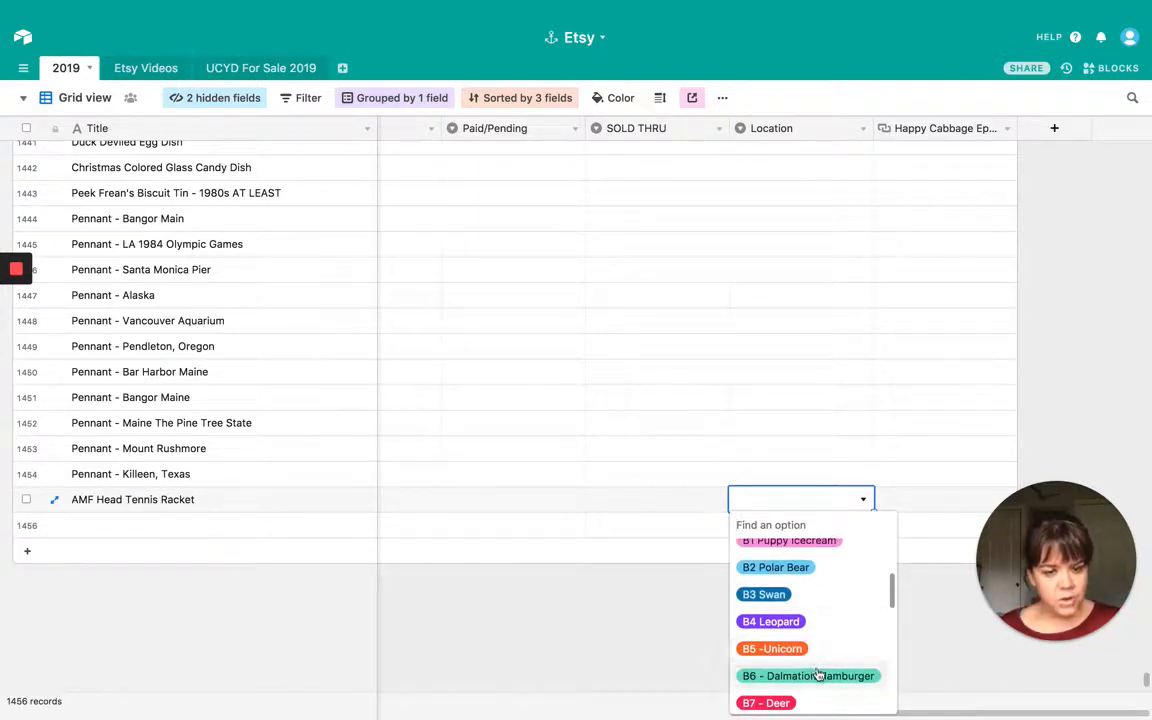
pyautogui.scroll(-3)
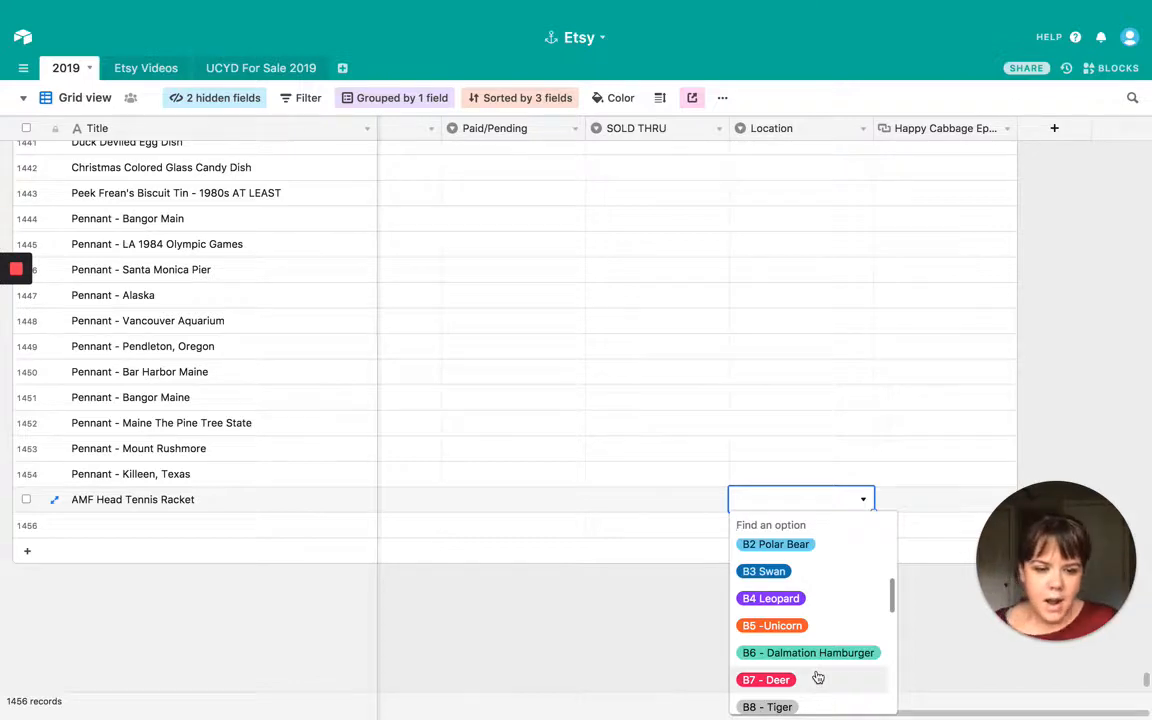
pyautogui.scroll(-3)
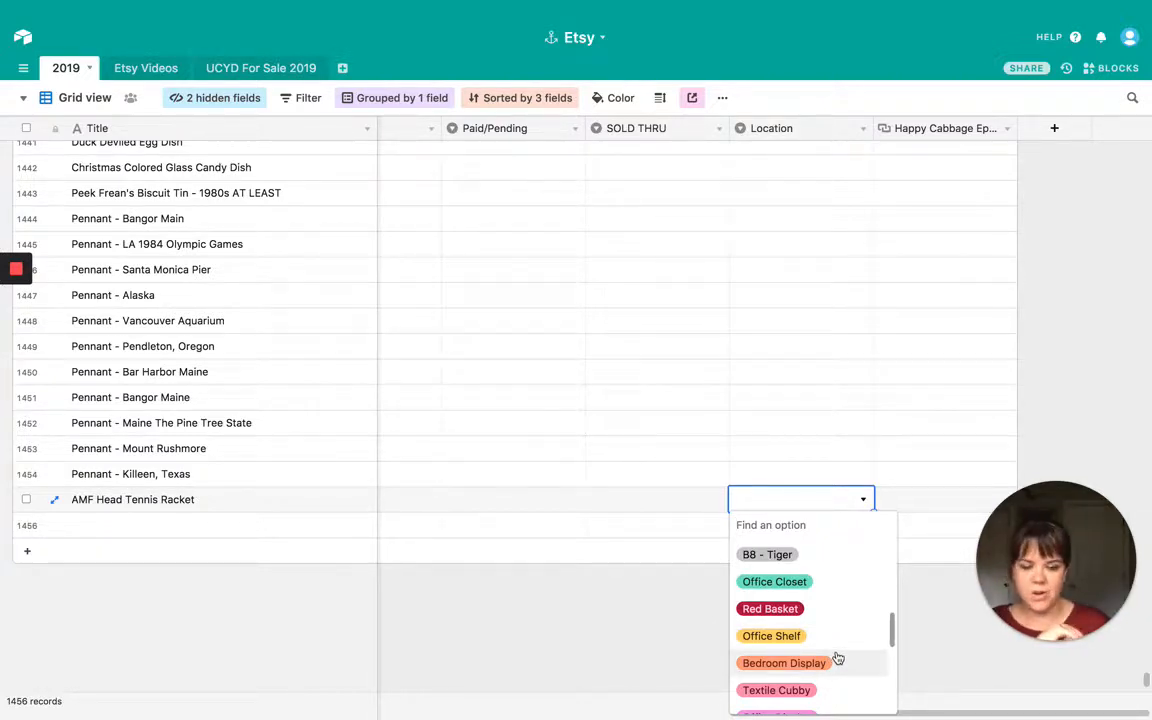
pyautogui.scroll(-3)
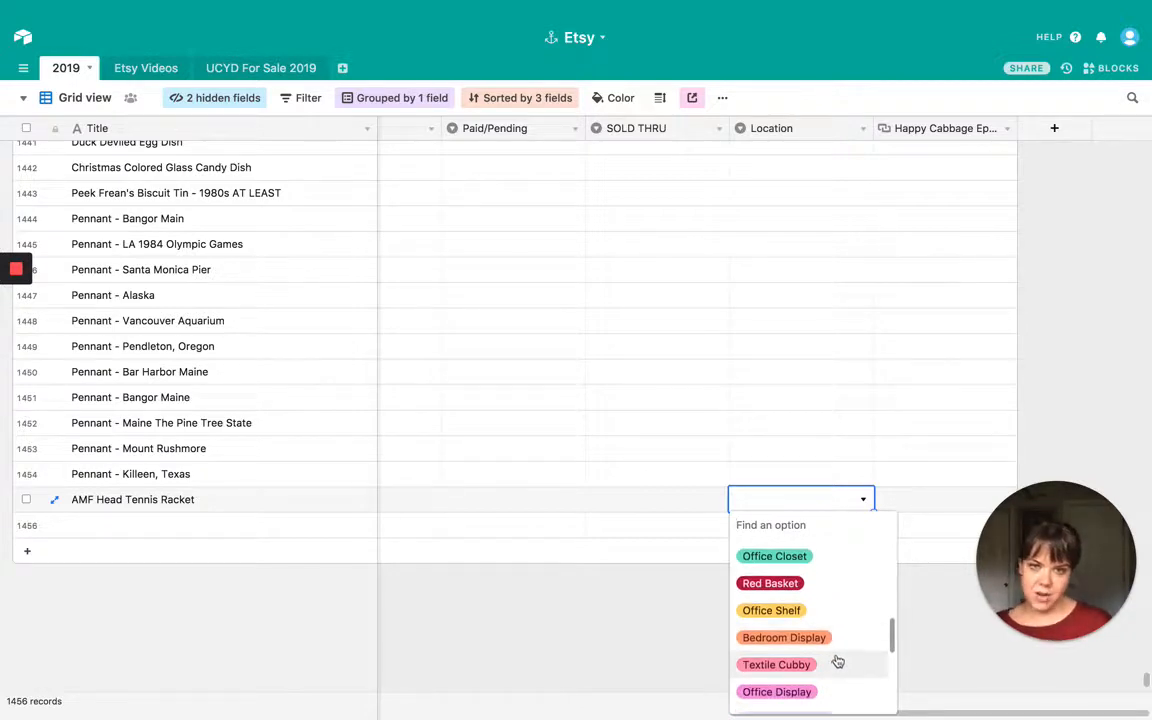
pyautogui.scroll(-3)
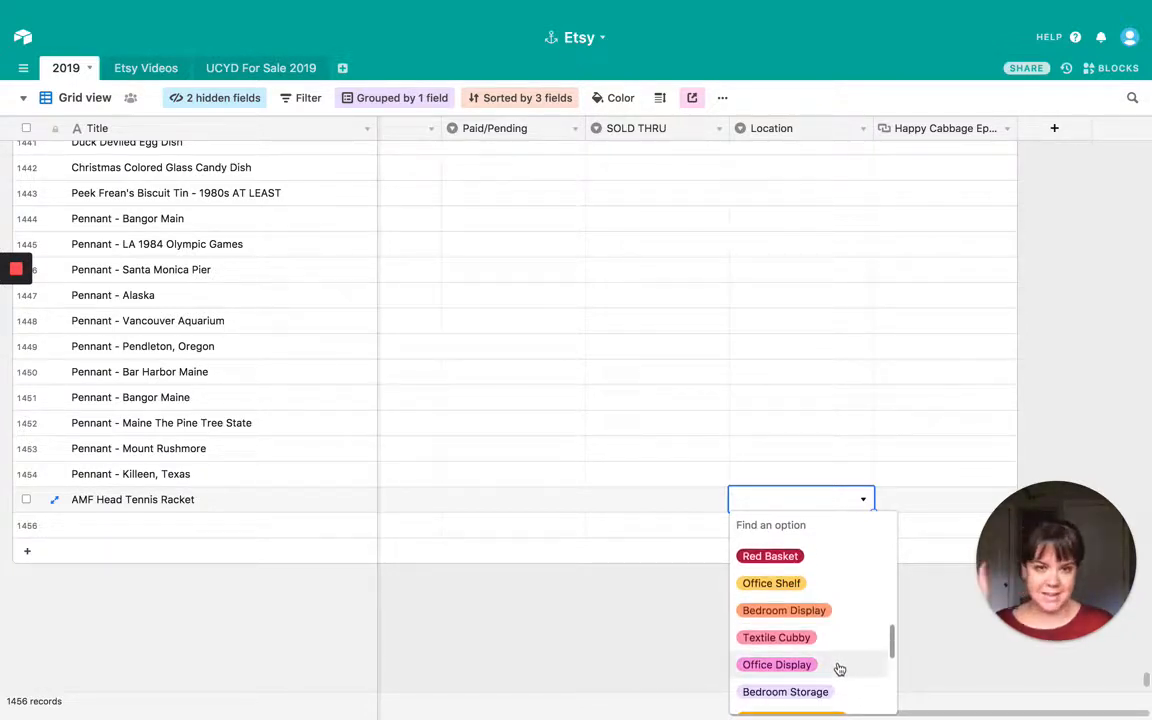
pyautogui.scroll(-3)
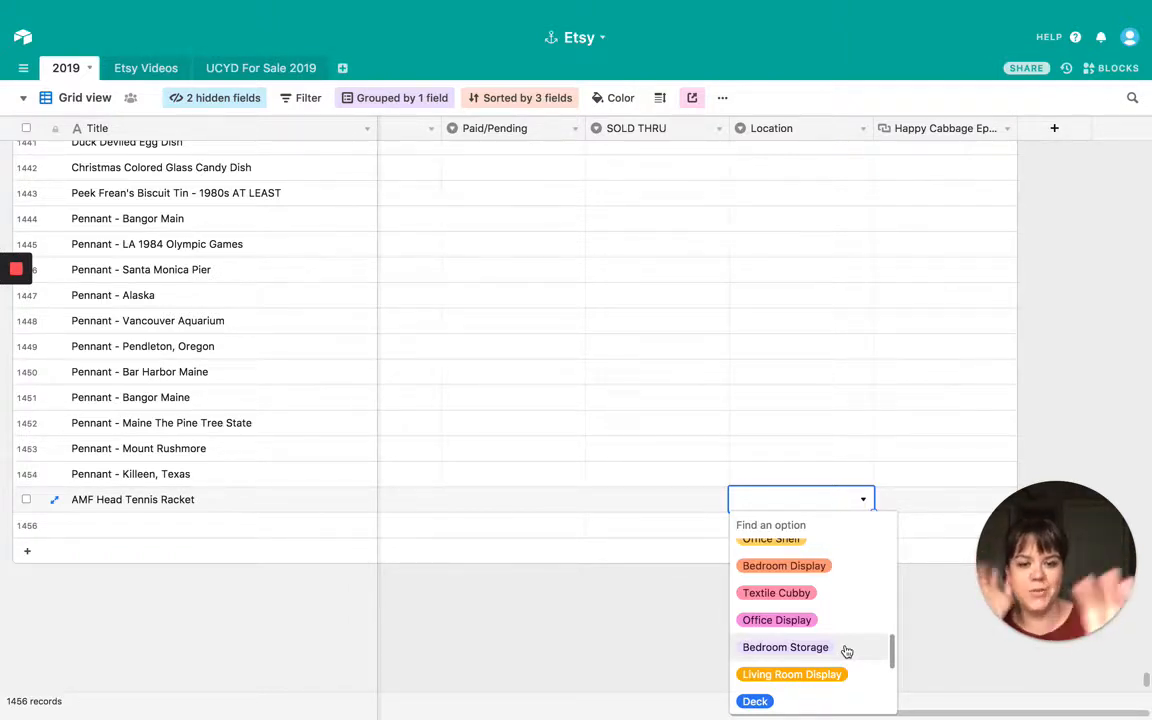
pyautogui.scroll(-3)
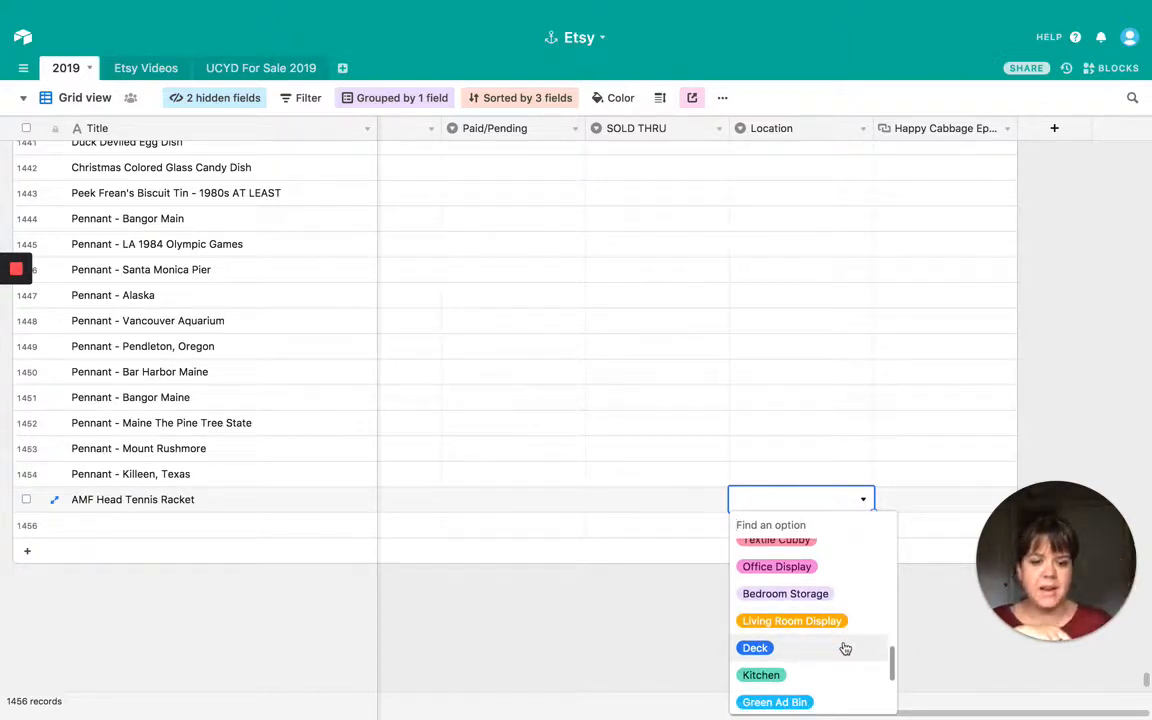
pyautogui.scroll(-3)
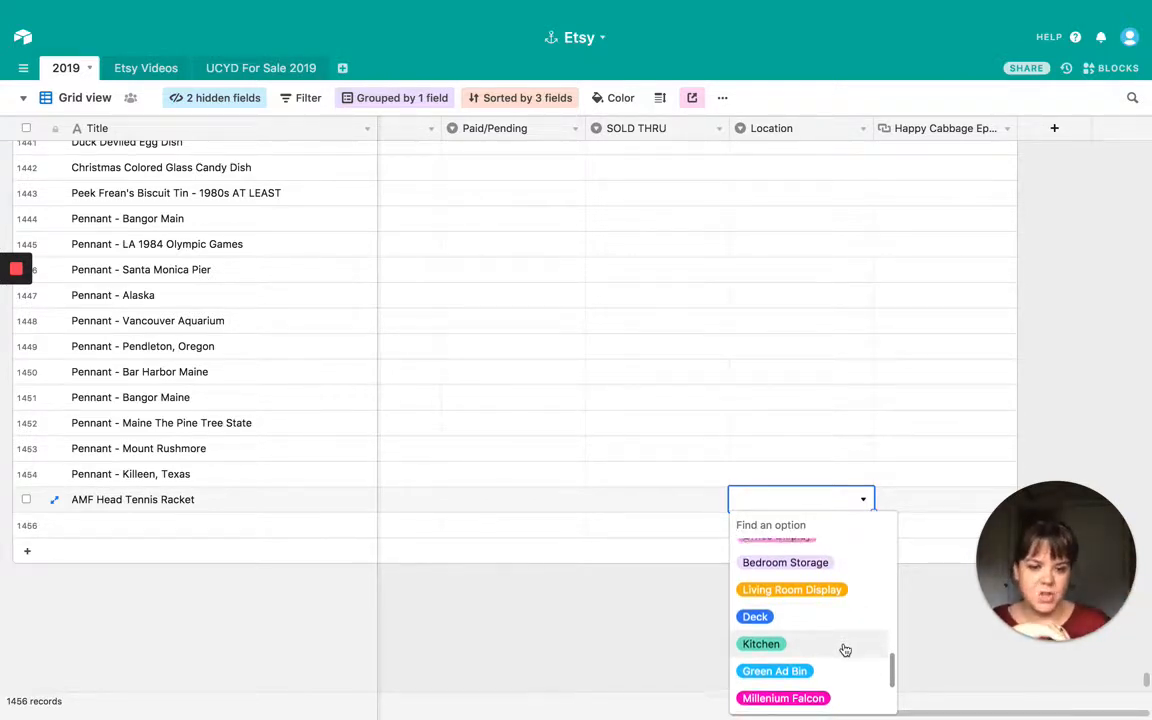
pyautogui.scroll(-3)
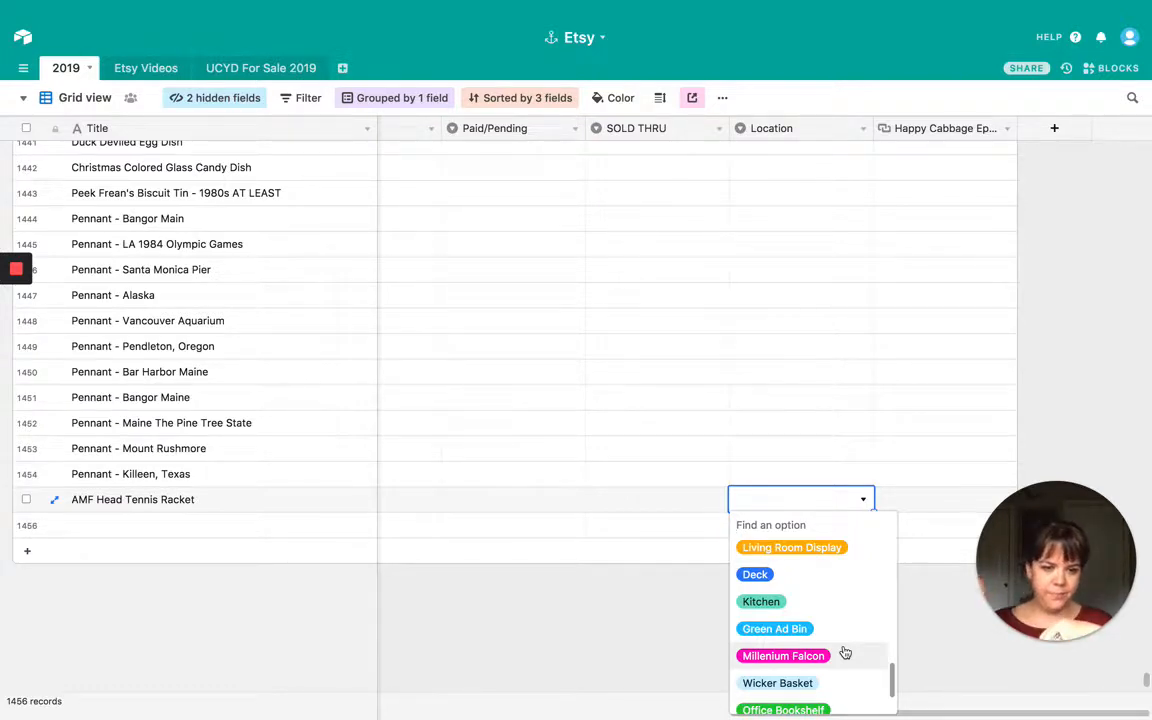
pyautogui.scroll(-3)
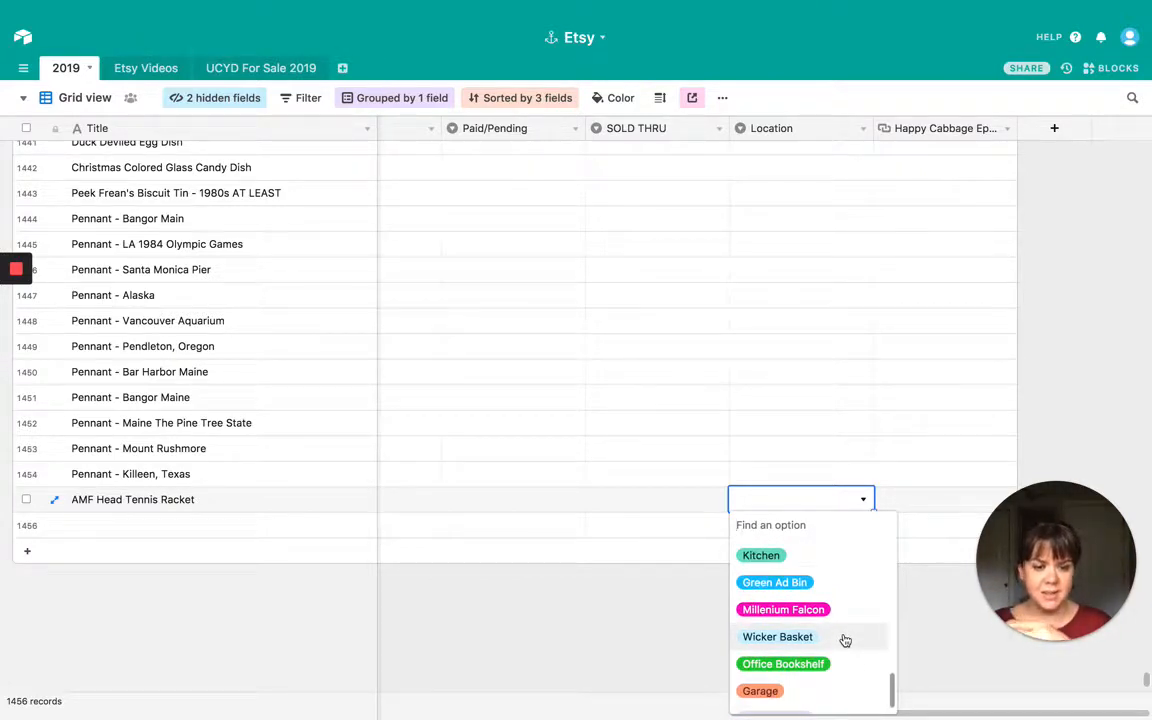
pyautogui.scroll(-3)
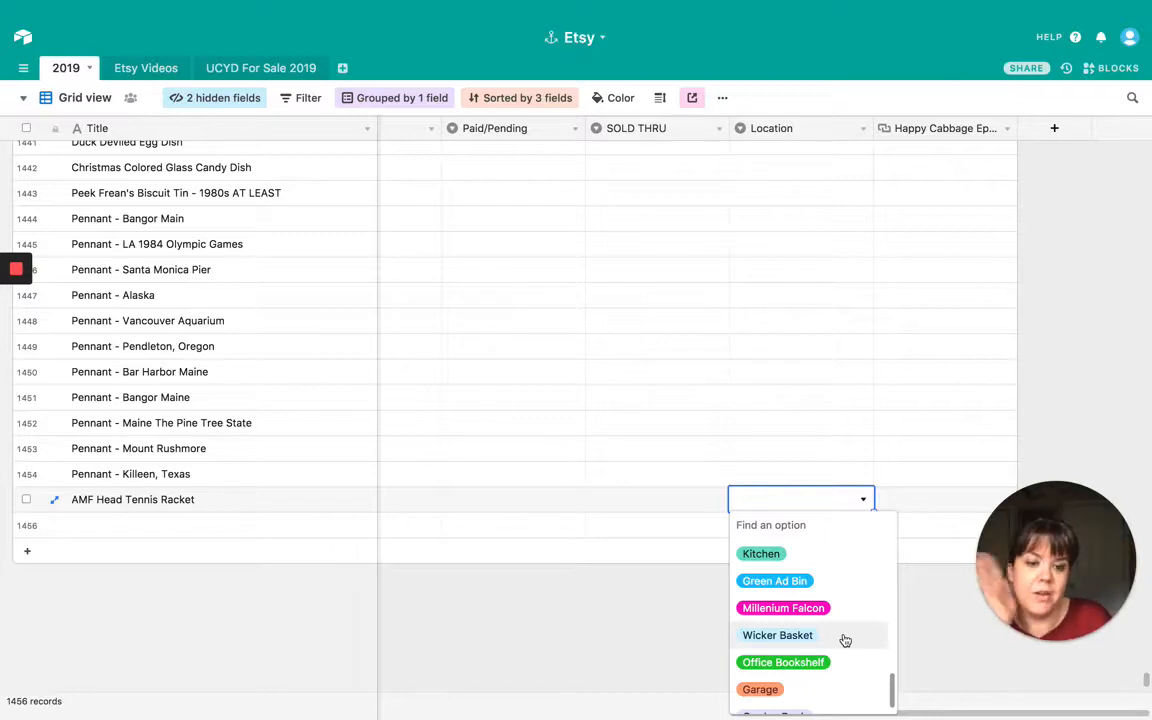
pyautogui.scroll(-3)
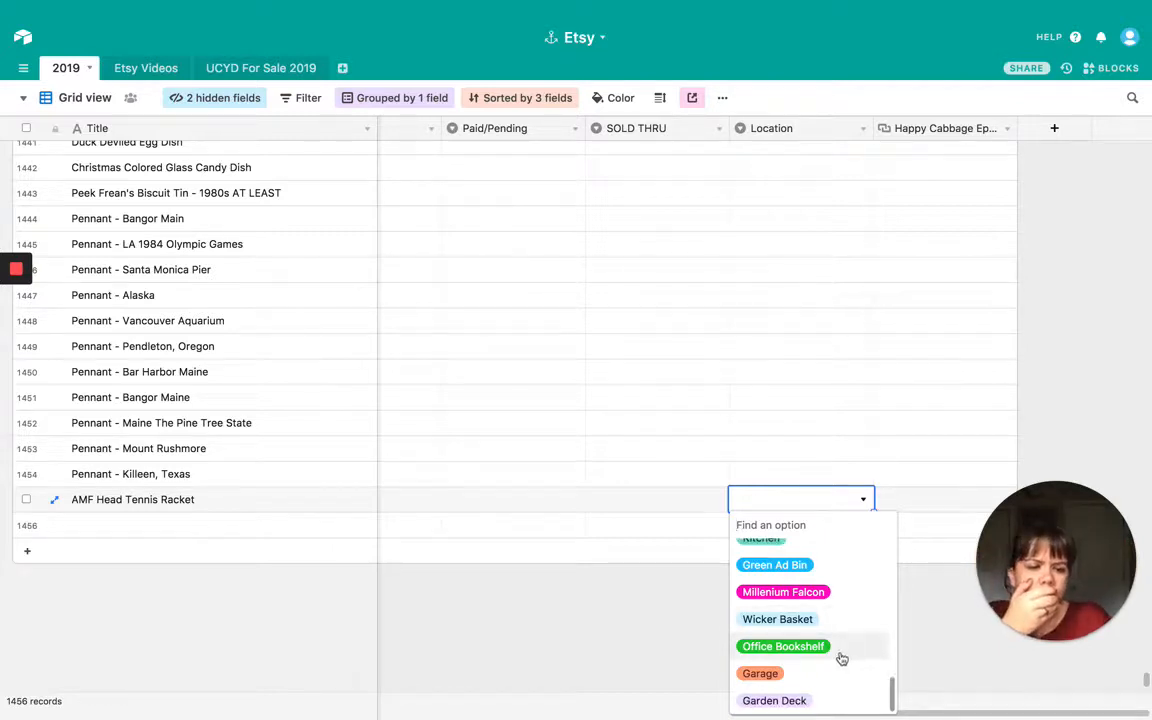
pyautogui.moveTo(832, 672)
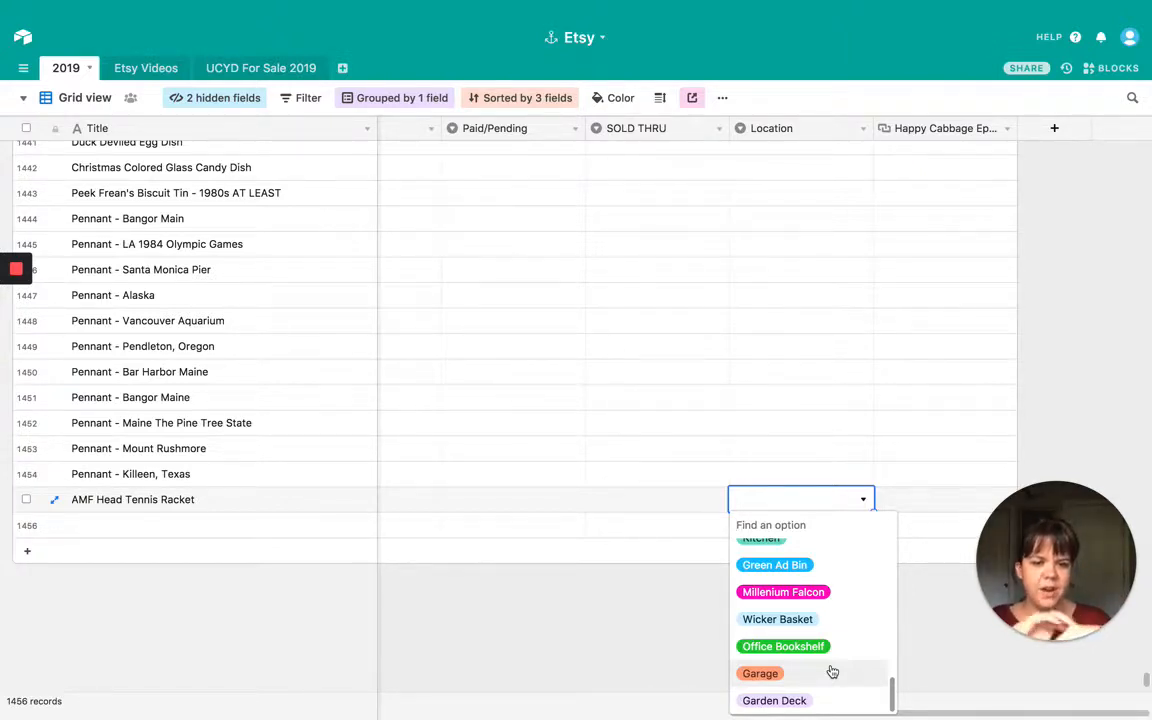
pyautogui.moveTo(838, 700)
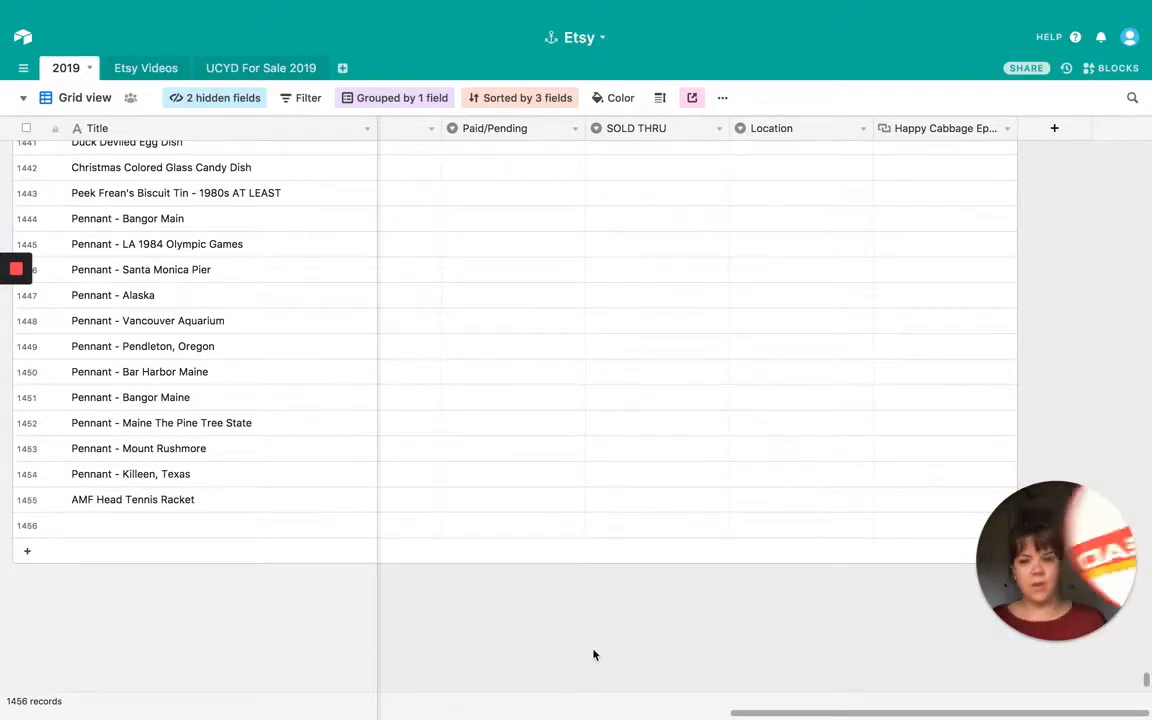
pyautogui.moveTo(546, 452)
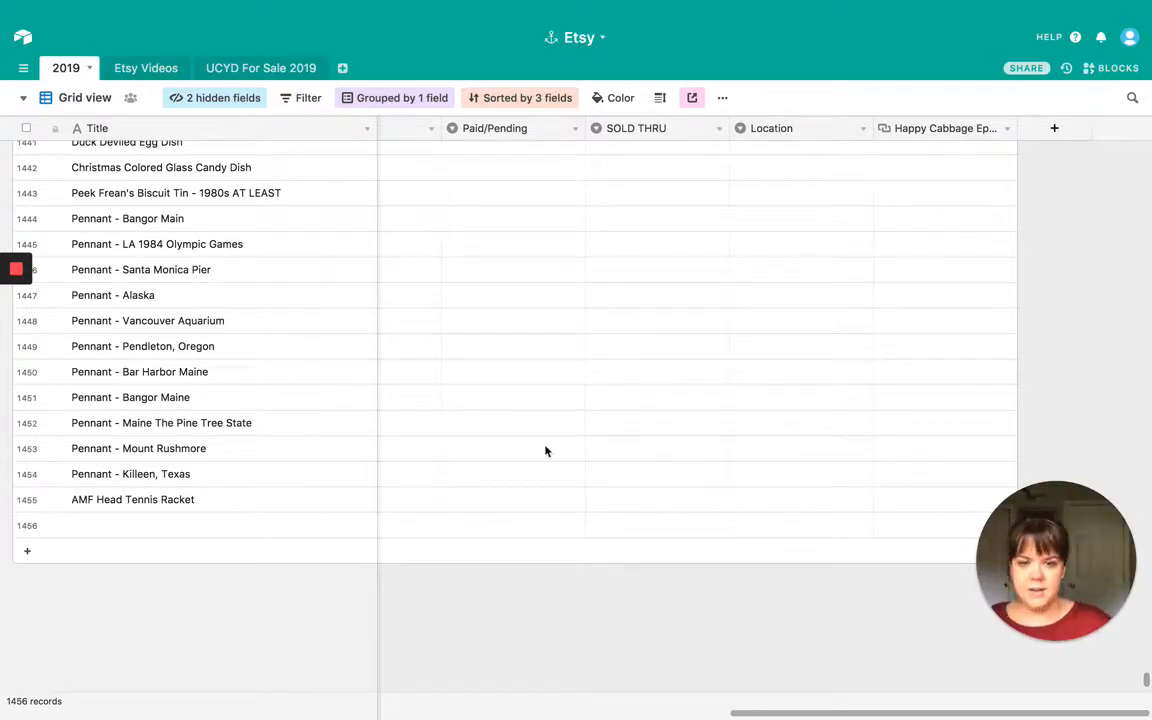
# Add 'Brass Bowtie Picture Frame Small' with listing number 1371 and $6.00 purchase cost
pyautogui.hscroll(3)
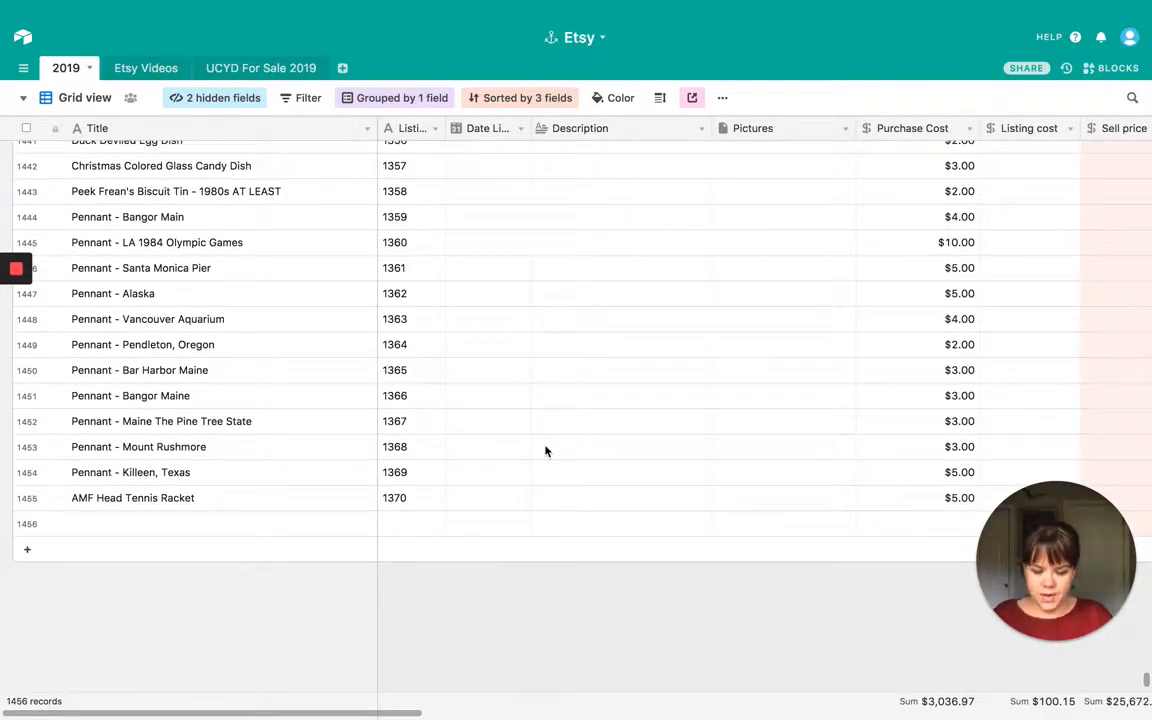
pyautogui.click(200, 524)
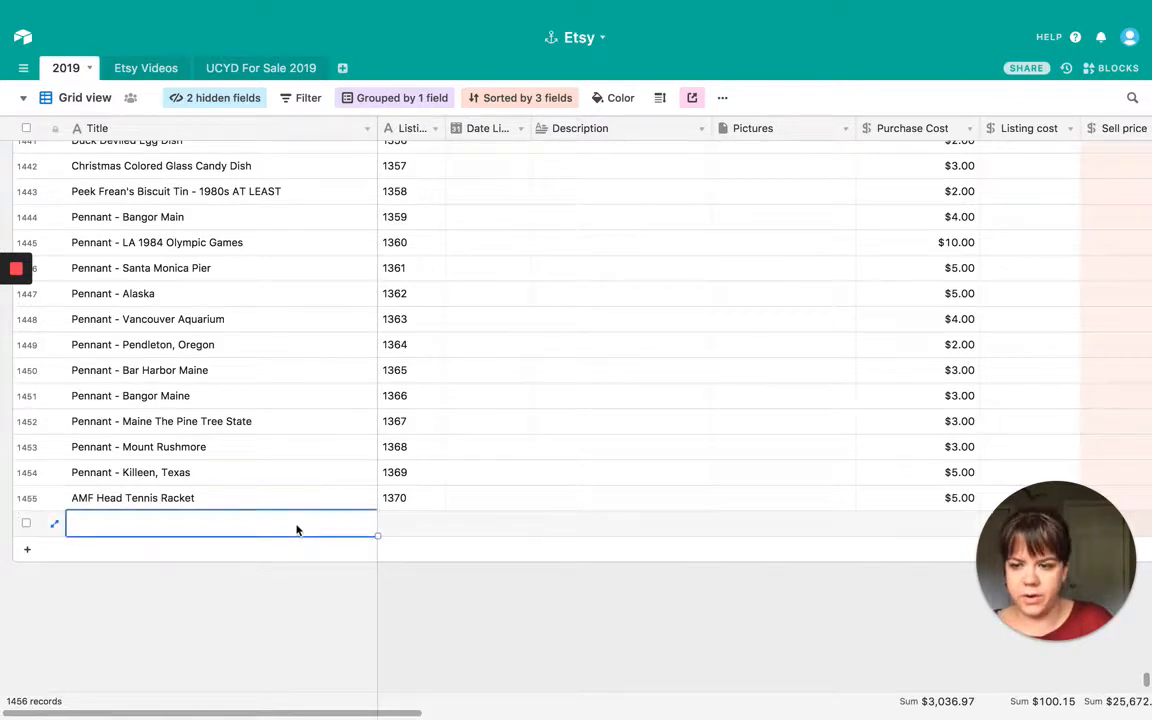
pyautogui.write('Brass Bowtie Picture Frame Smal')
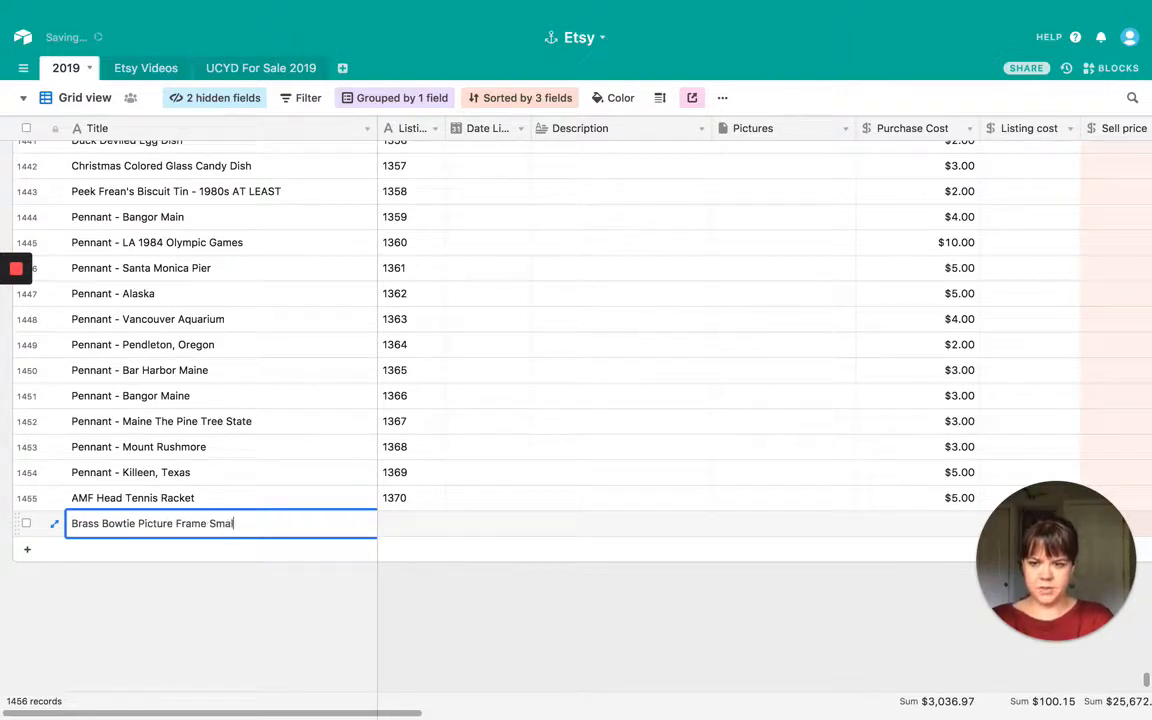
pyautogui.write('1371')
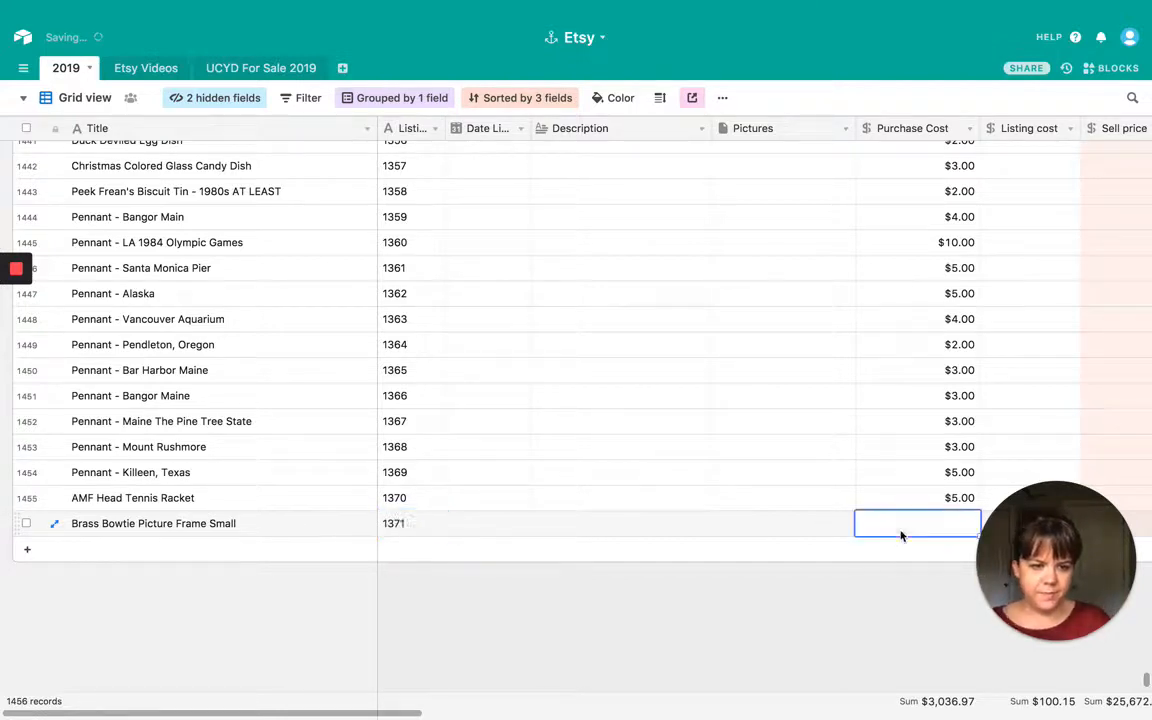
pyautogui.write('6.00')
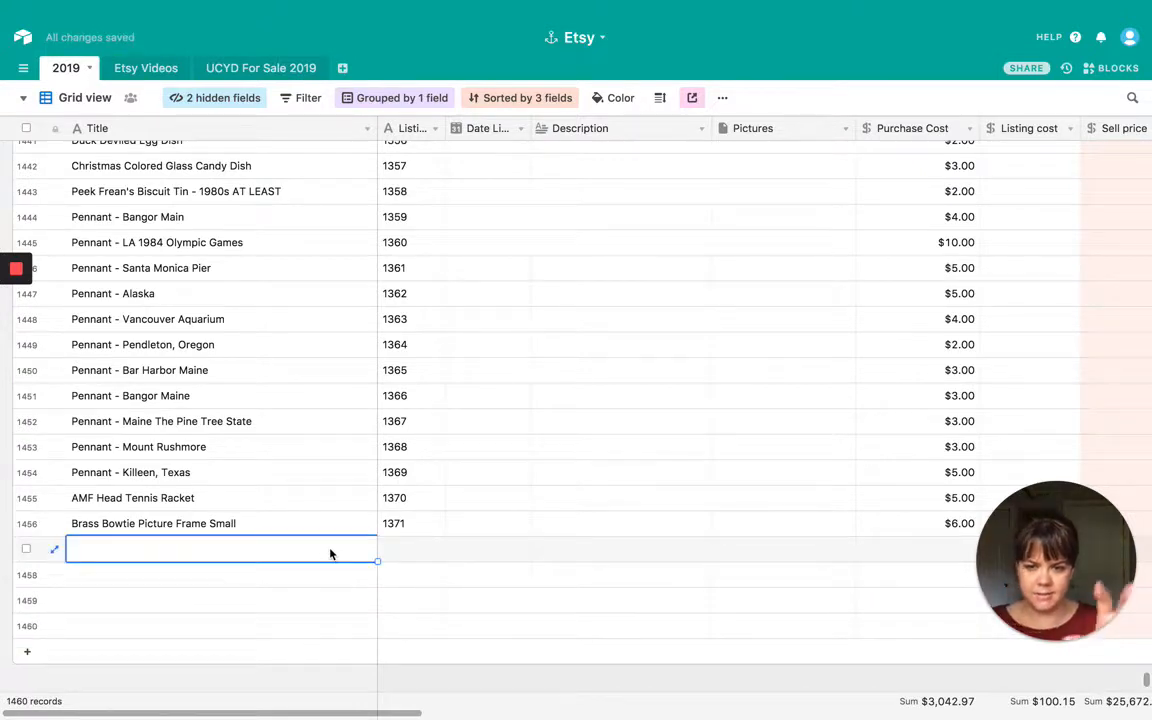
pyautogui.write('1372')
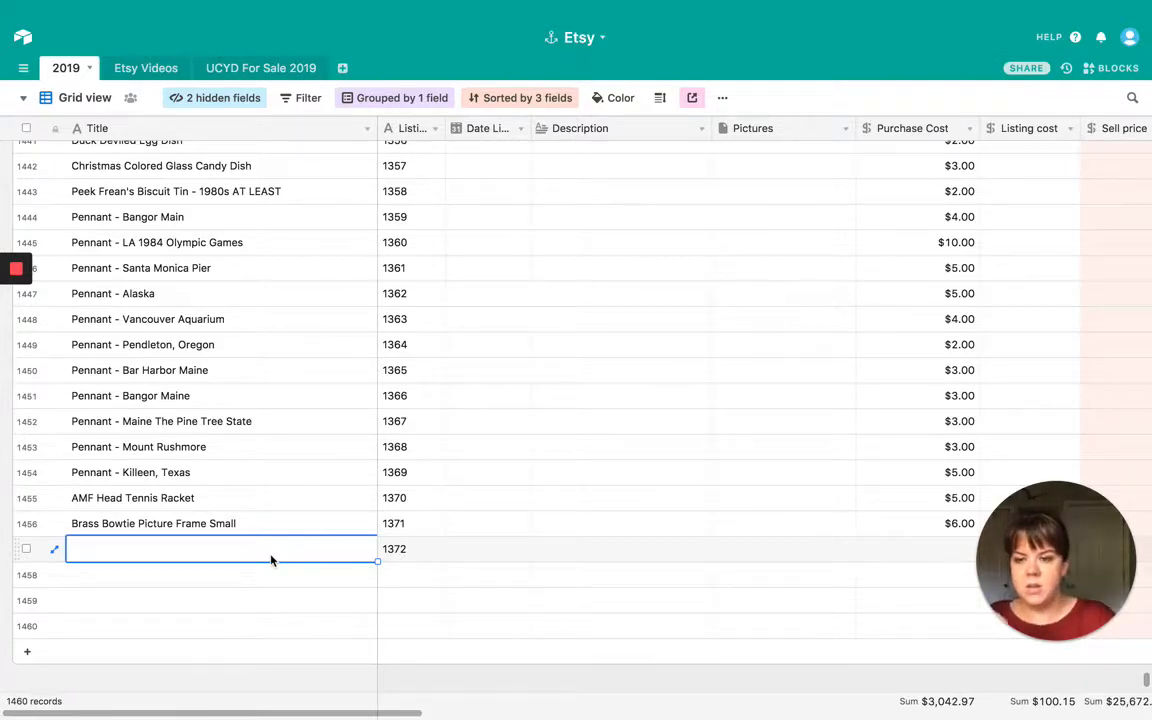
# Start the next row's title 'Enamel White Small Picture Frame'
pyautogui.write('Enamel White Small Pi')
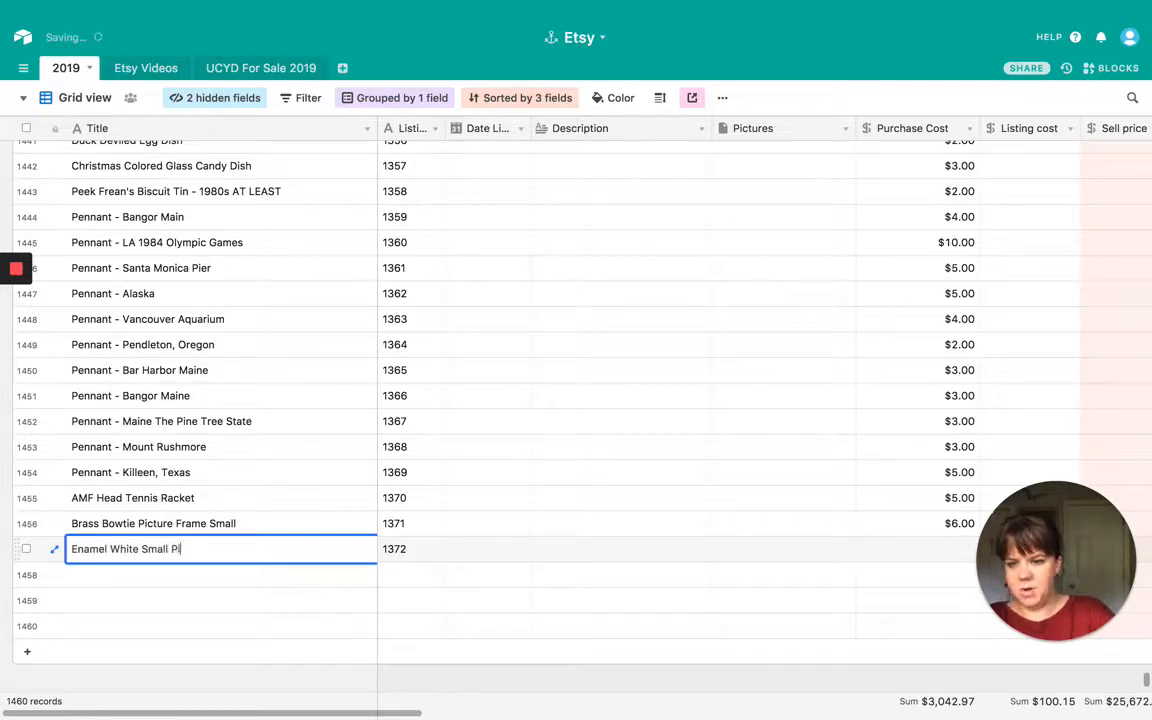
pyautogui.write('cture Fra')
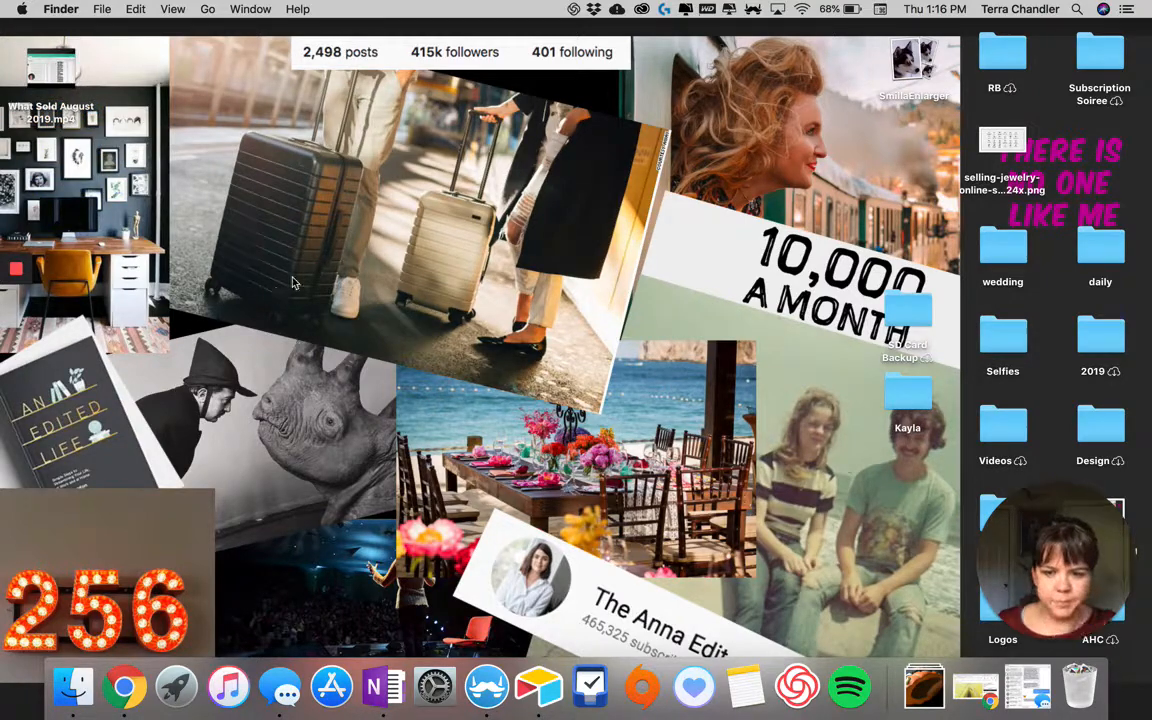
pyautogui.click(280, 686)
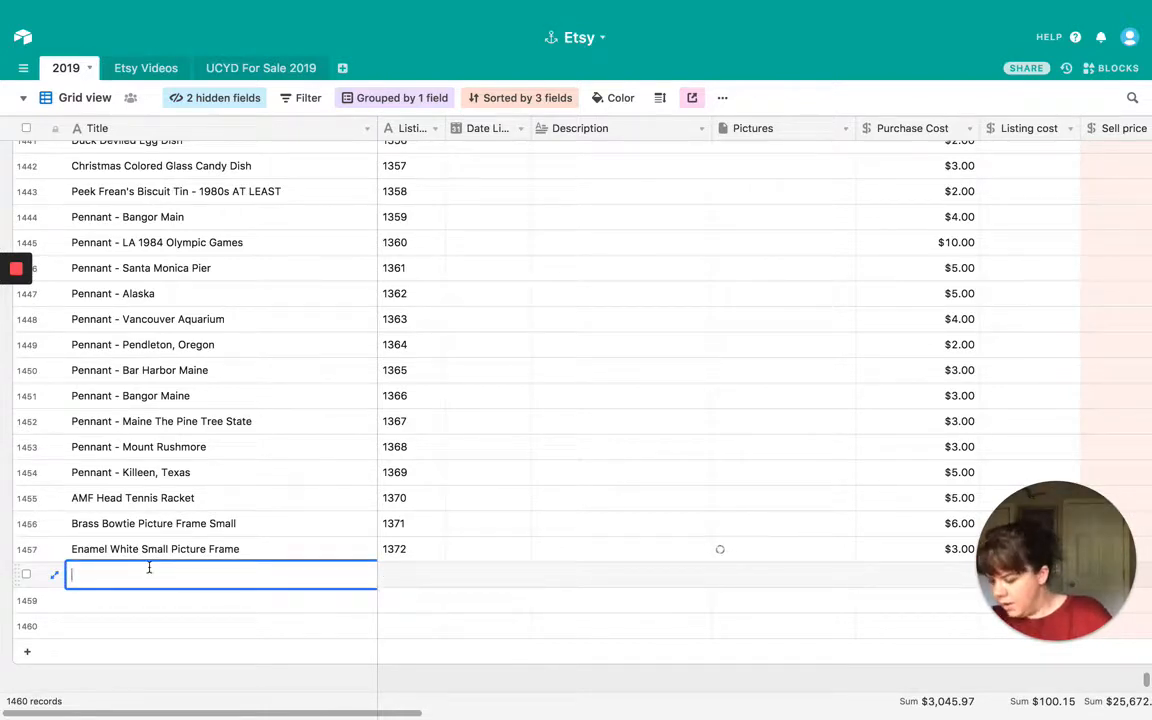
# Enter the title 'Mother of Pearl Metal Picture Frame' and a purchase cost of 3
pyautogui.write('Mother of Pearl')
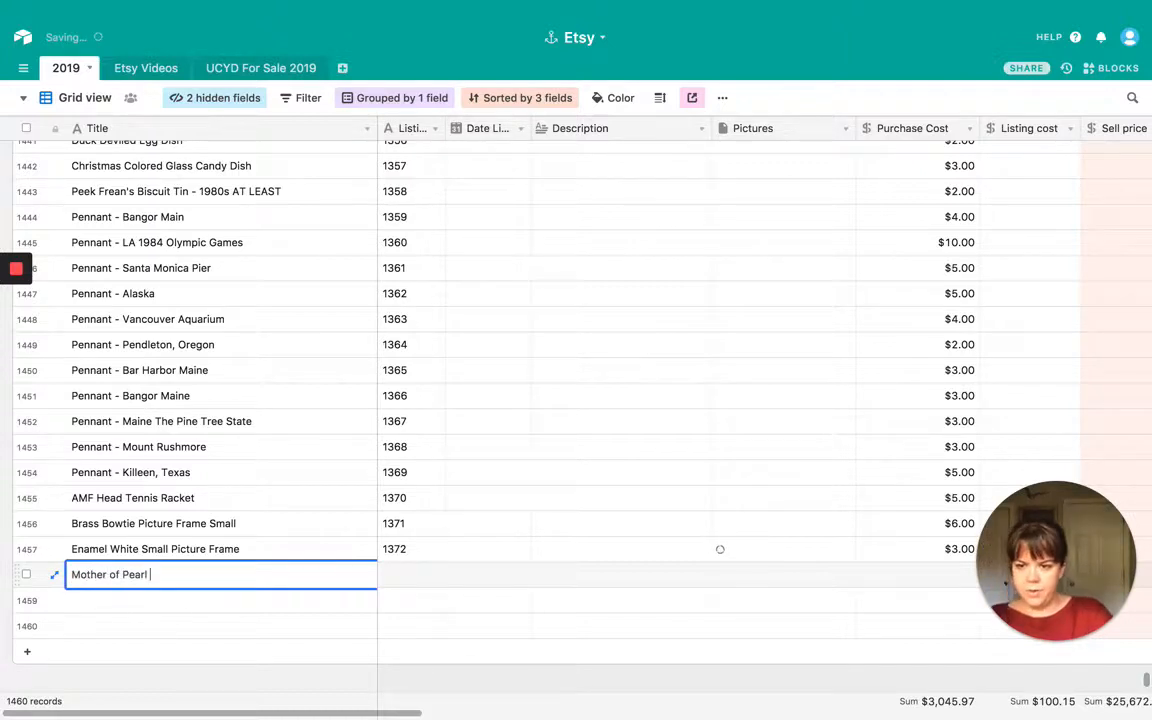
pyautogui.write('Metal Picture Frame')
pyautogui.click(412, 574)
pyautogui.write('1373')
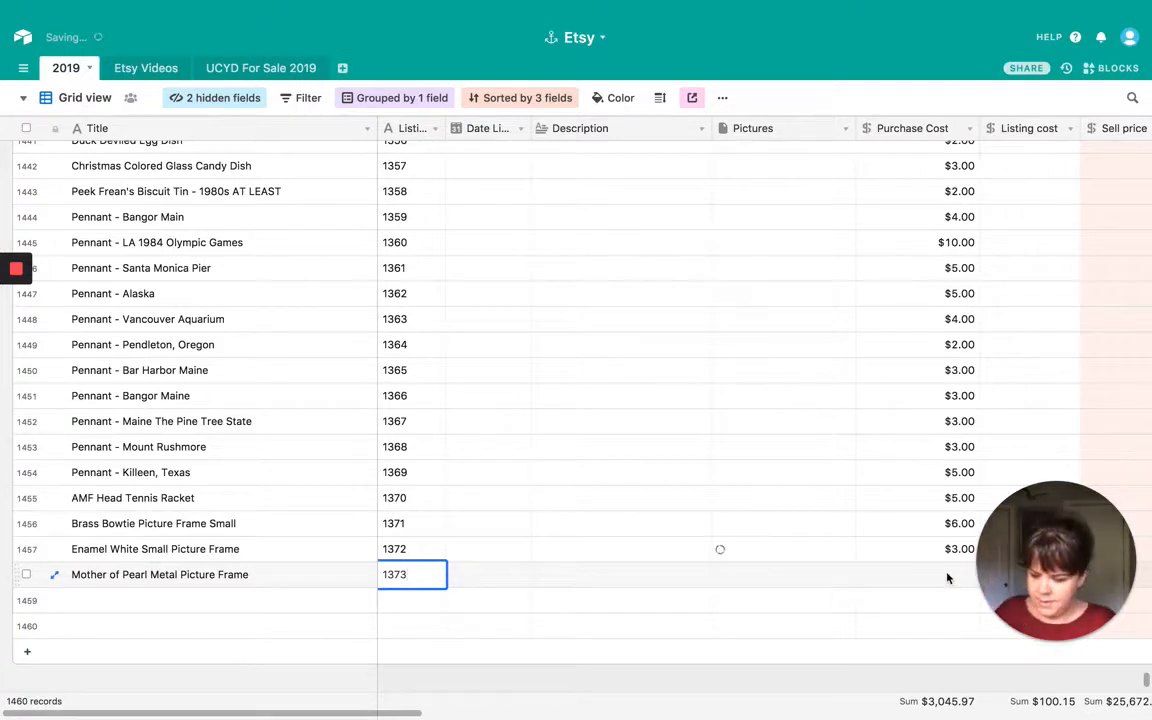
pyautogui.click(916, 572)
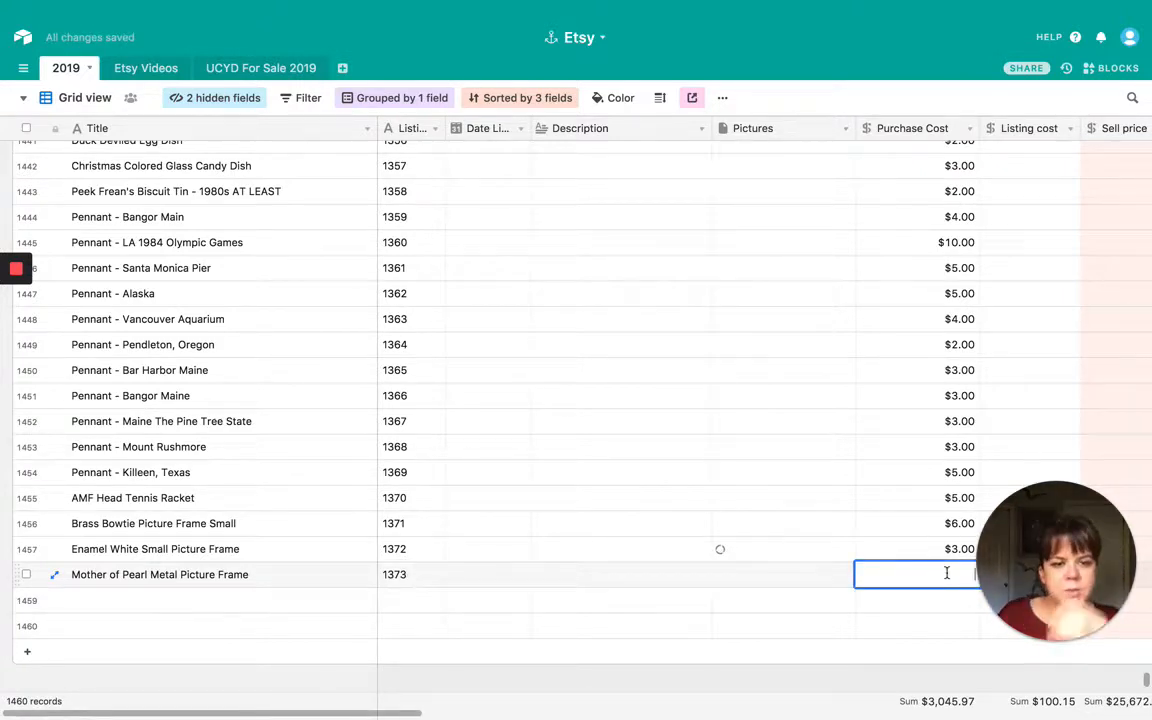
pyautogui.write('3.00')
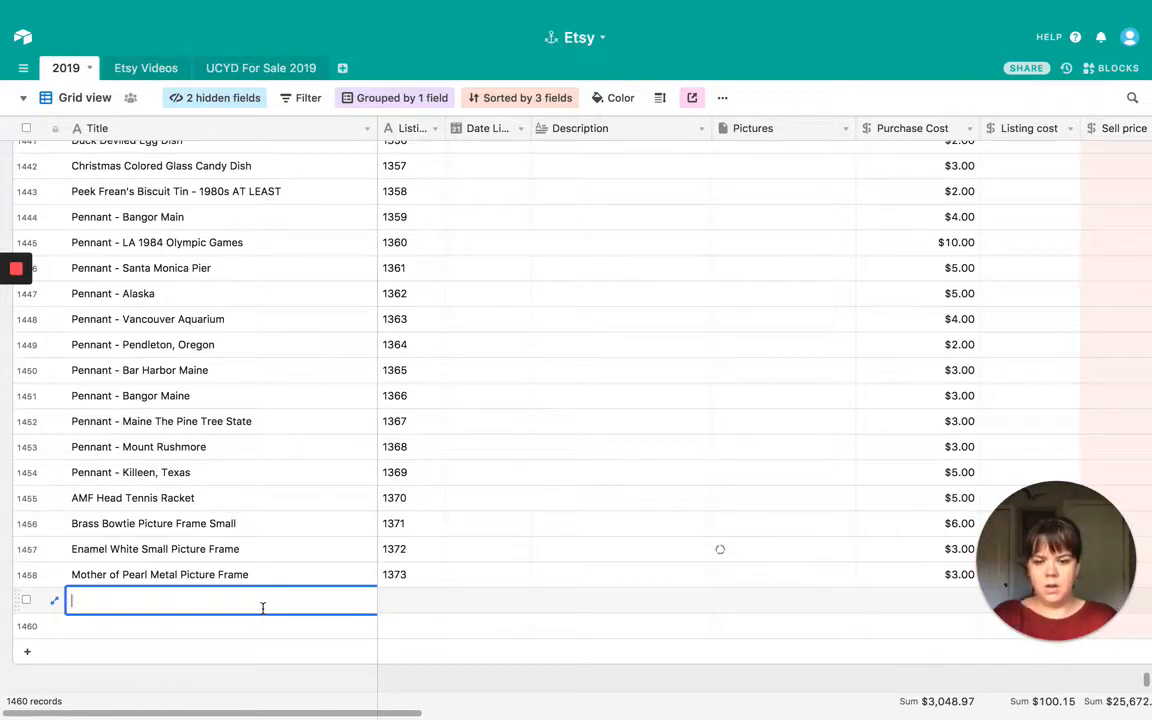
# Enter the title 'Bi fold gray and gold frame', listing 1374, and a purchase cost of 2
pyautogui.press('Enter')
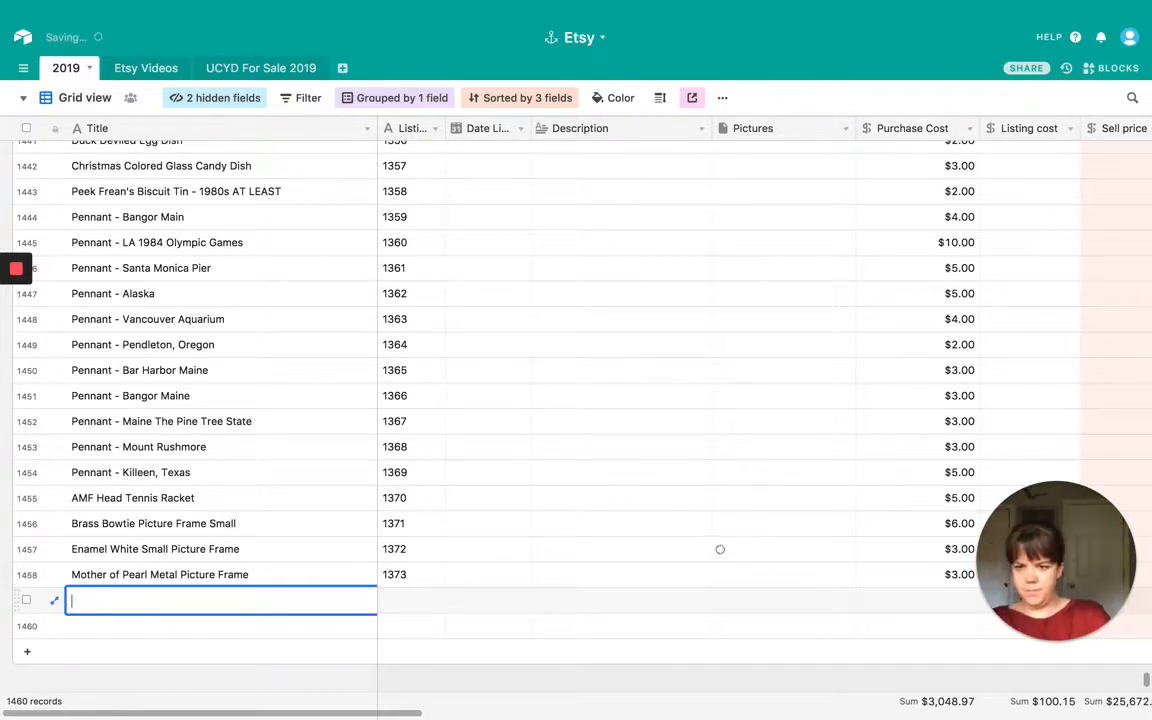
pyautogui.write('Bi fold')
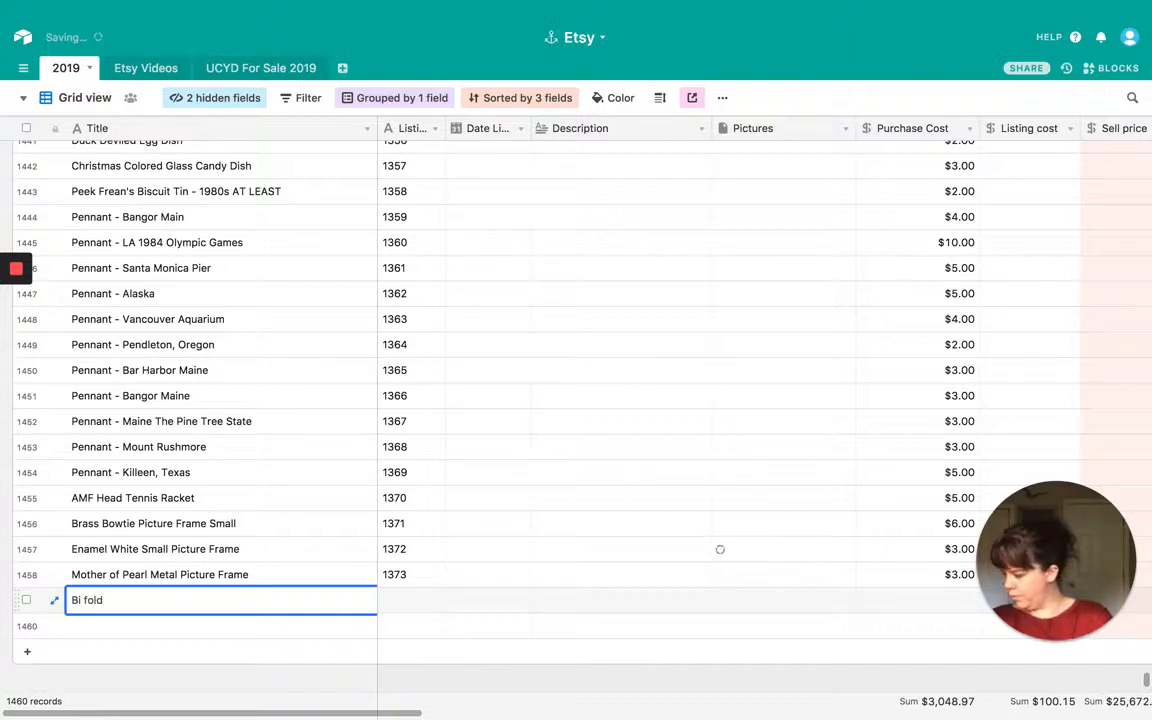
pyautogui.write('gray and gold f')
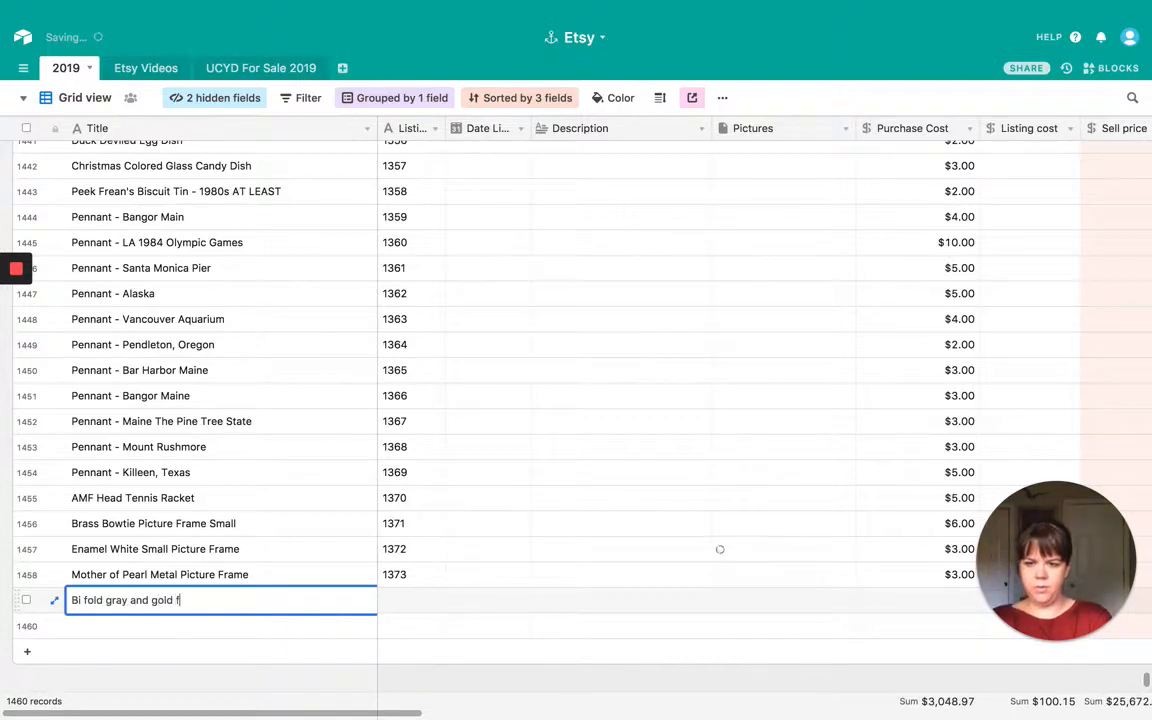
pyautogui.write('1374')
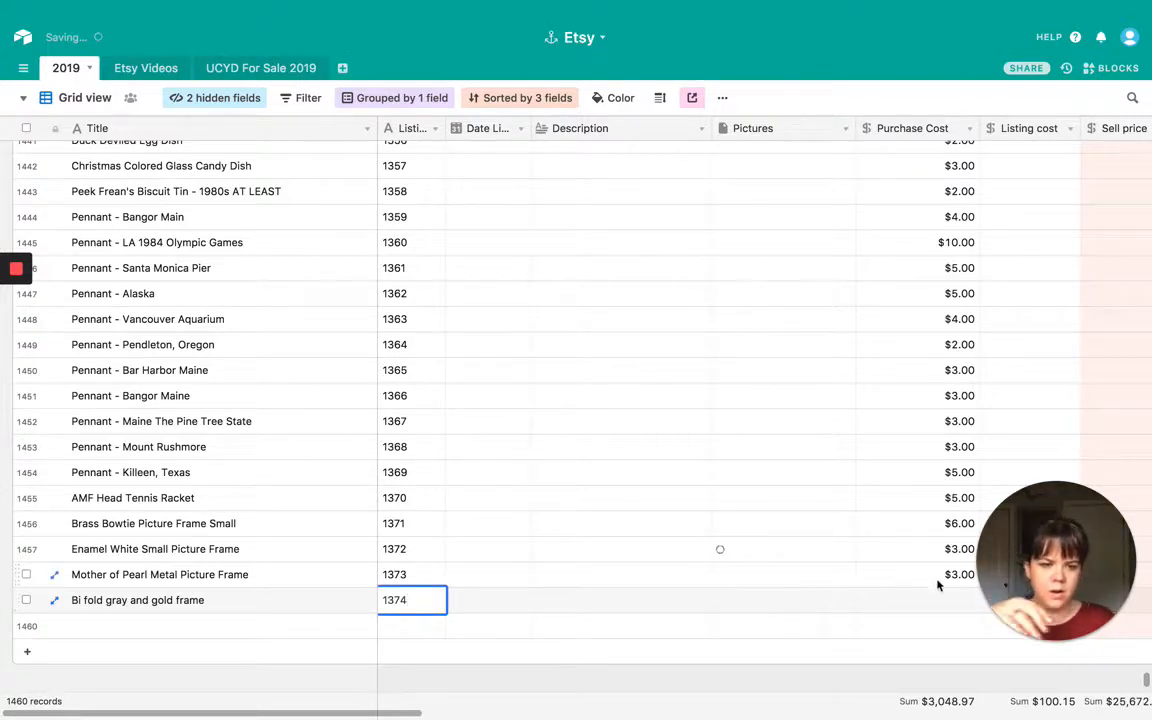
pyautogui.click(916, 600)
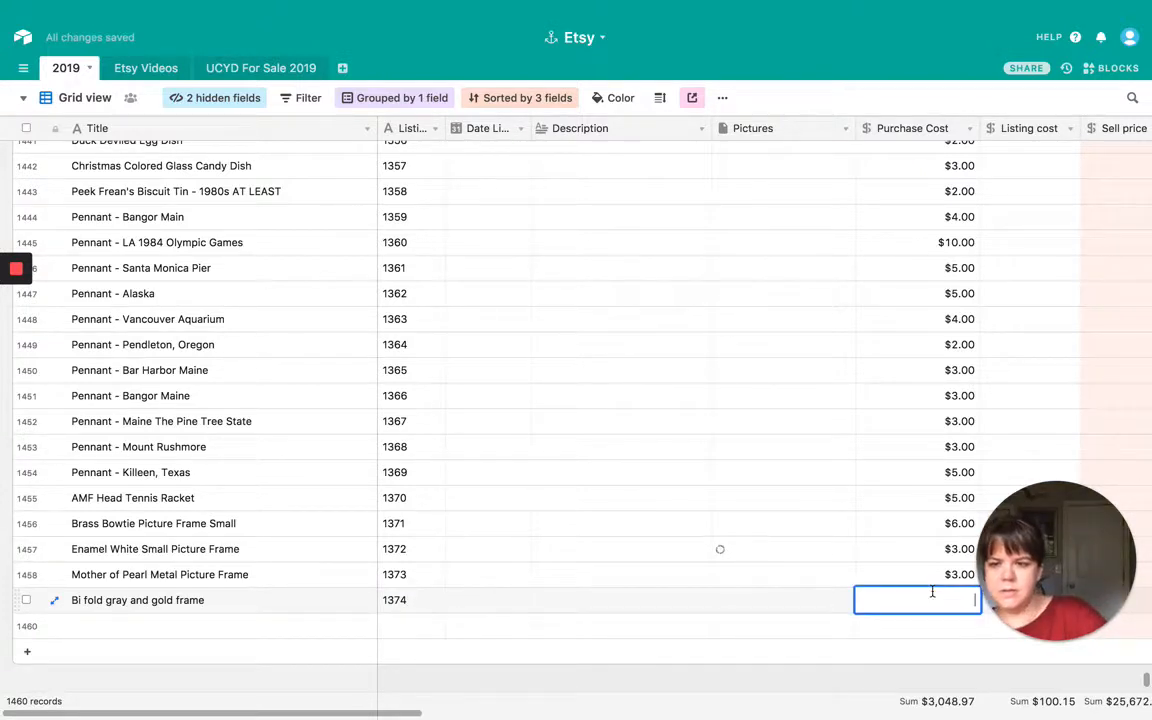
pyautogui.write('2.00')
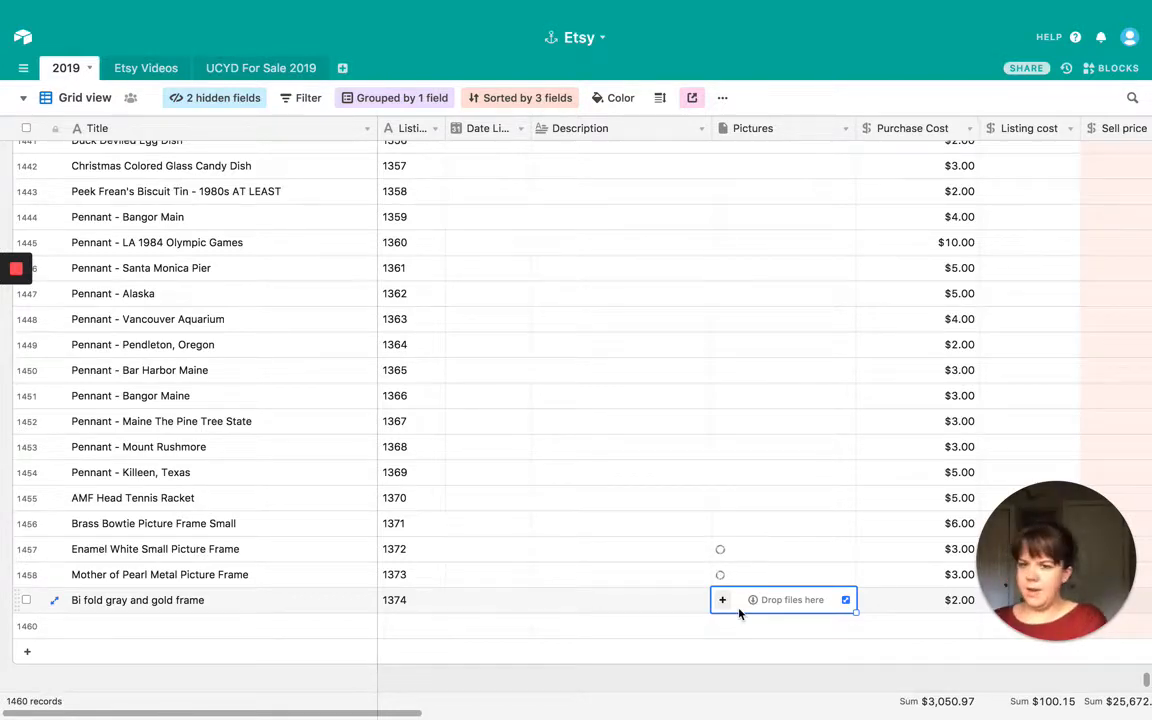
pyautogui.moveTo(340, 672)
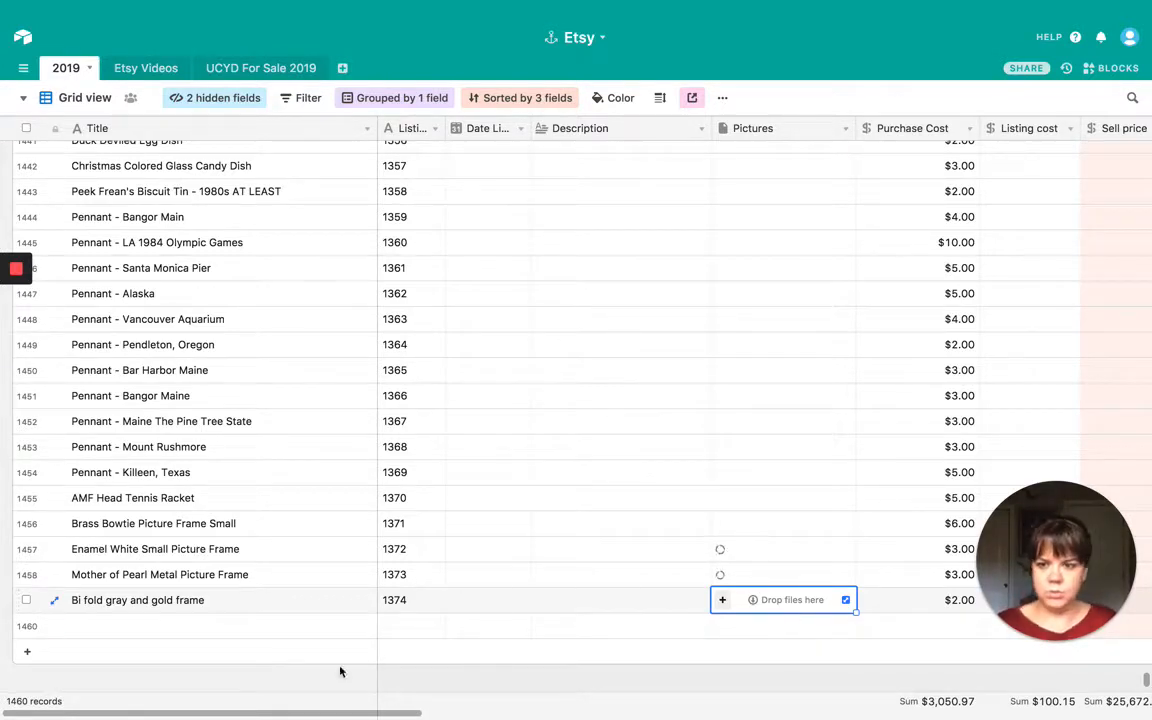
# Enter the title 'Ceramic Ghost Hands Up', listing number 1375, and a purchase cost of 4
pyautogui.write('Cre')
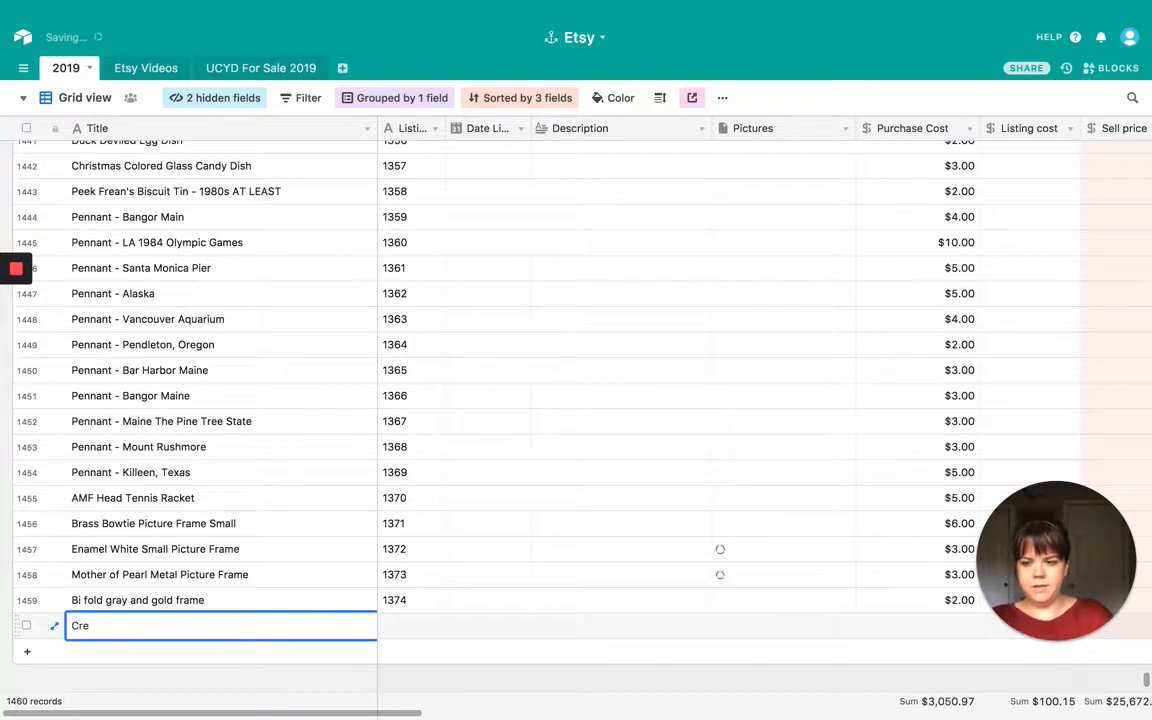
pyautogui.write('Ceramic Ghost')
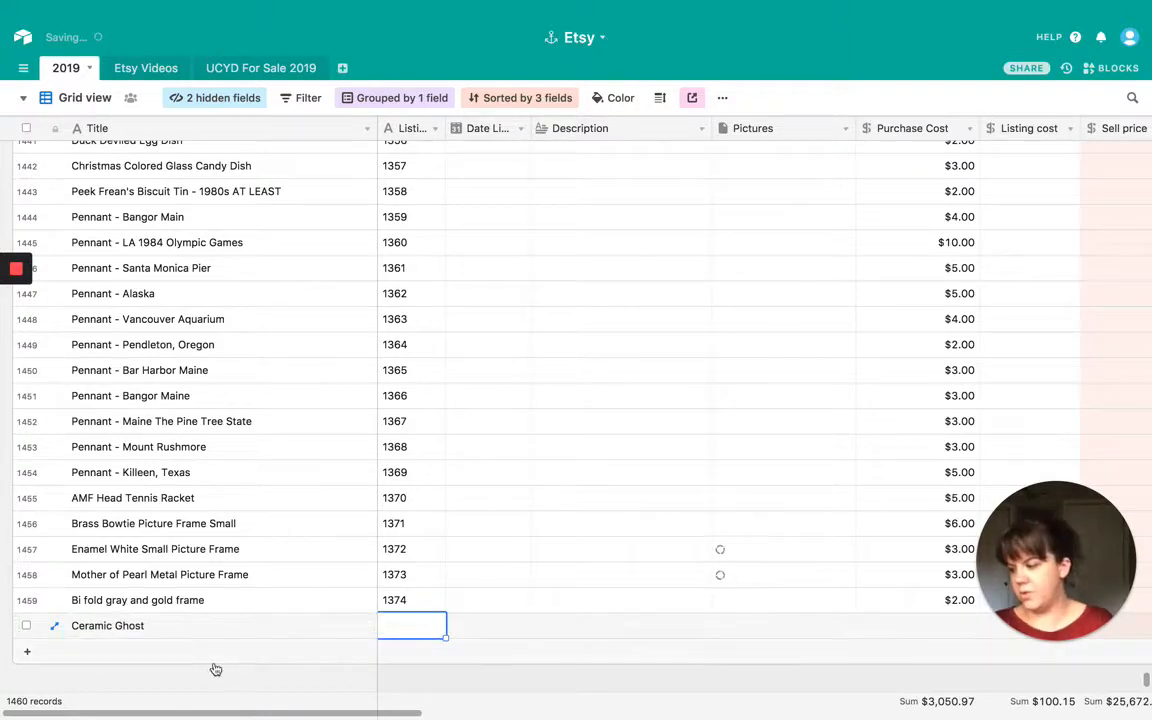
pyautogui.write('Hands Up')
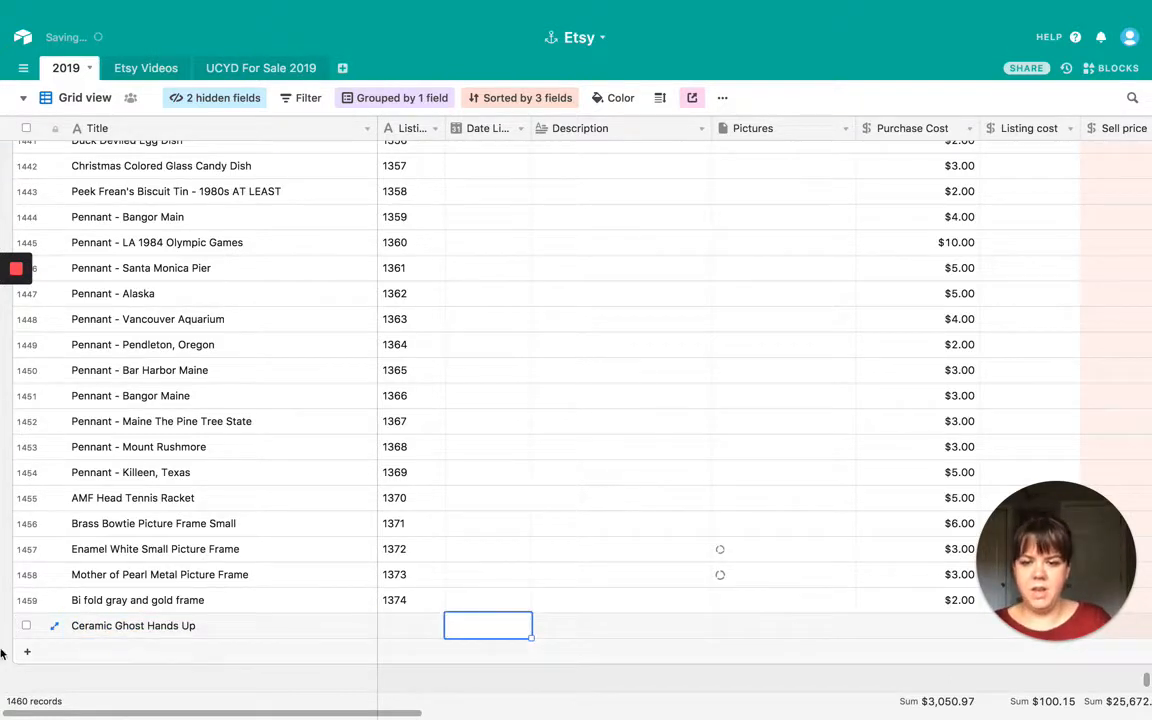
pyautogui.click(412, 624)
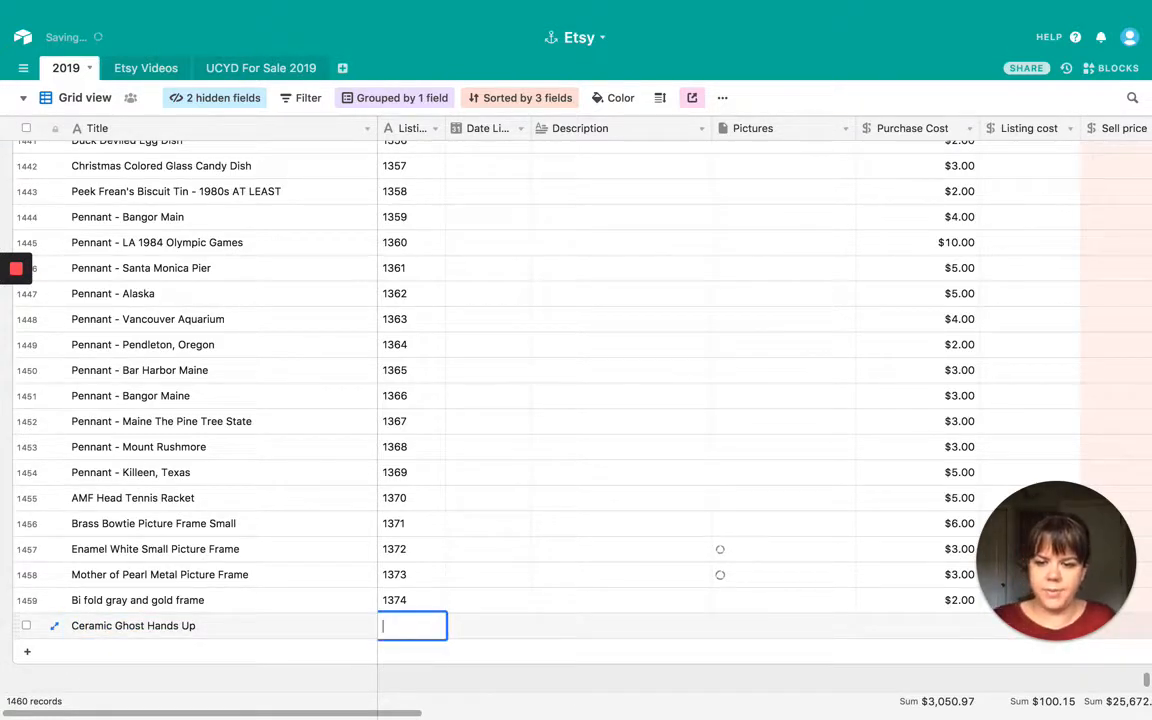
pyautogui.write('1375')
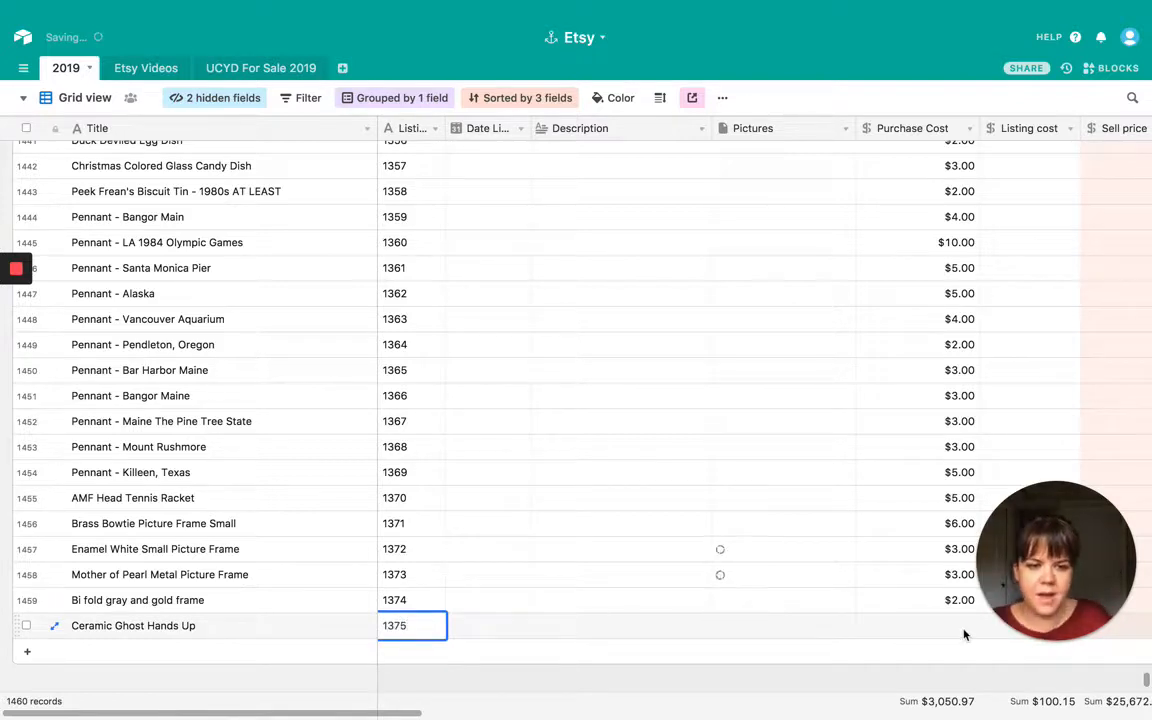
pyautogui.click(916, 624)
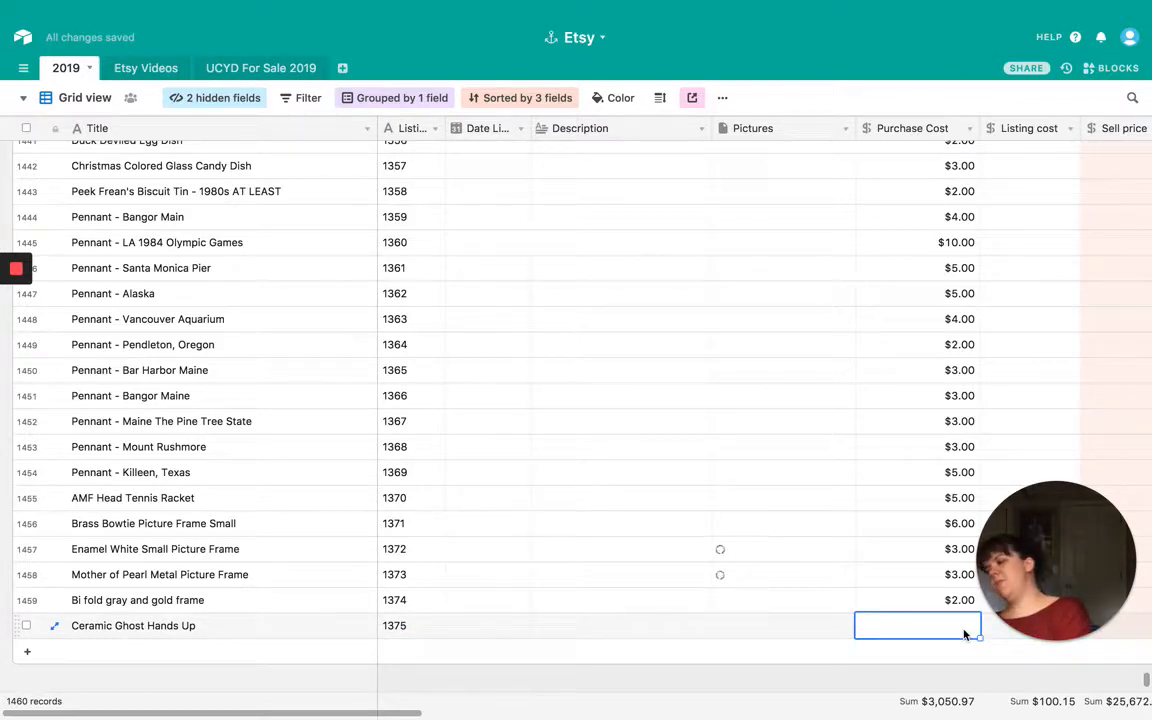
pyautogui.write('4.00')
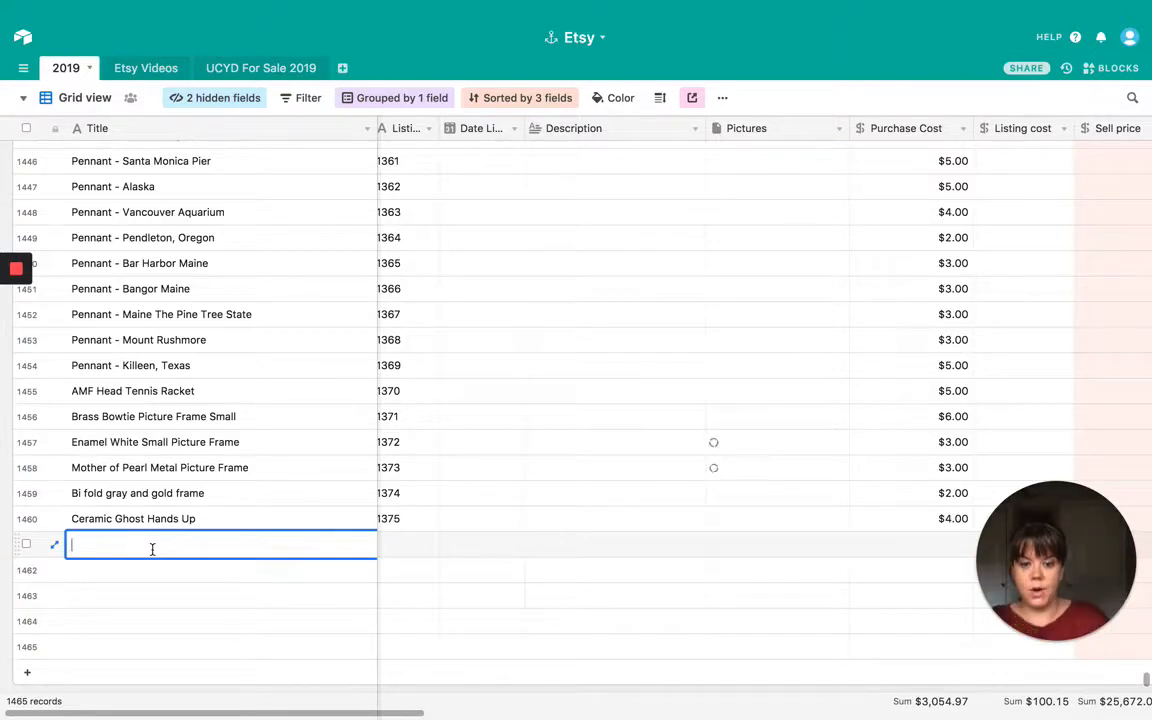
# Enter the title 'London Fog NEW Jacket', listing number 1376, and a purchase cost of 39
pyautogui.write('London Fog NEW Jacke')
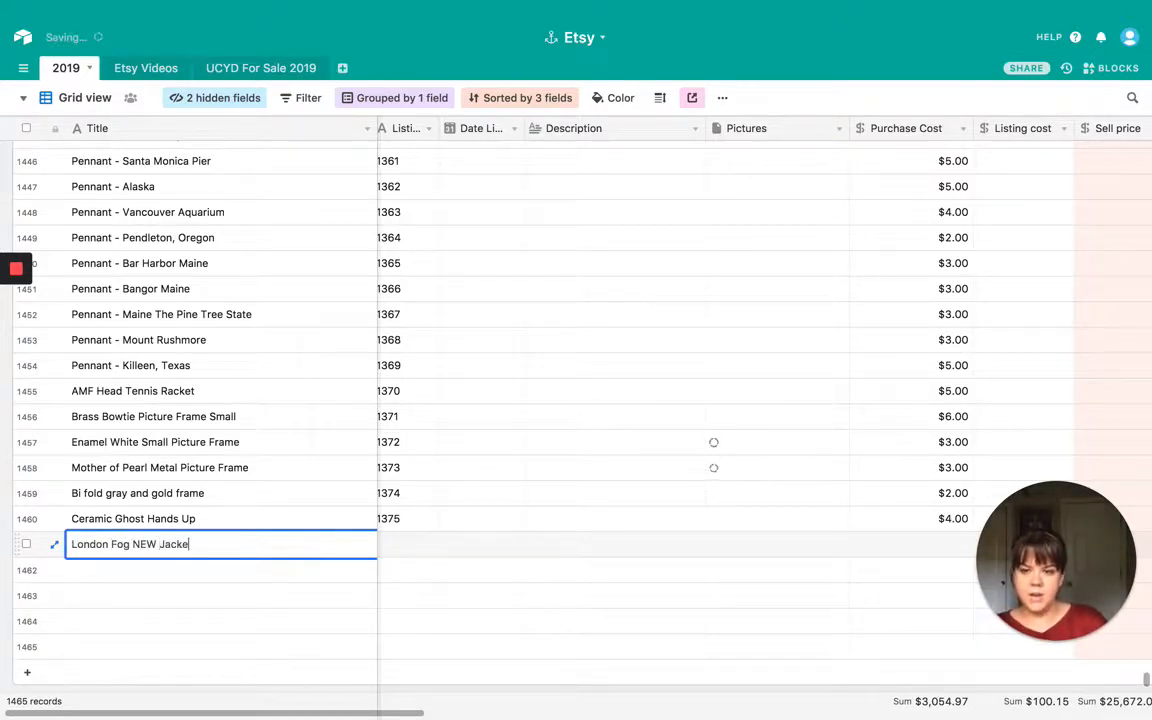
pyautogui.press('Enter')
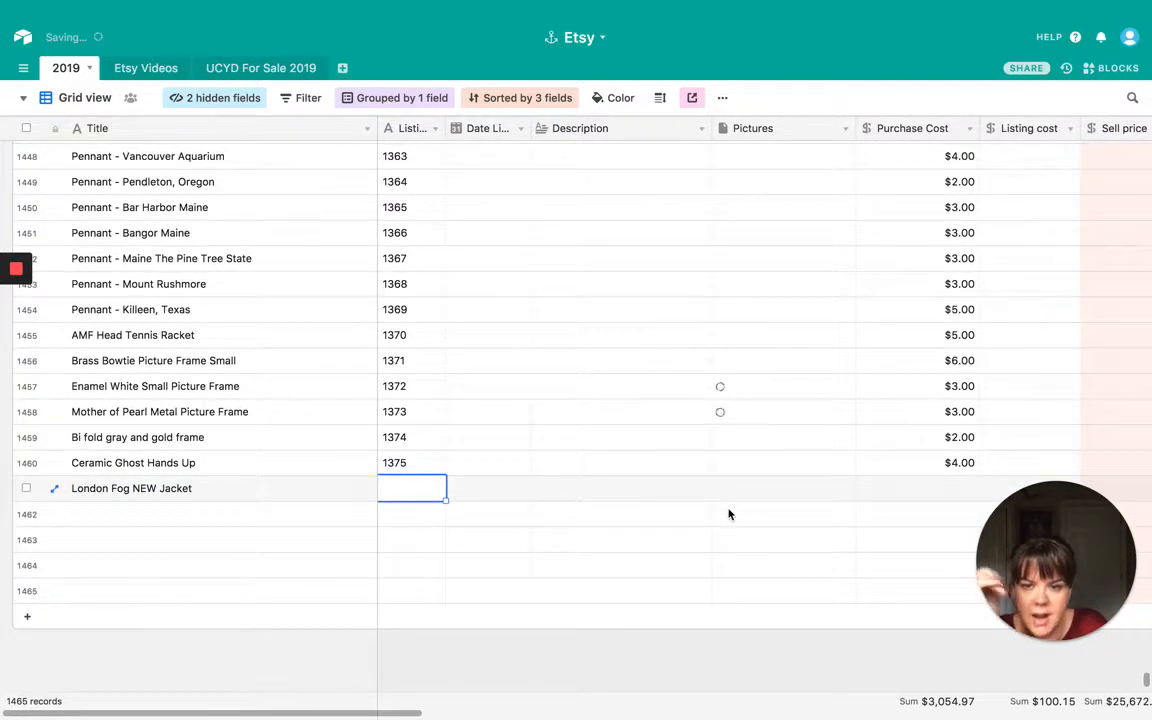
pyautogui.write('1376')
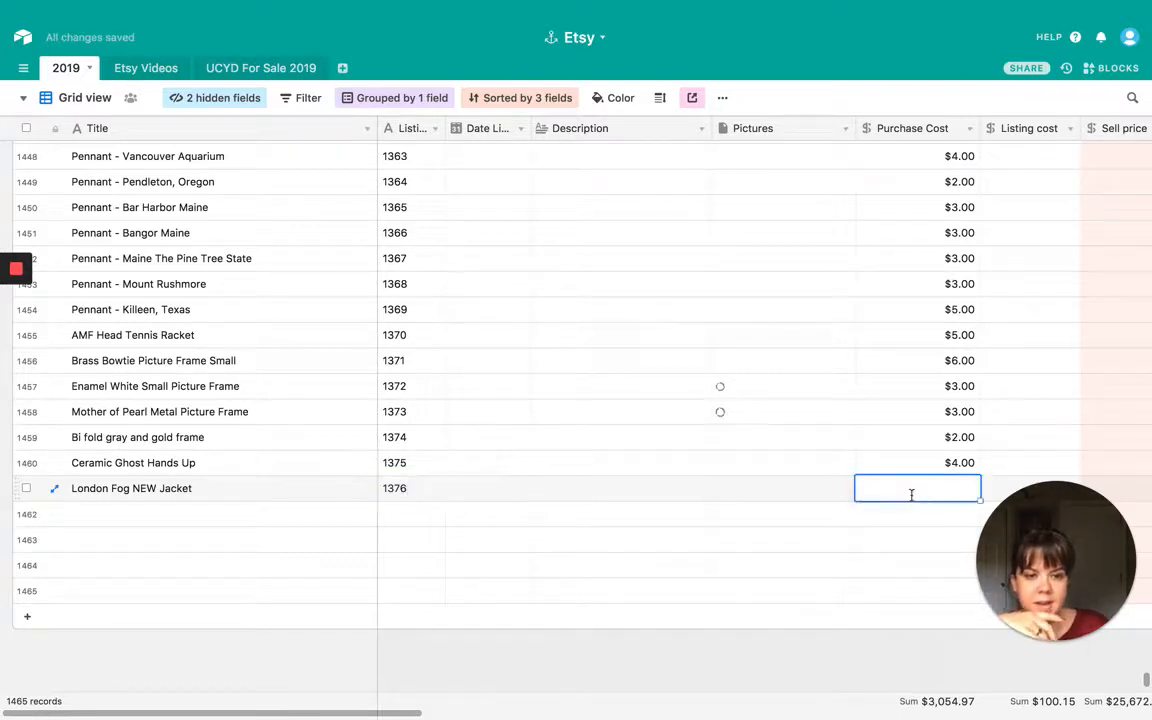
pyautogui.write('39')
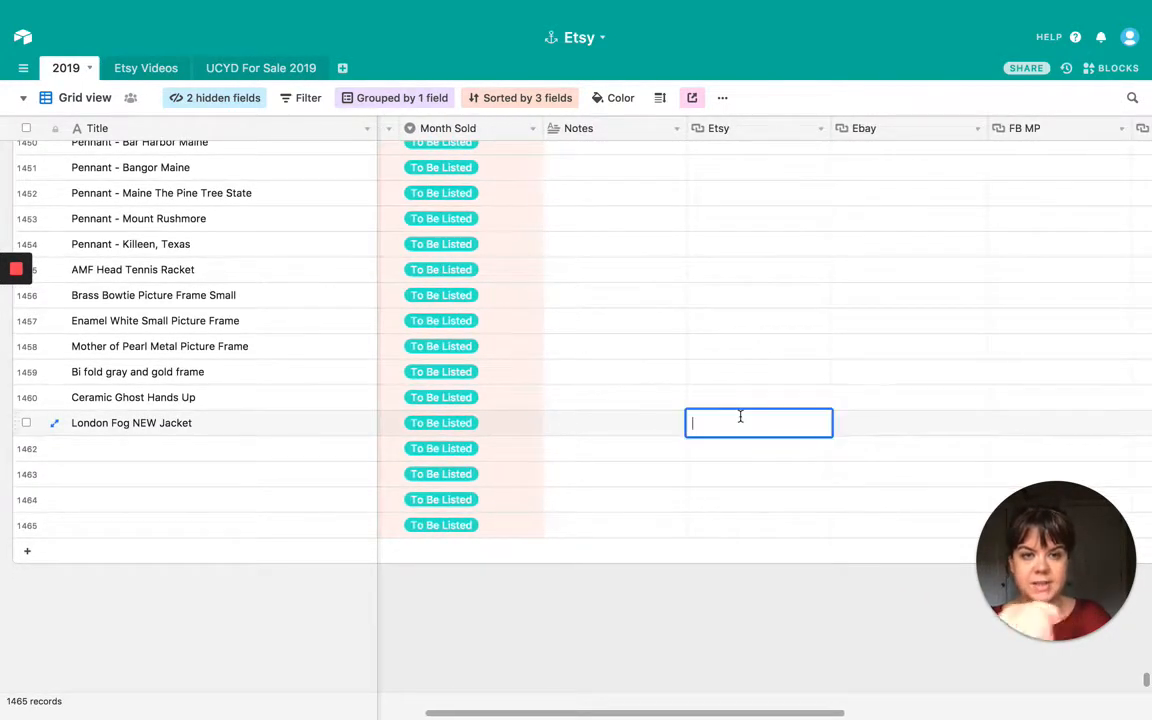
# Write 'NOT VINTAGE' in the jacket record's Etsy field
pyautogui.write('NOT')
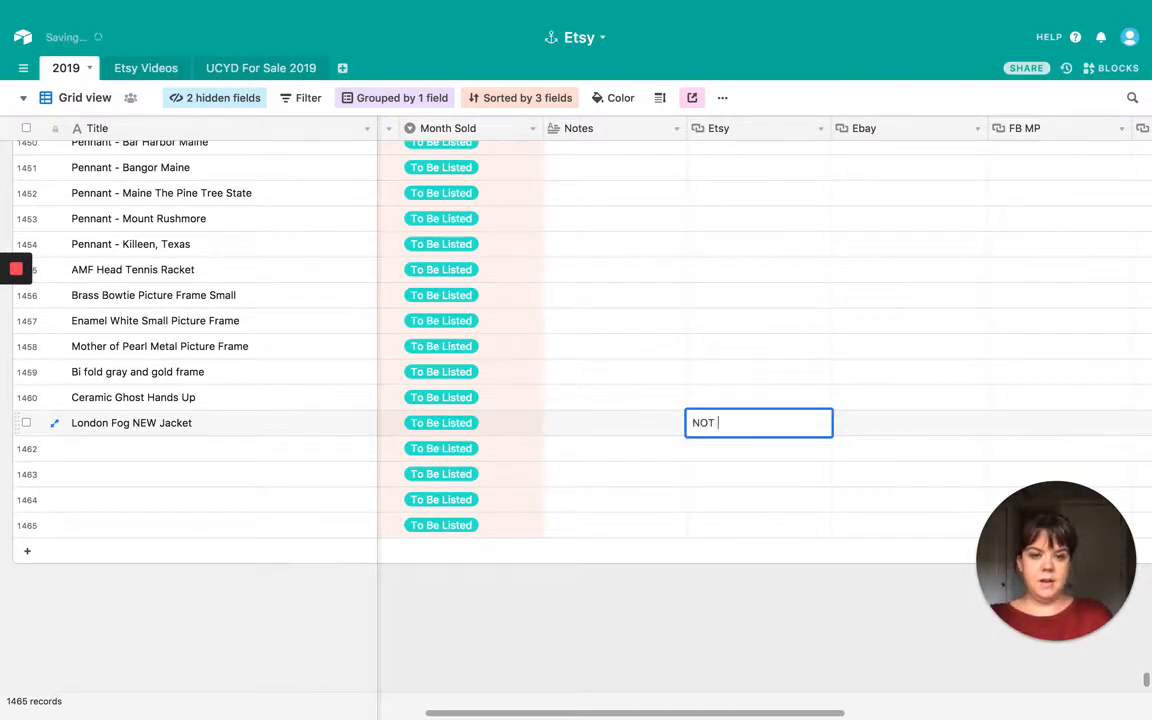
pyautogui.write('VINTAGE')
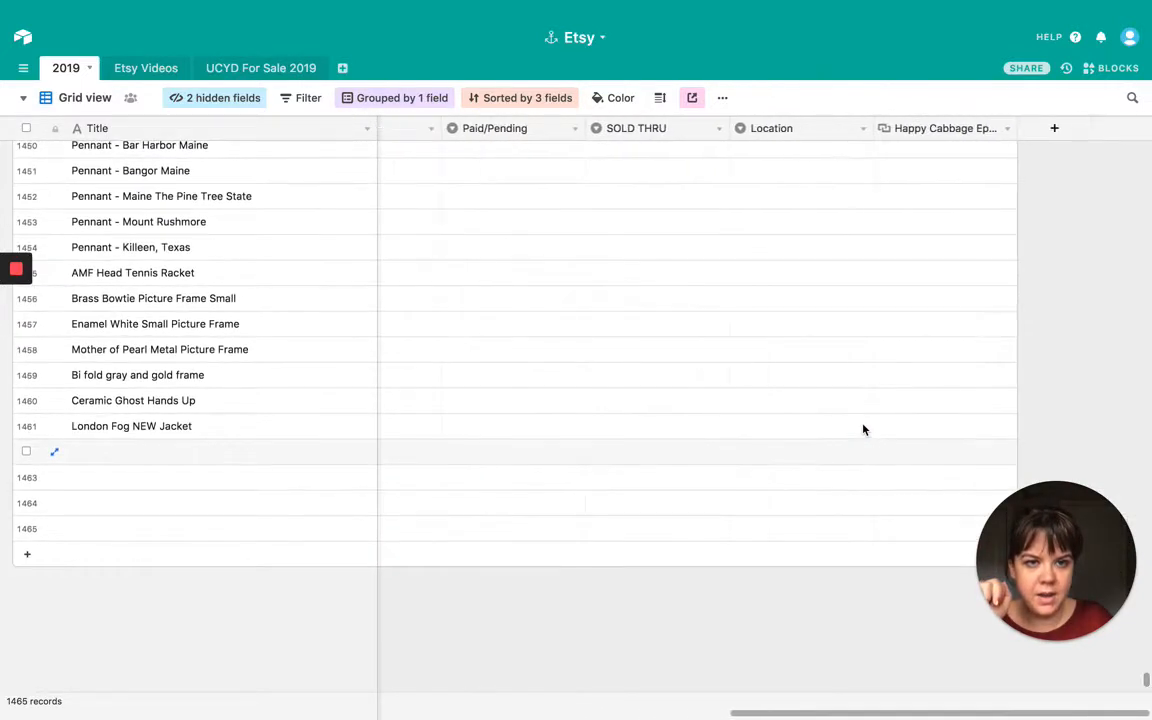
pyautogui.hscroll(3)
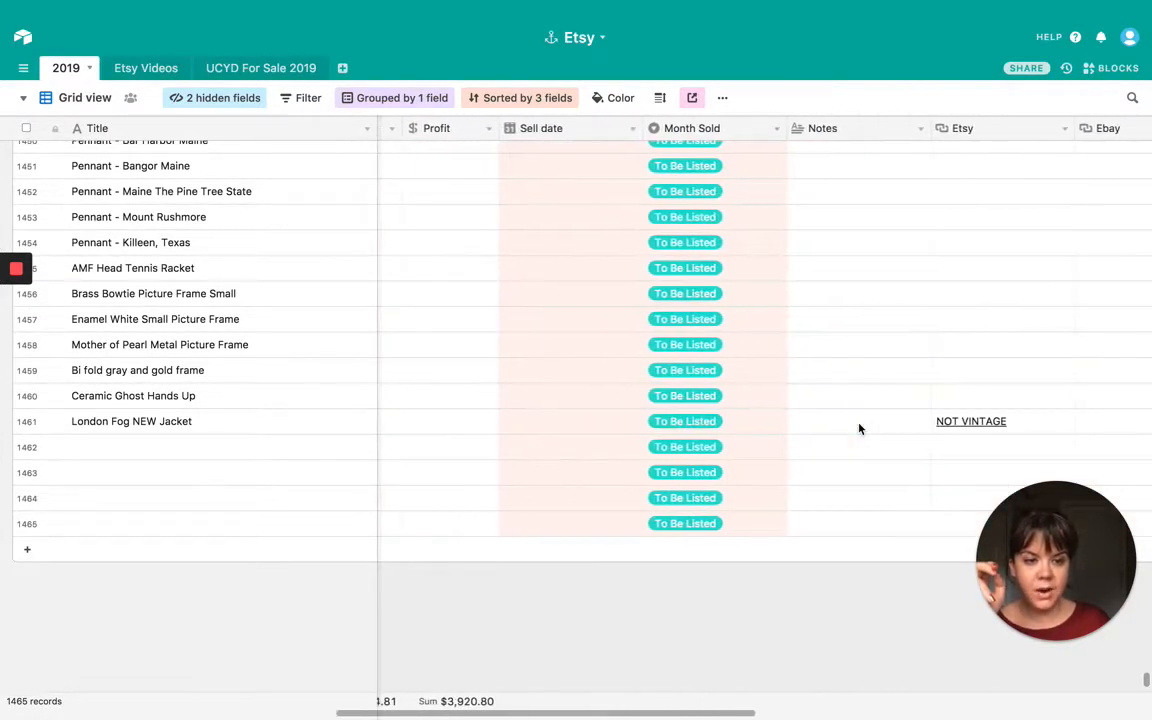
pyautogui.hscroll(3)
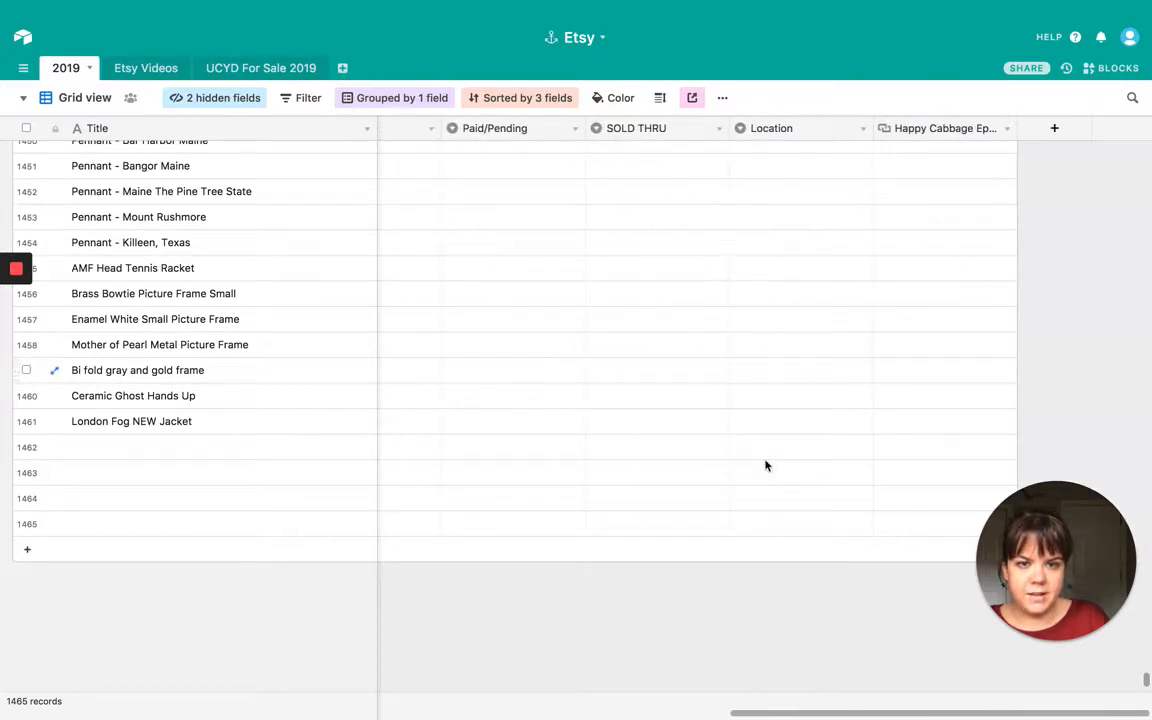
# Set the tennis racket's location to Office Closet and the frames' location to Cactus Bin
pyautogui.click(800, 420)
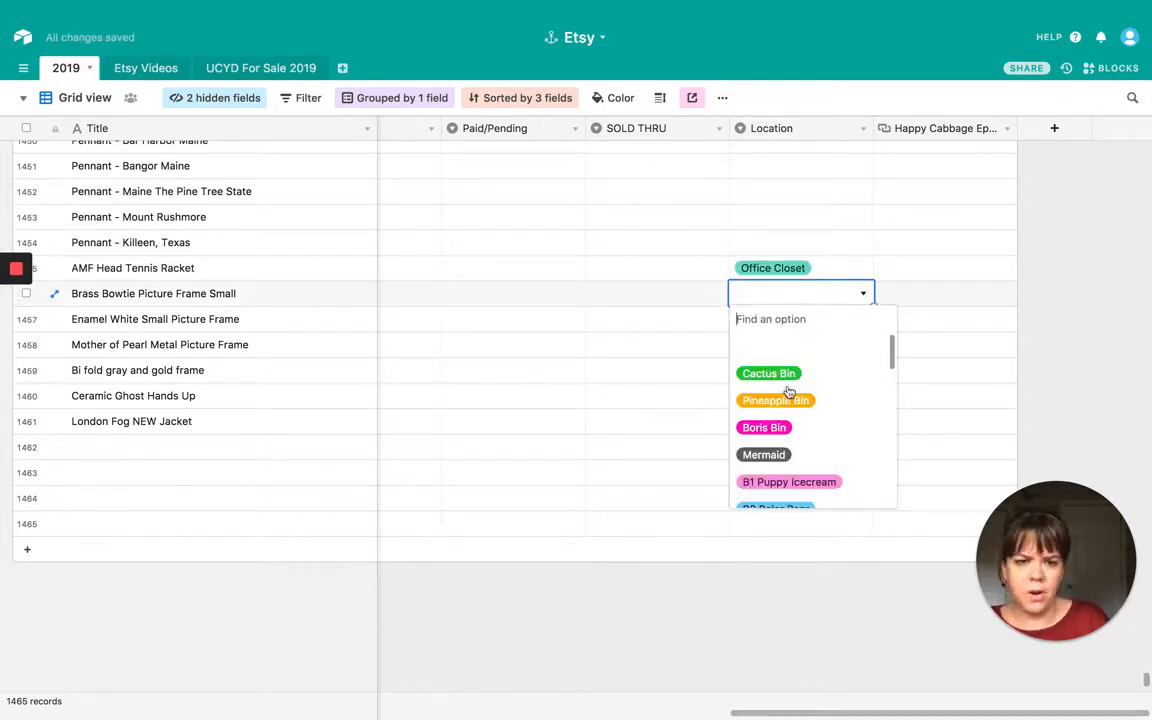
pyautogui.click(768, 374)
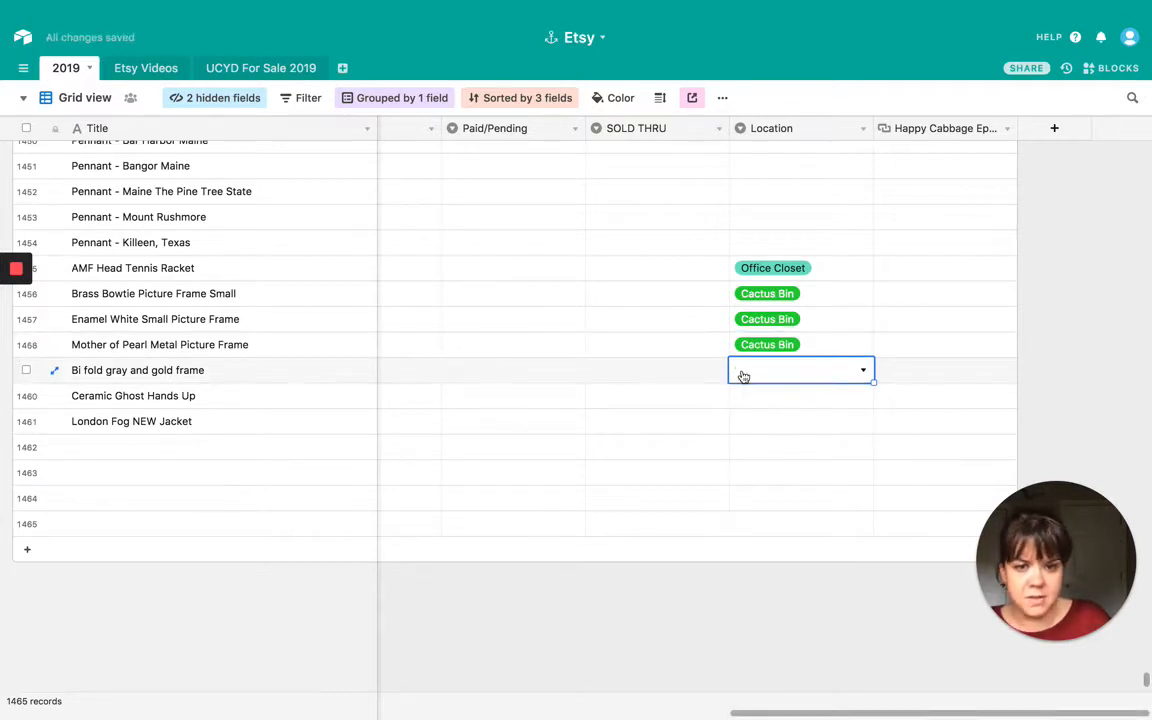
pyautogui.click(768, 370)
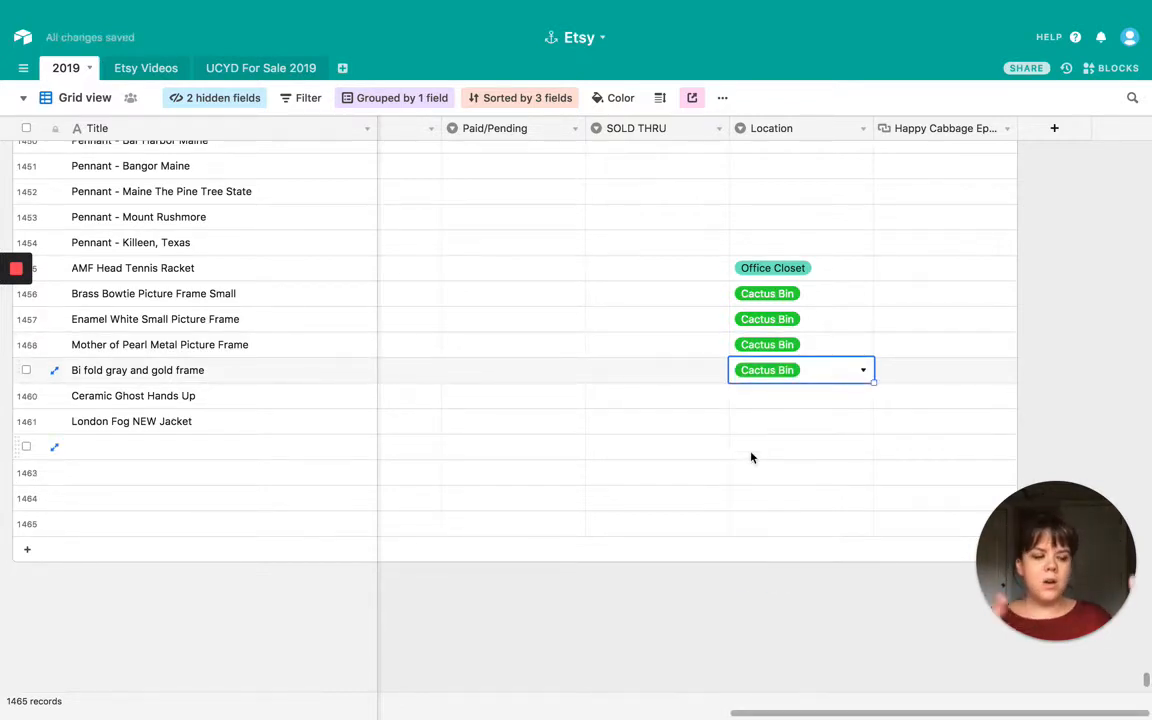